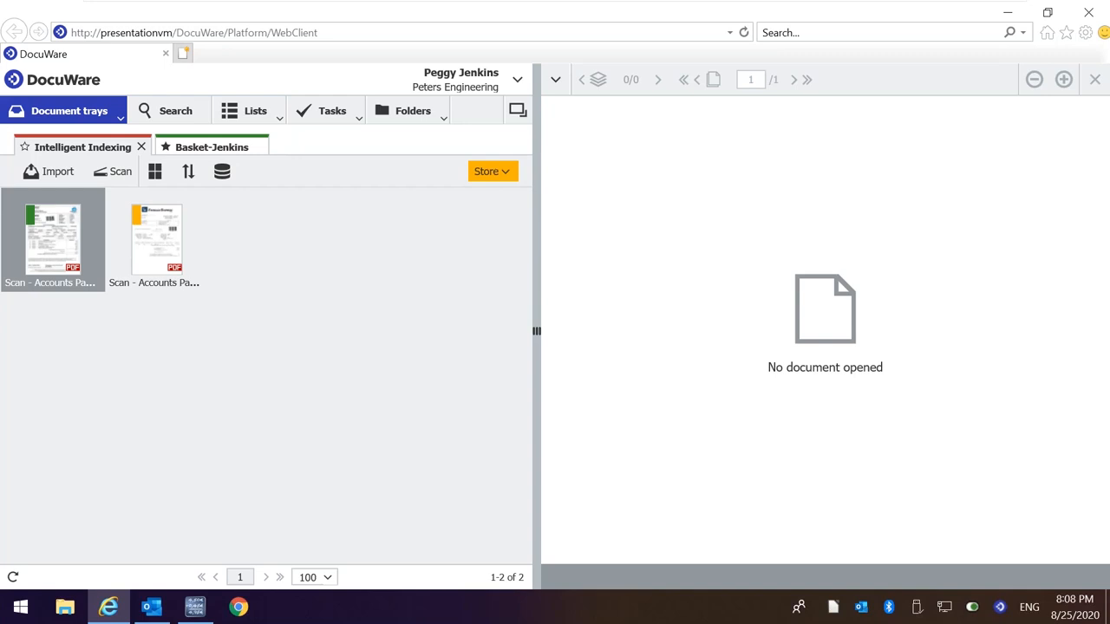
{"action": "mouse_move", "coordinate": [697, 486]}
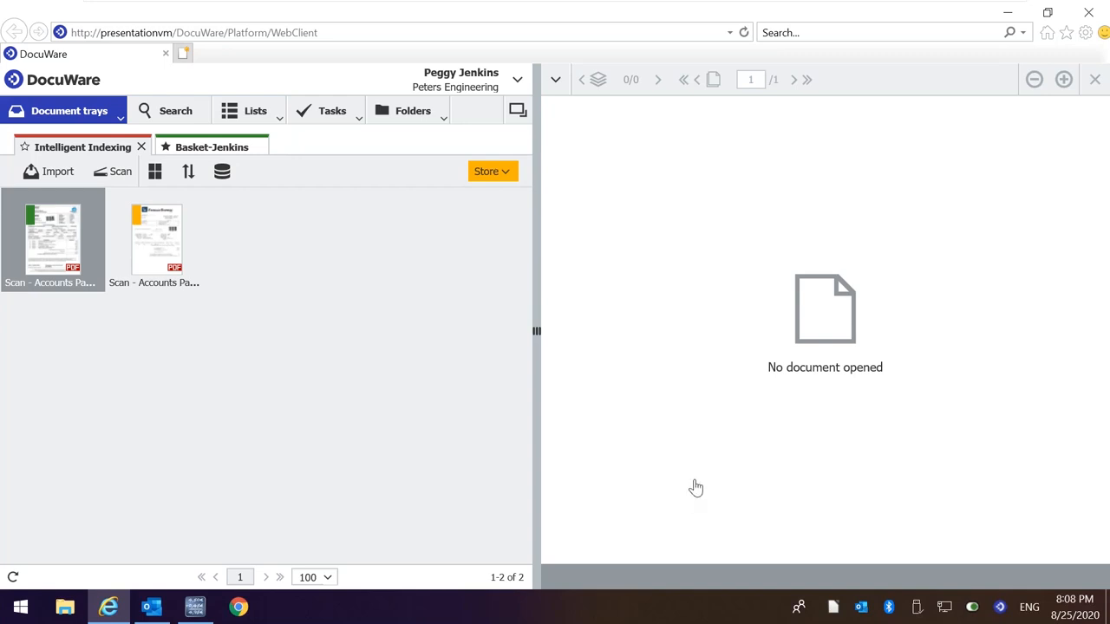
{"action": "mouse_move", "coordinate": [704, 486]}
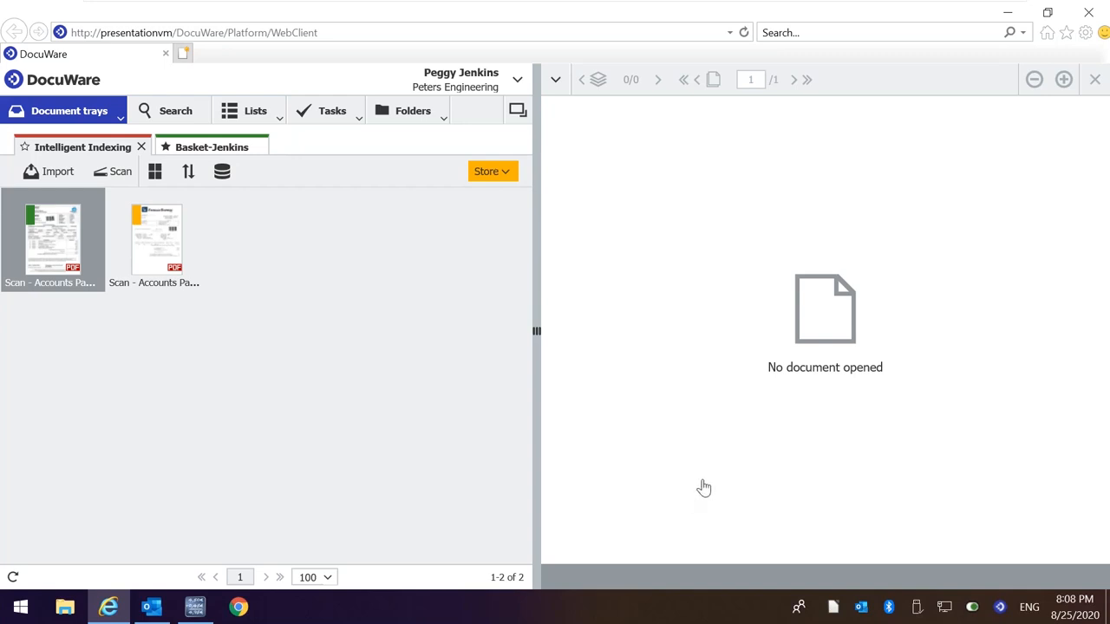
{"action": "mouse_move", "coordinate": [676, 267]}
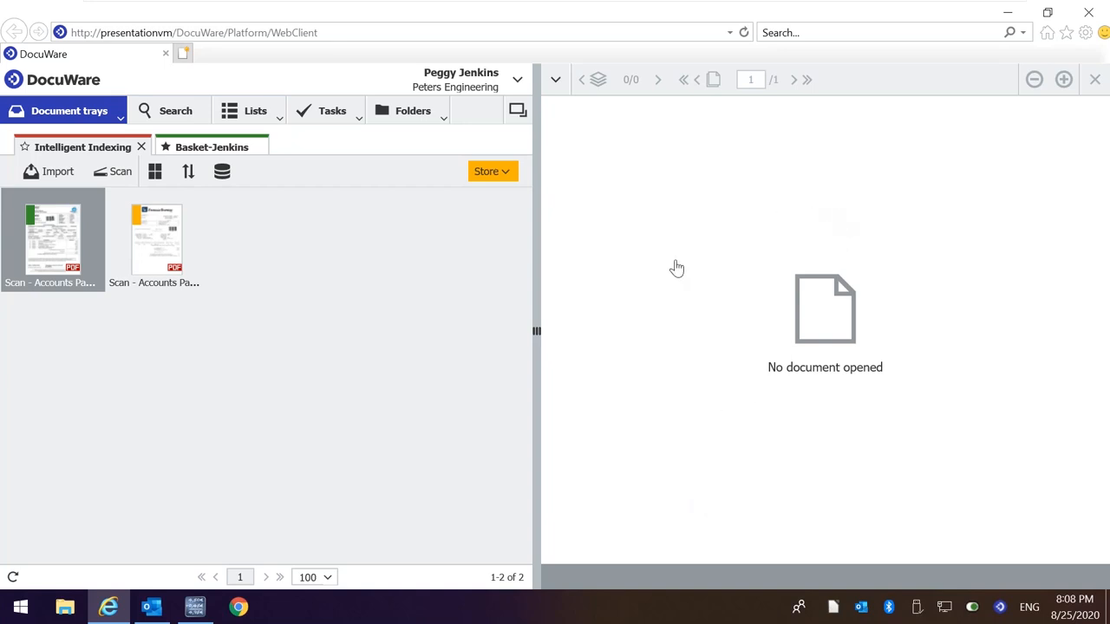
{"action": "mouse_move", "coordinate": [704, 328]}
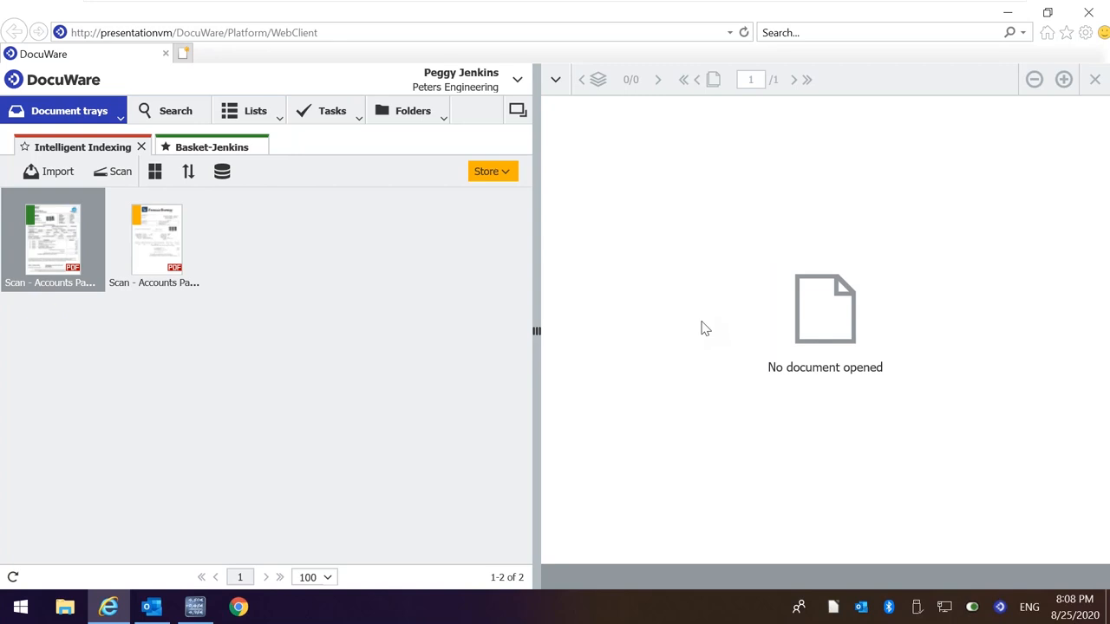
{"action": "mouse_move", "coordinate": [321, 253]}
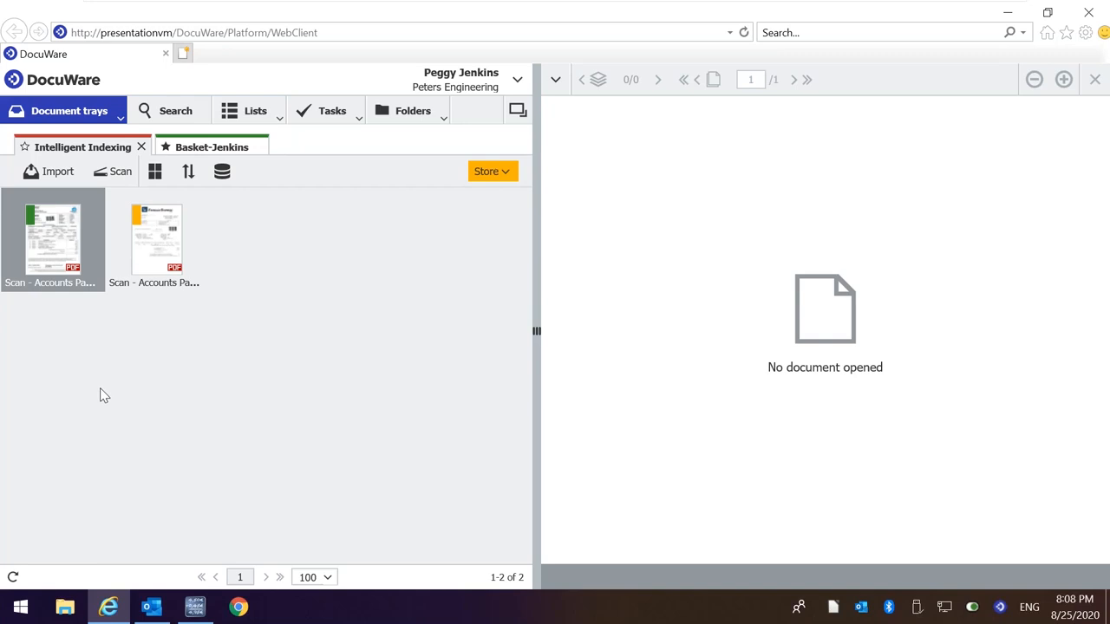
{"action": "mouse_move", "coordinate": [208, 224]}
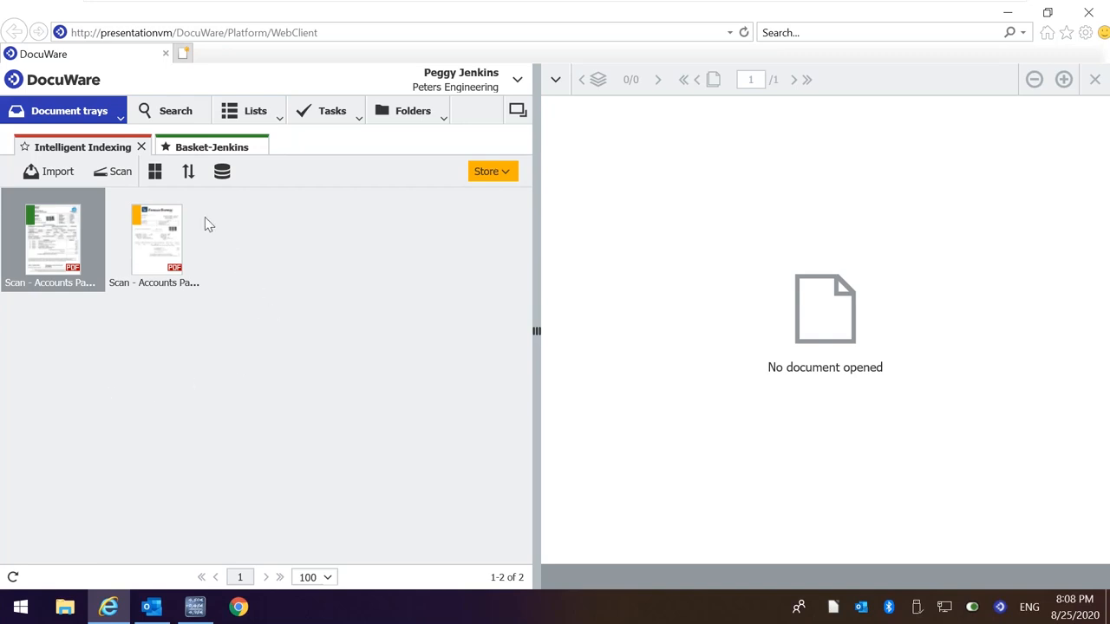
{"action": "mouse_move", "coordinate": [176, 111]}
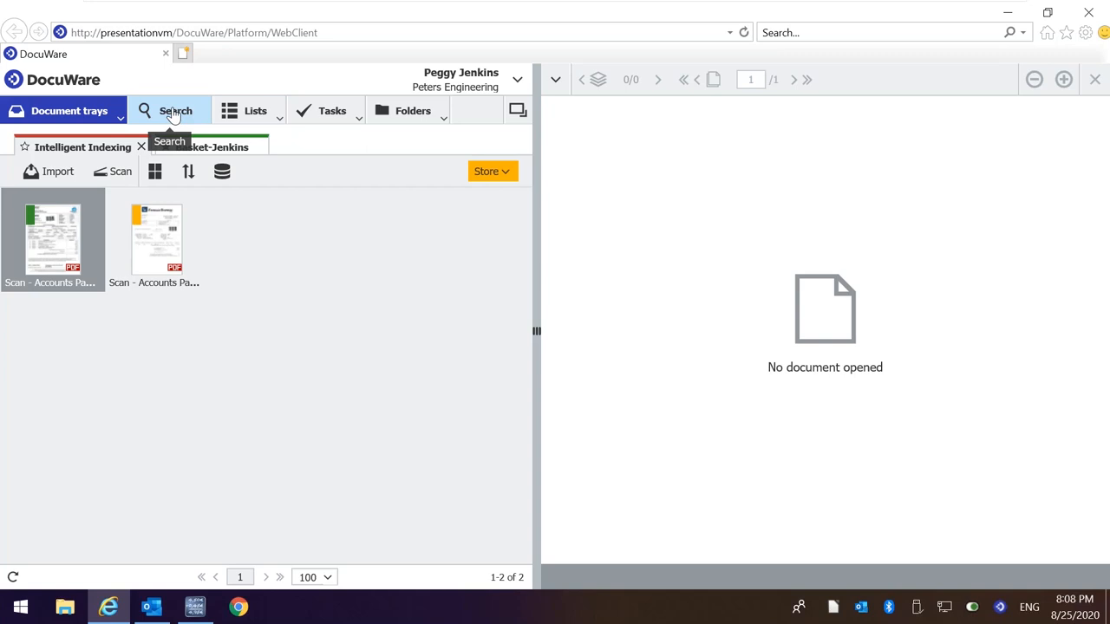
{"action": "mouse_move", "coordinate": [256, 111]}
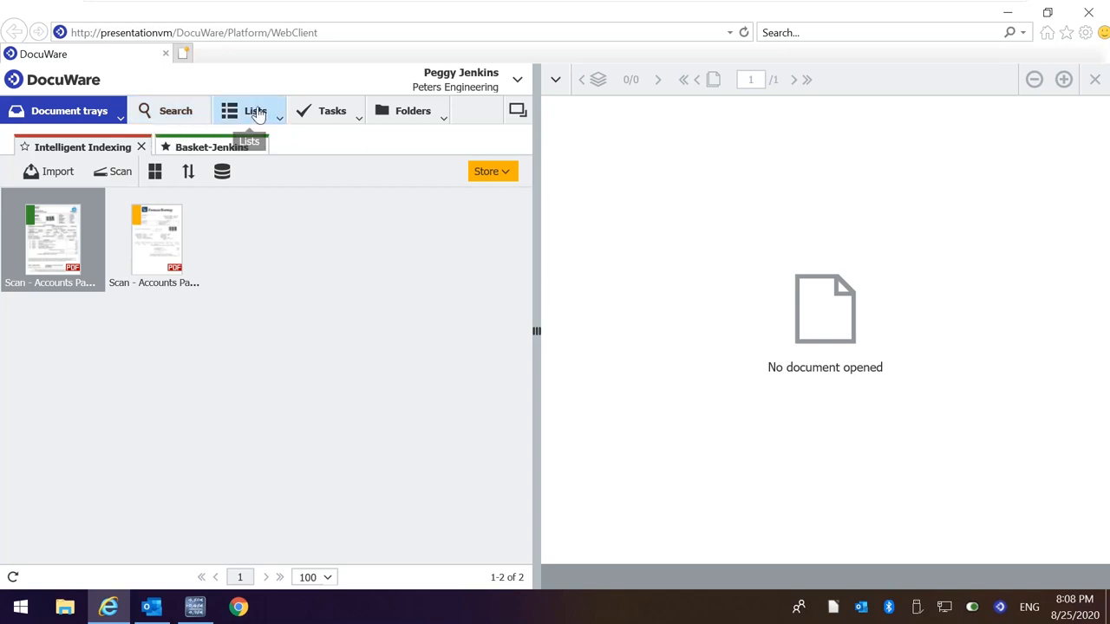
{"action": "mouse_move", "coordinate": [333, 111]}
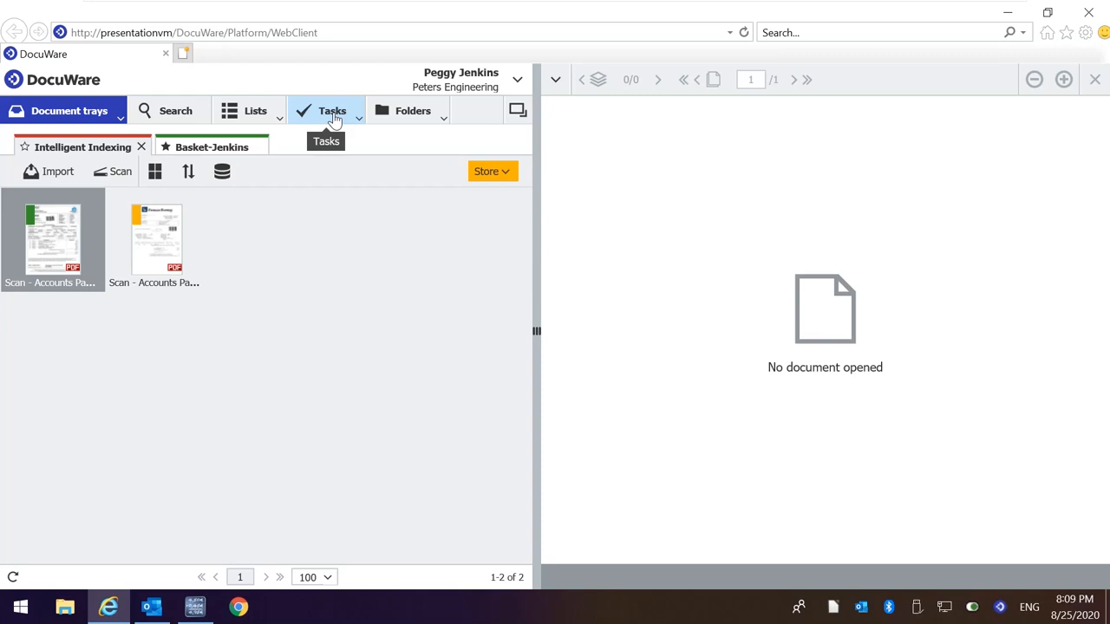
{"action": "mouse_move", "coordinate": [354, 338]}
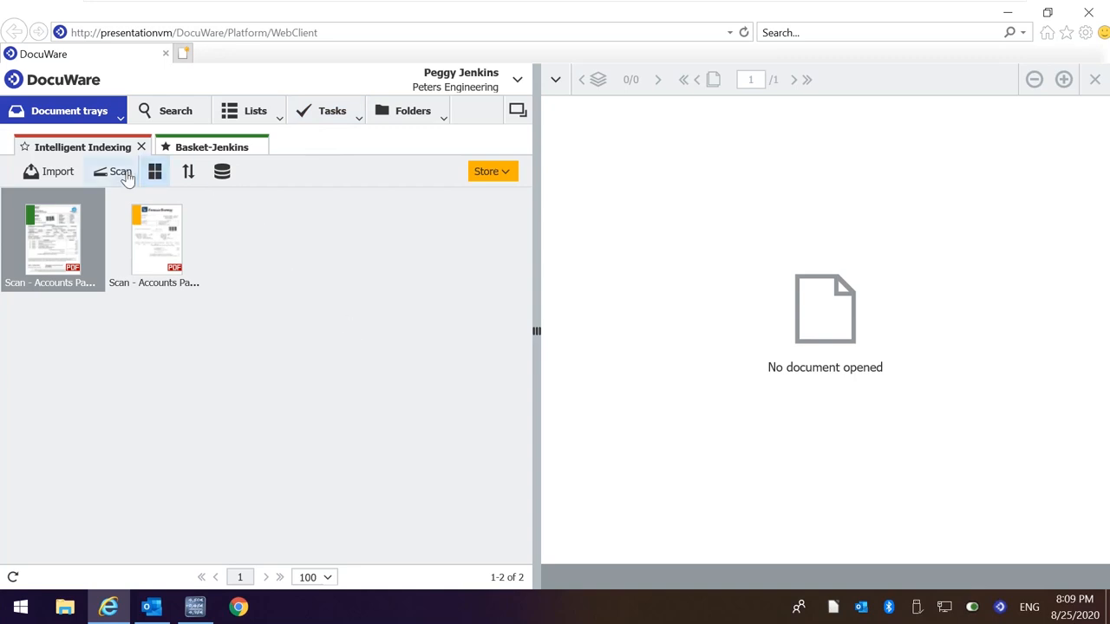
{"action": "mouse_move", "coordinate": [120, 172]}
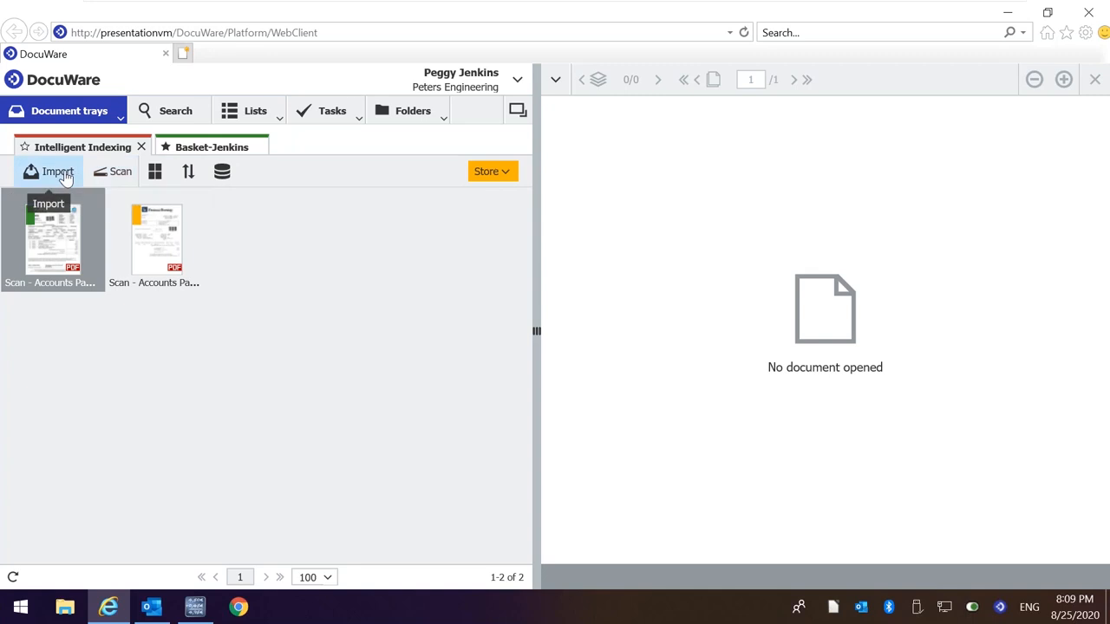
Import Delivery Note Flying Tom.pdf from the computer into the DocuWare tray.
{"action": "left_click", "coordinate": [57, 172]}
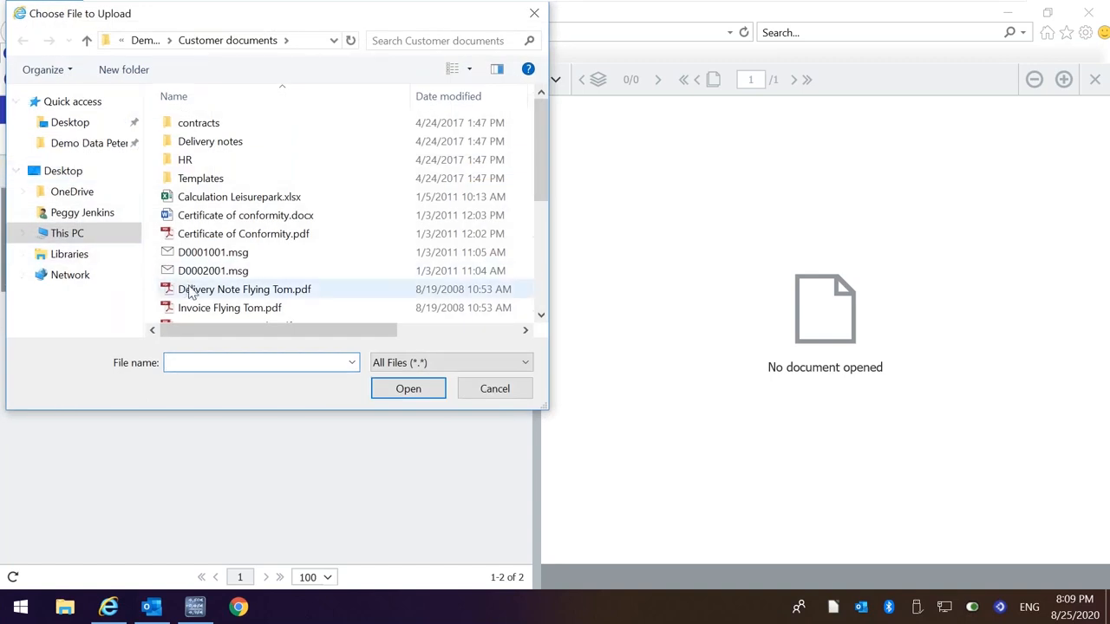
{"action": "left_click", "coordinate": [242, 288]}
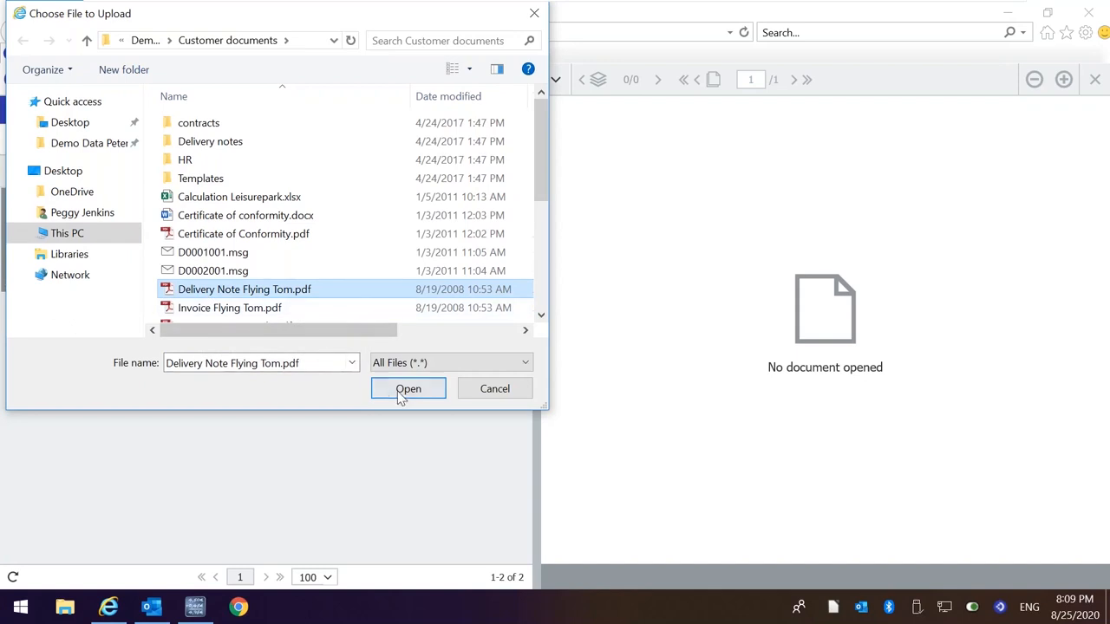
{"action": "left_click", "coordinate": [408, 389]}
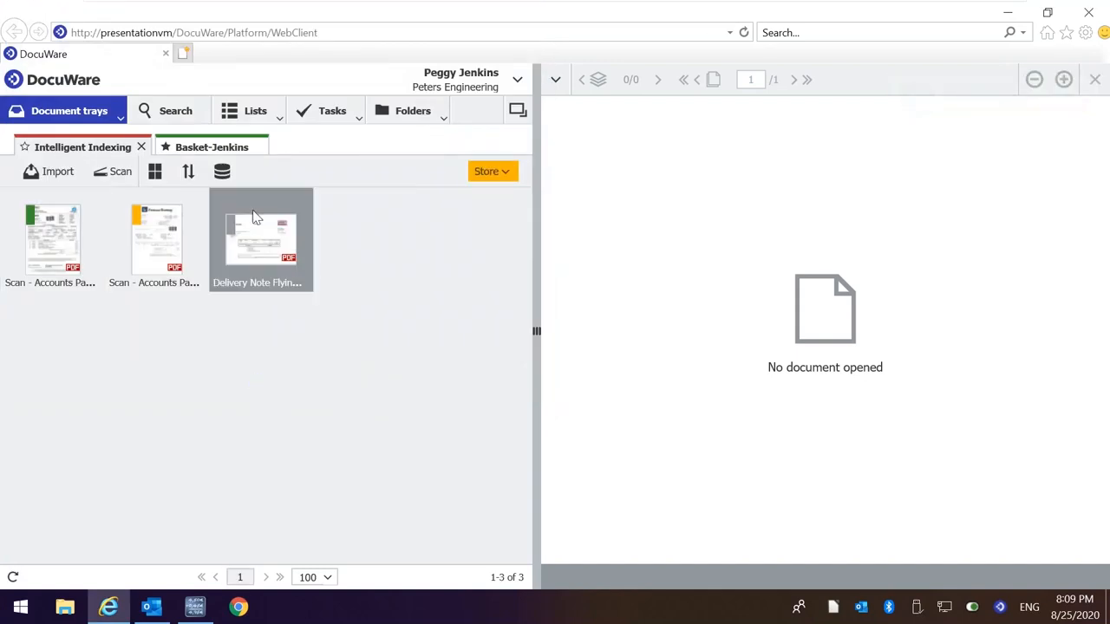
Open Invoice Flying Tom.pdf from the desktop, bringing up the app-choice prompt.
{"action": "left_click", "coordinate": [196, 146]}
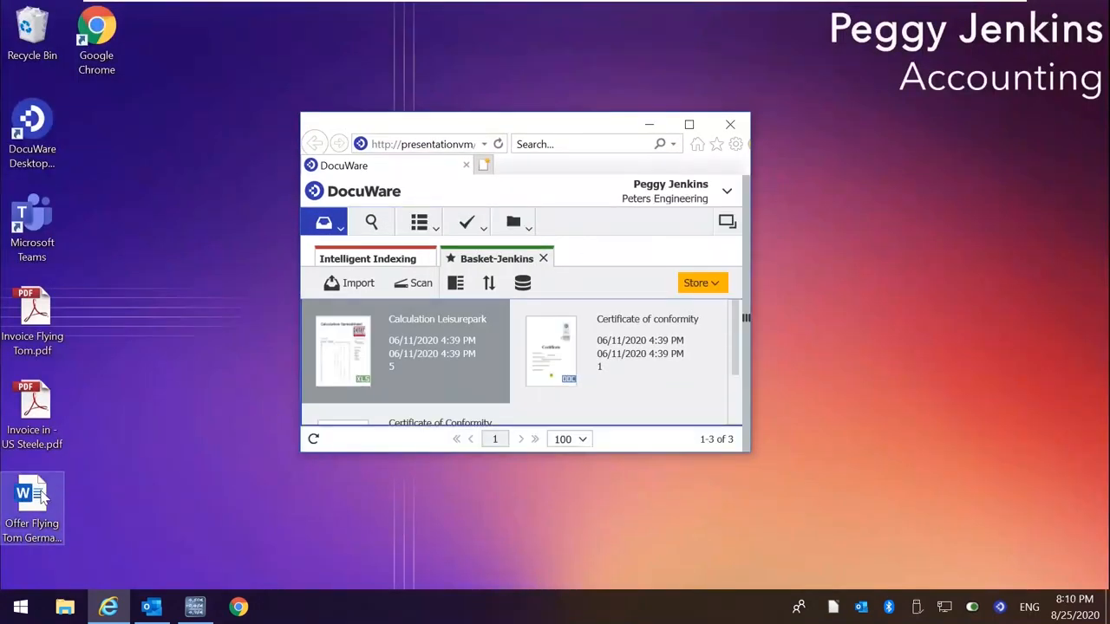
{"action": "left_click", "coordinate": [31, 506]}
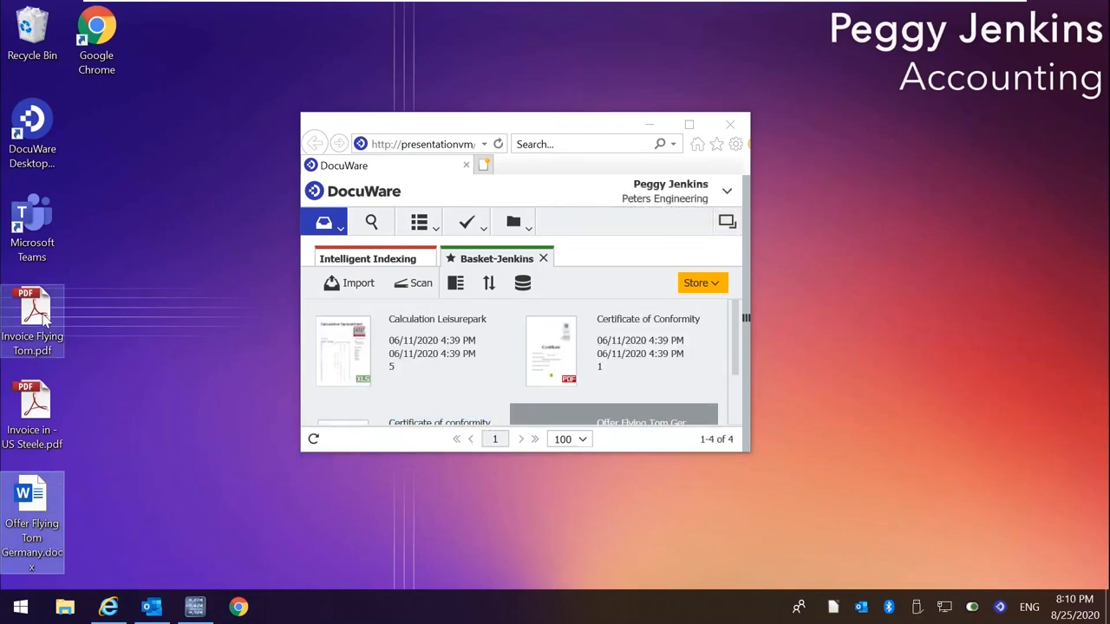
{"action": "double_click", "coordinate": [31, 313]}
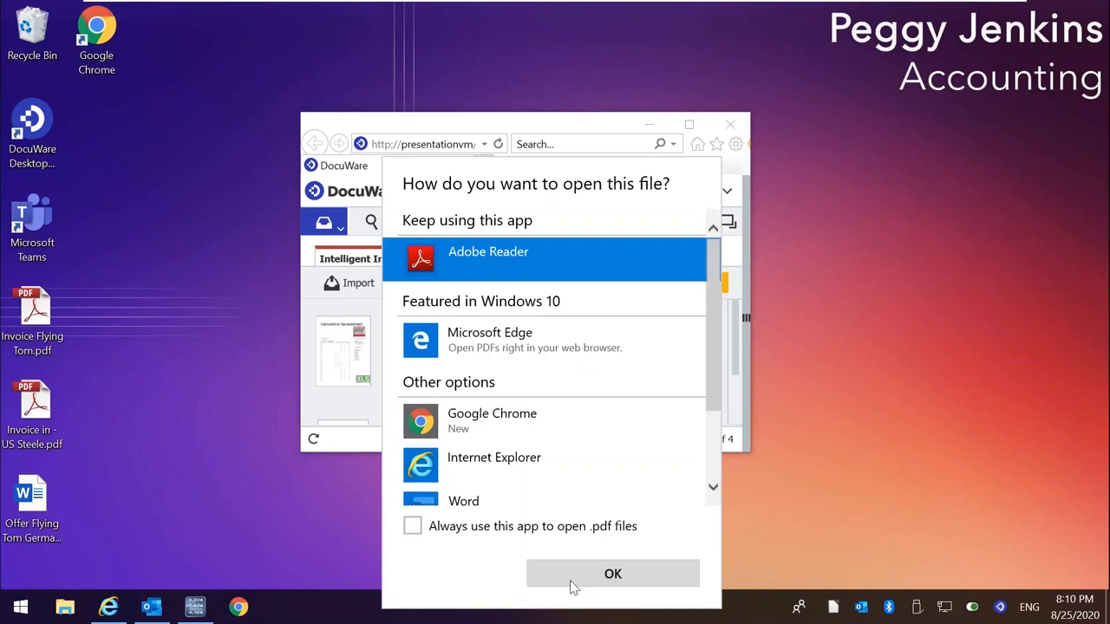
View the invoice in Adobe Reader and print it to the DocuWare Printer.
{"action": "left_click", "coordinate": [612, 572]}
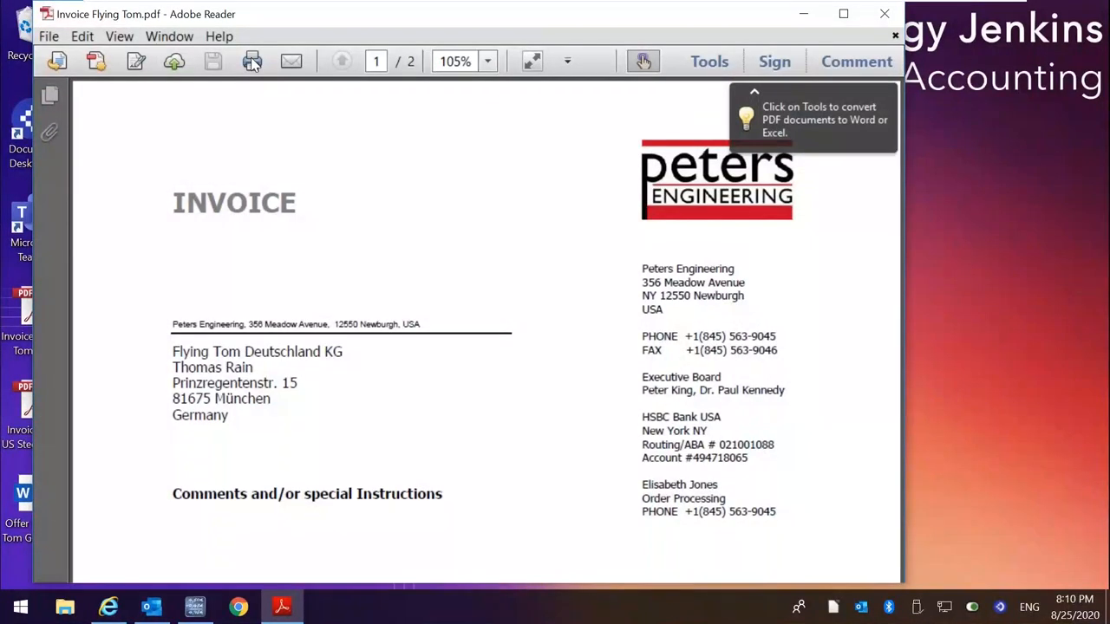
{"action": "left_click", "coordinate": [253, 60]}
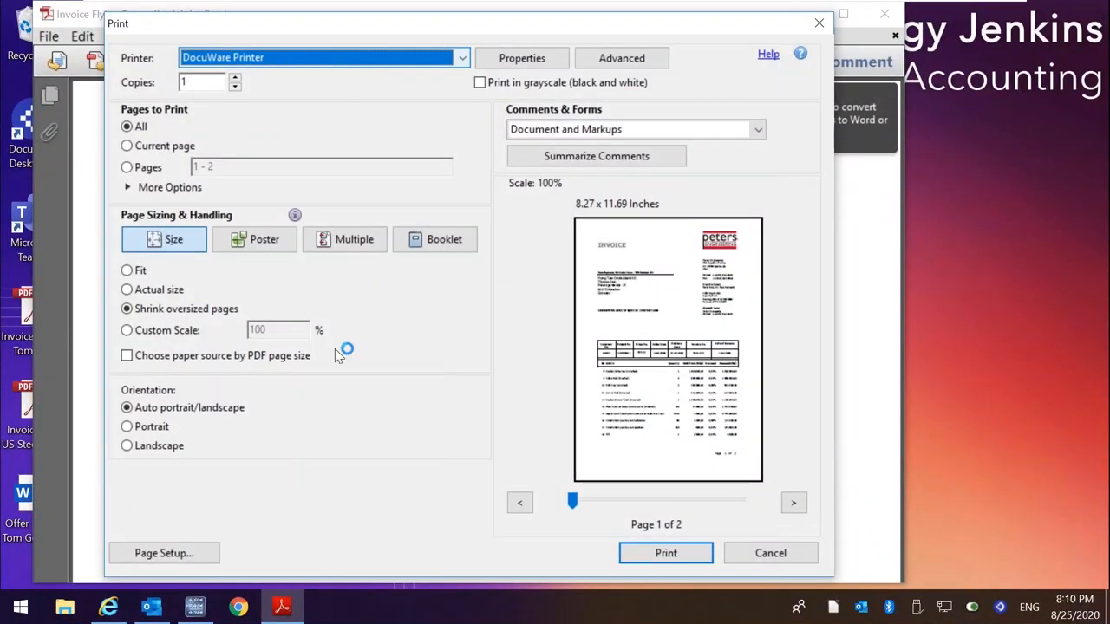
{"action": "left_click", "coordinate": [666, 551]}
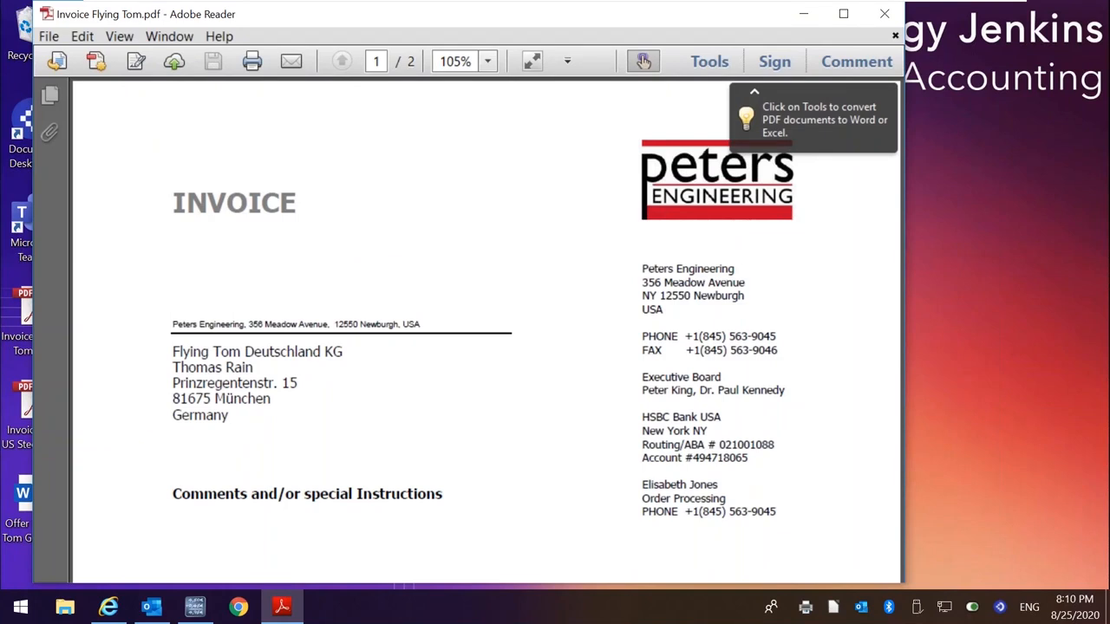
{"action": "mouse_move", "coordinate": [959, 121]}
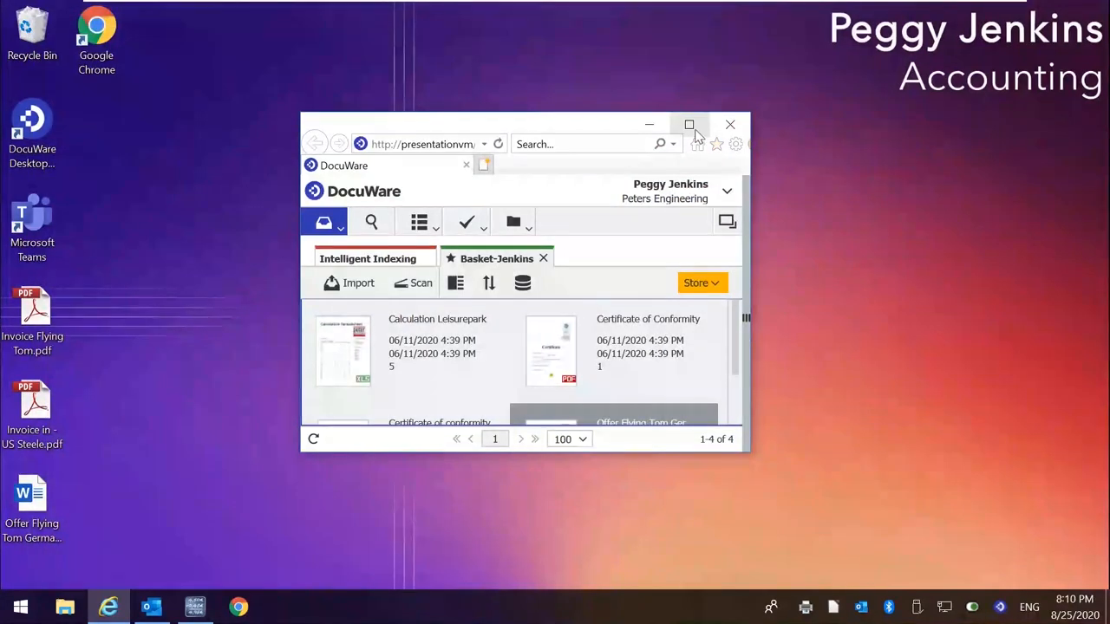
Maximize the browser, then start switching to another Windows user from the Start menu.
{"action": "left_click", "coordinate": [691, 125]}
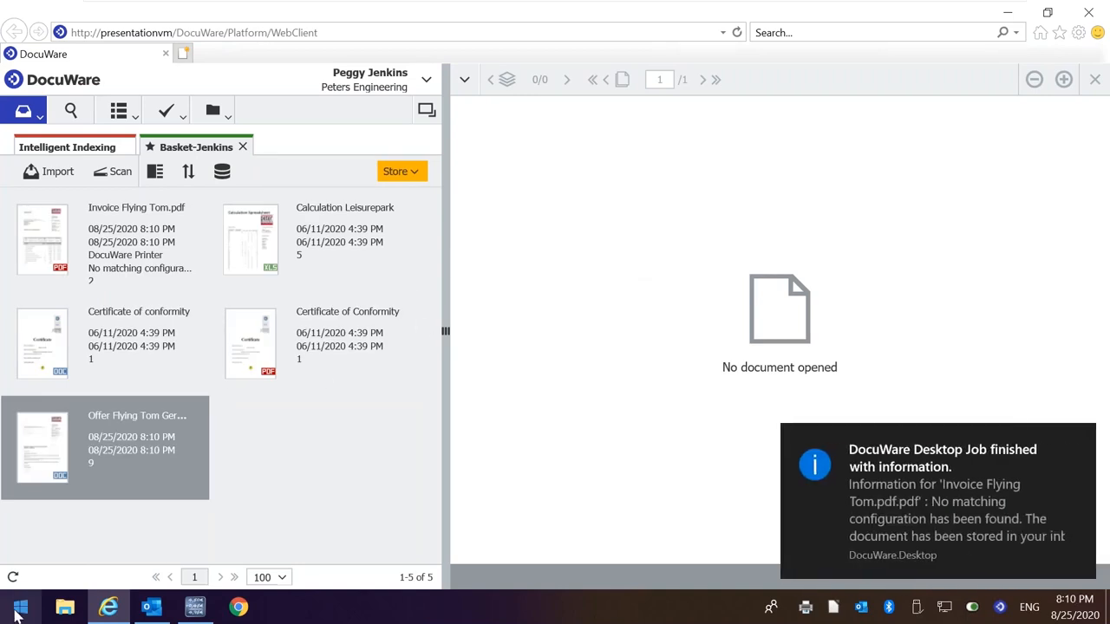
{"action": "left_click", "coordinate": [14, 607]}
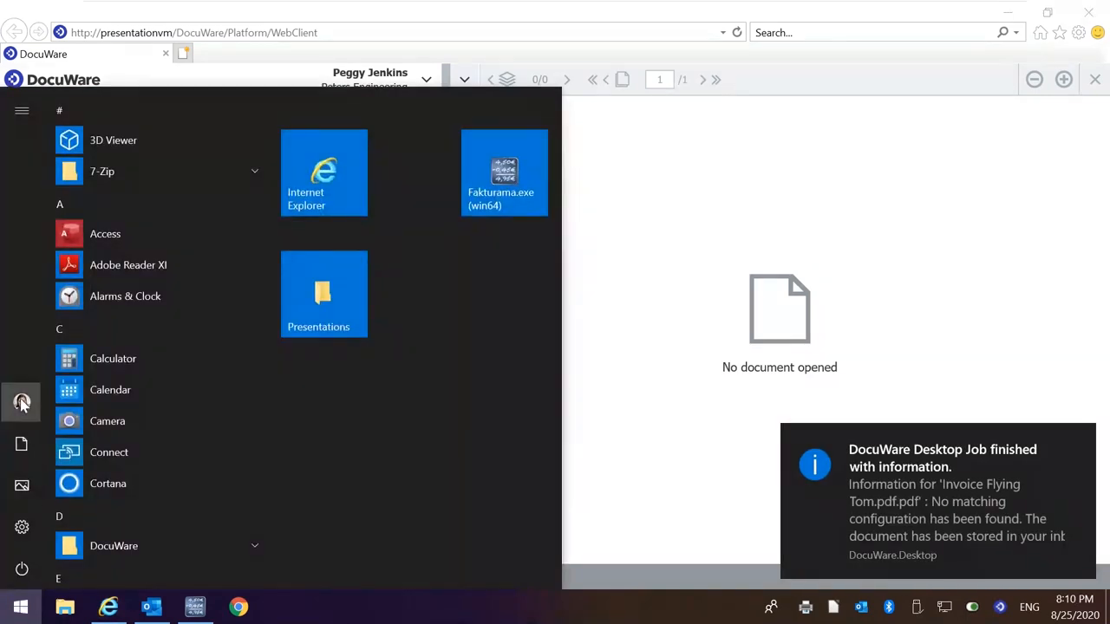
{"action": "left_click", "coordinate": [21, 403]}
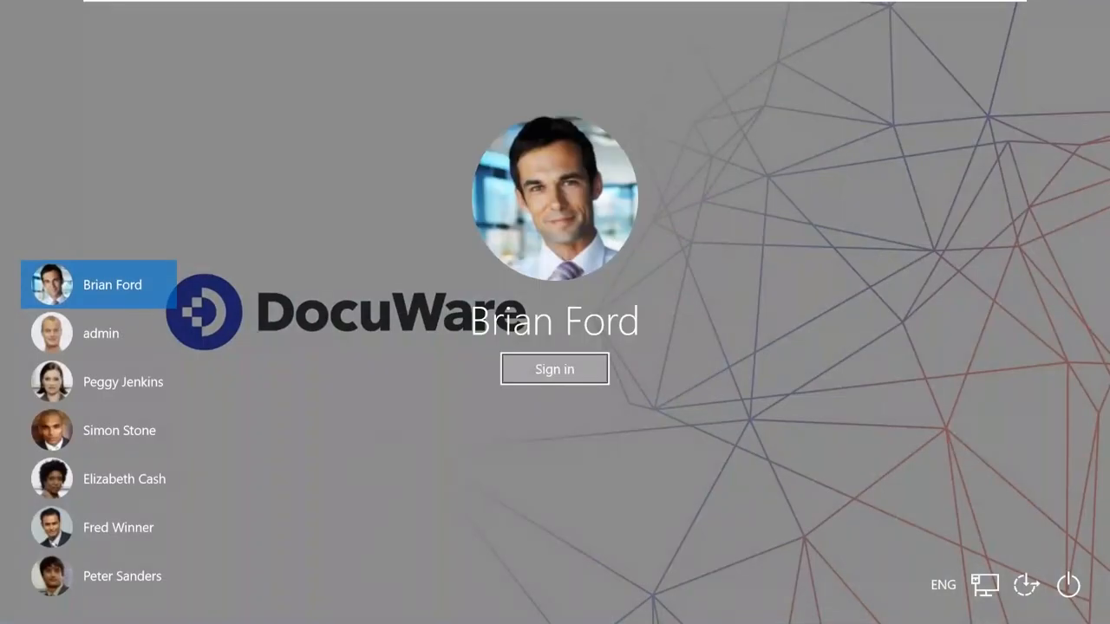
{"action": "left_click", "coordinate": [555, 368]}
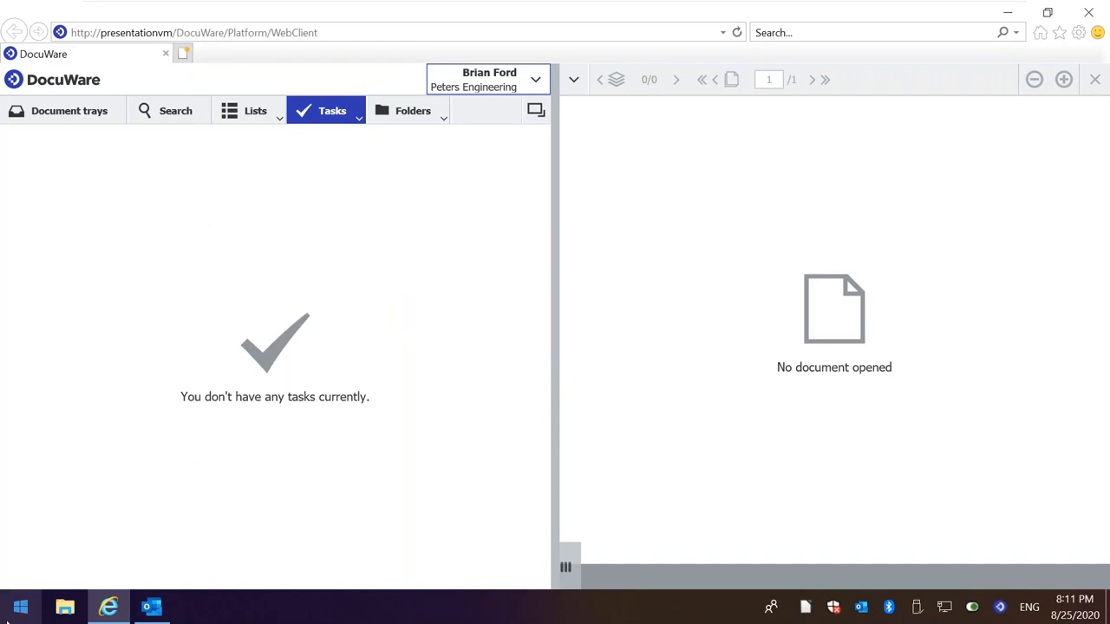
{"action": "left_click", "coordinate": [21, 607]}
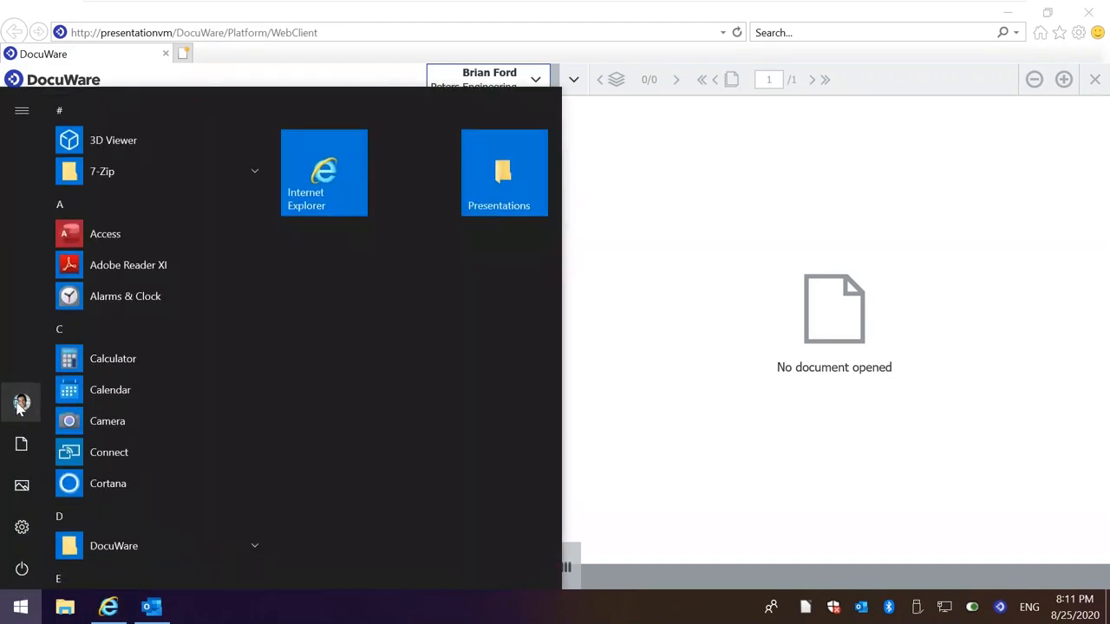
{"action": "left_click", "coordinate": [21, 402]}
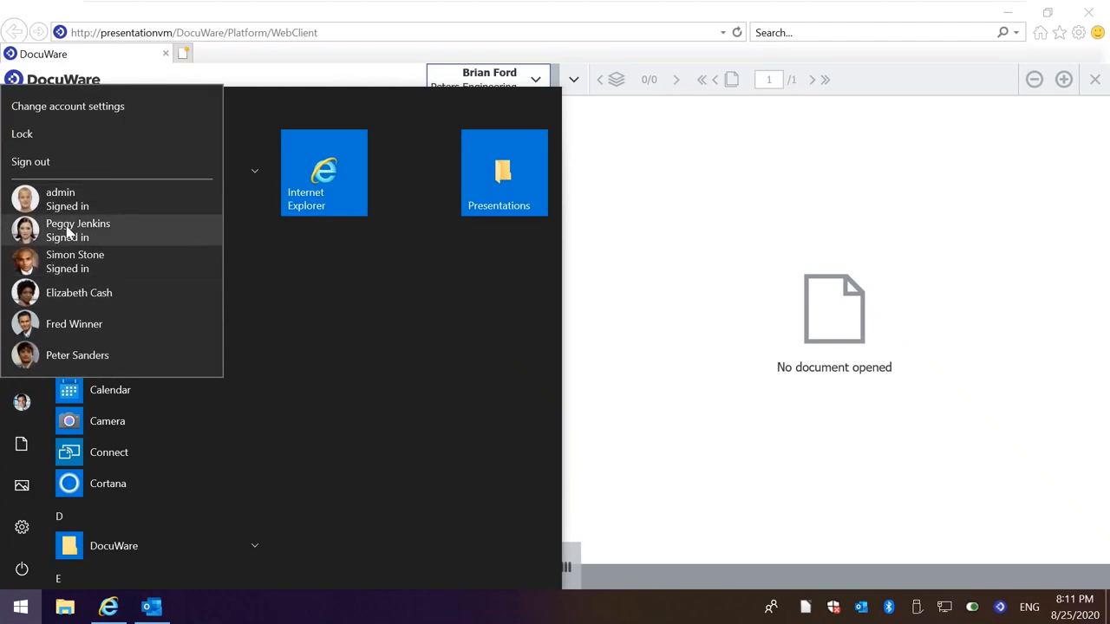
{"action": "mouse_move", "coordinate": [75, 261]}
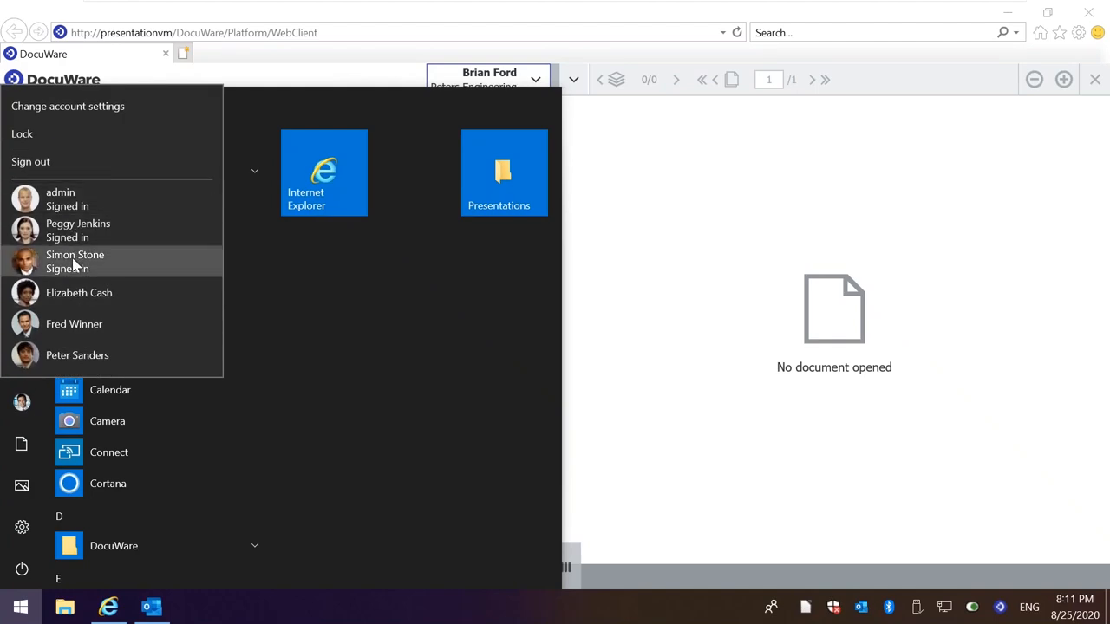
{"action": "left_click", "coordinate": [75, 260]}
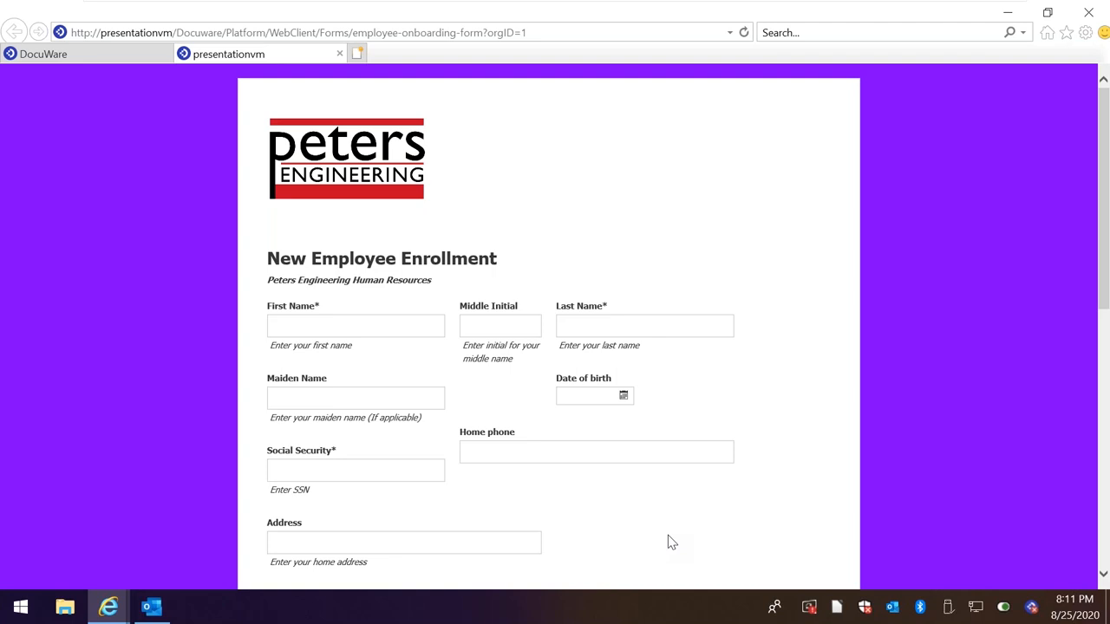
{"action": "mouse_move", "coordinate": [693, 380]}
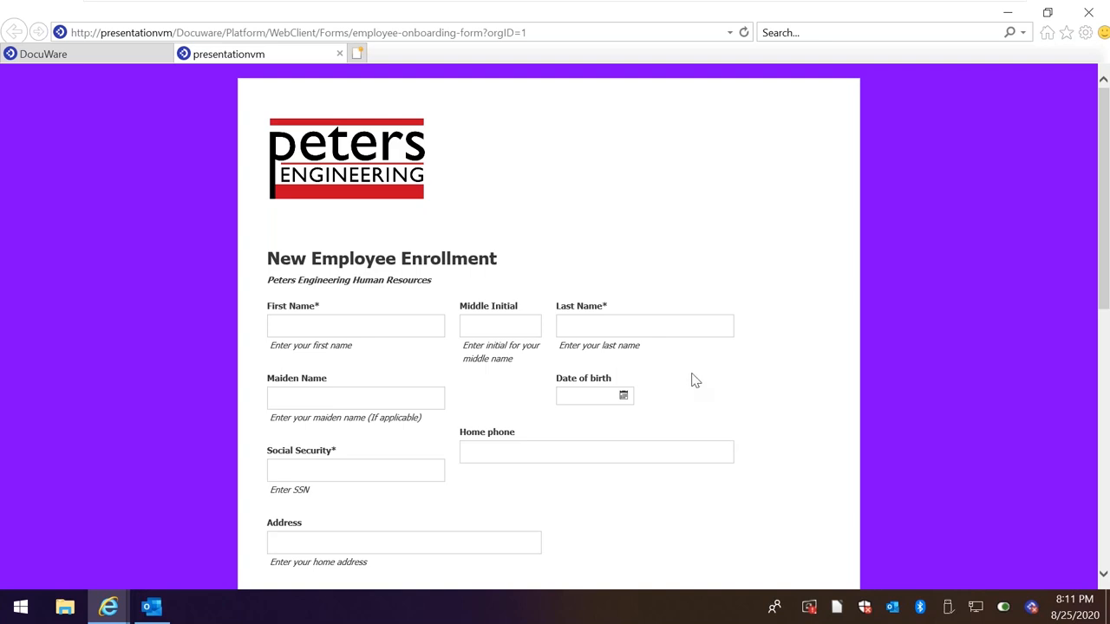
{"action": "mouse_move", "coordinate": [574, 355]}
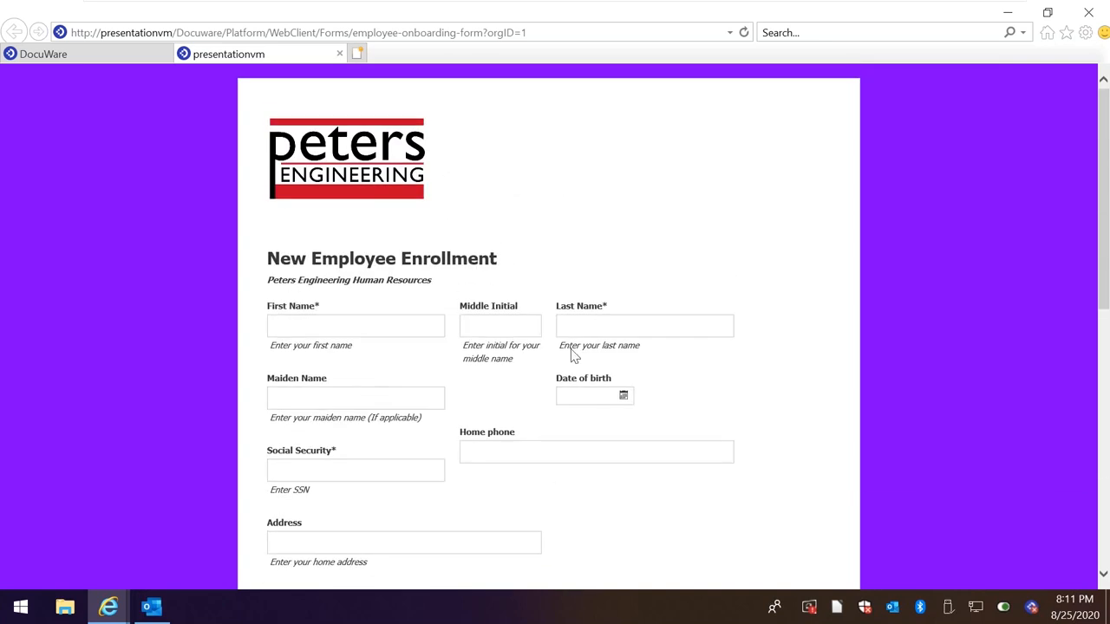
{"action": "mouse_move", "coordinate": [531, 485]}
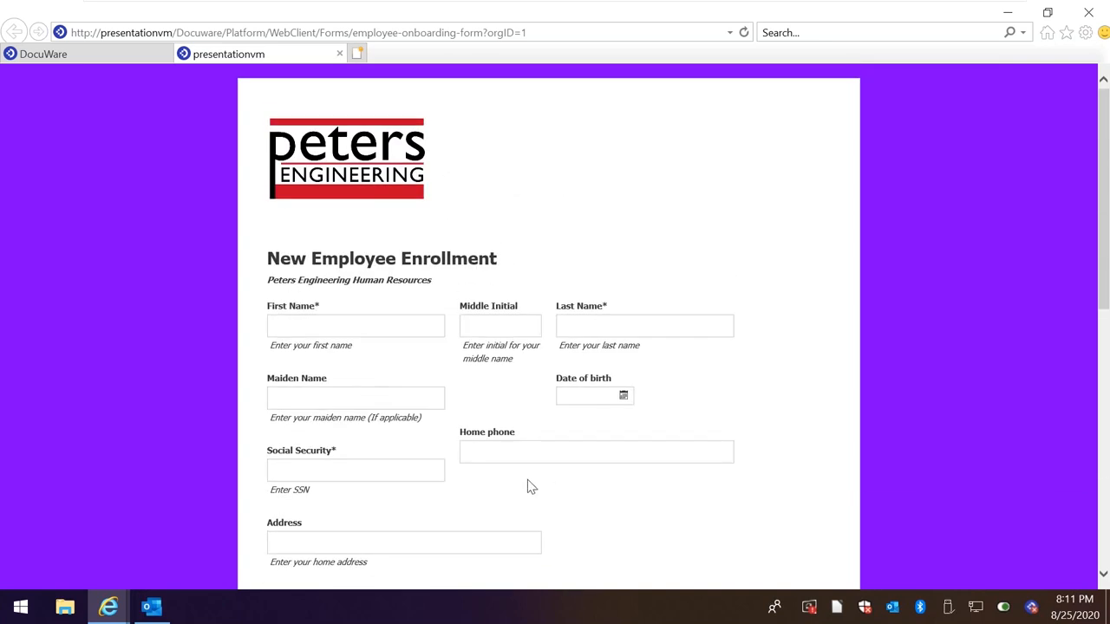
{"action": "mouse_move", "coordinate": [593, 365]}
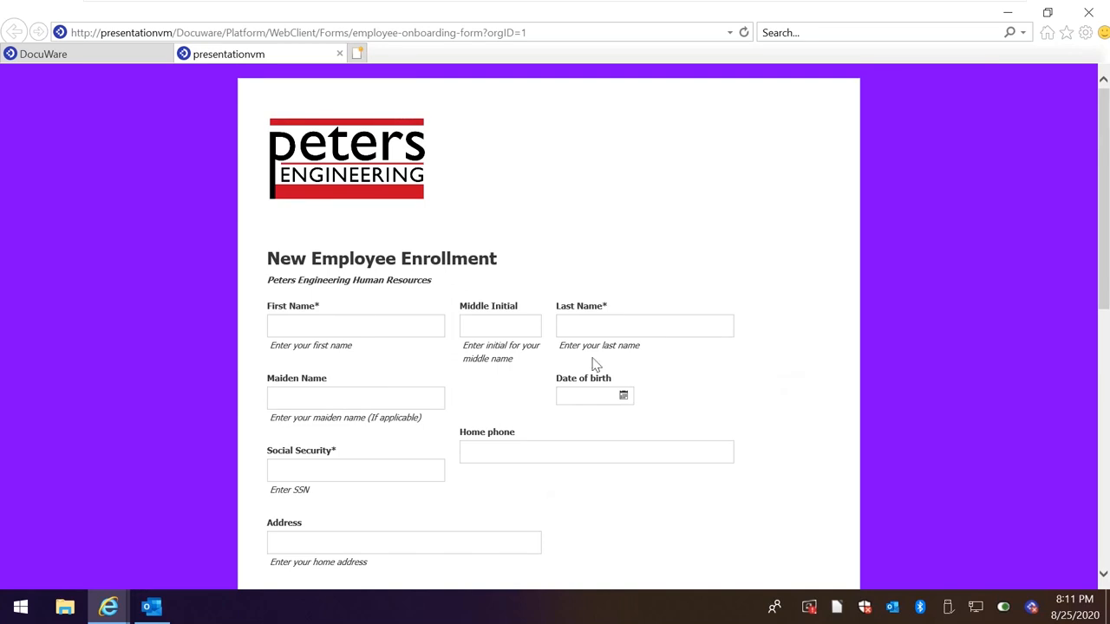
{"action": "mouse_move", "coordinate": [527, 284]}
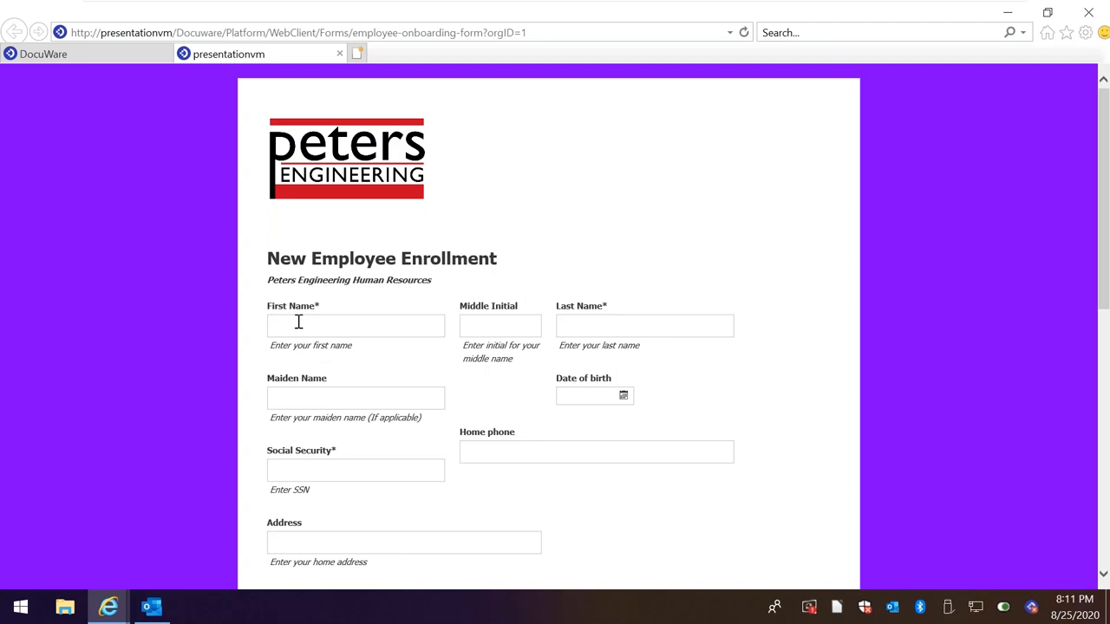
{"action": "left_click", "coordinate": [355, 326]}
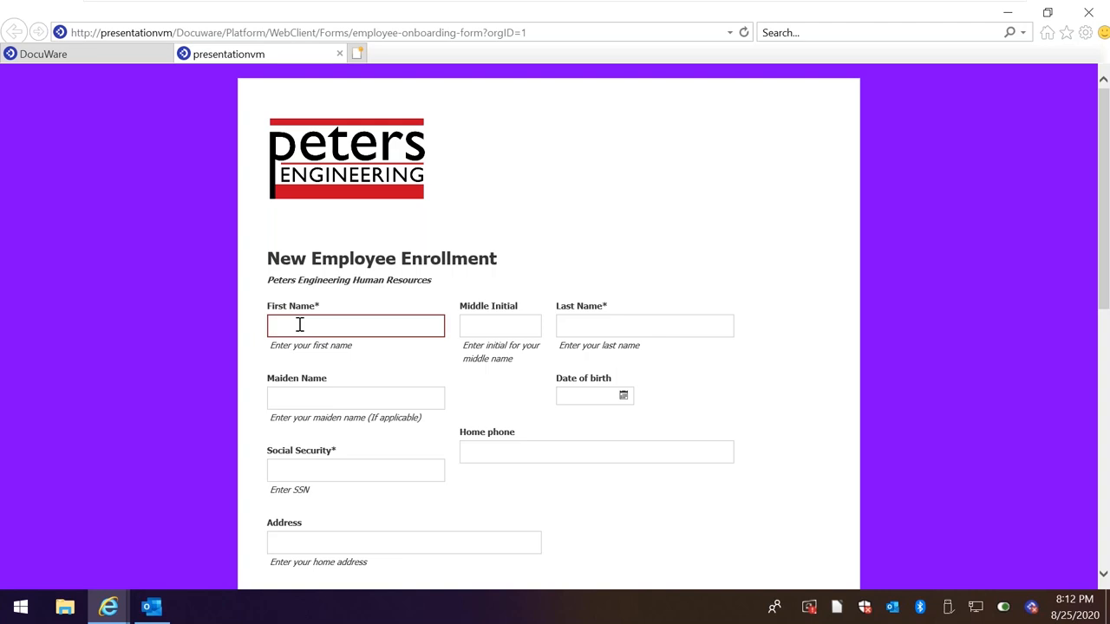
{"action": "type", "text": "Peter"}
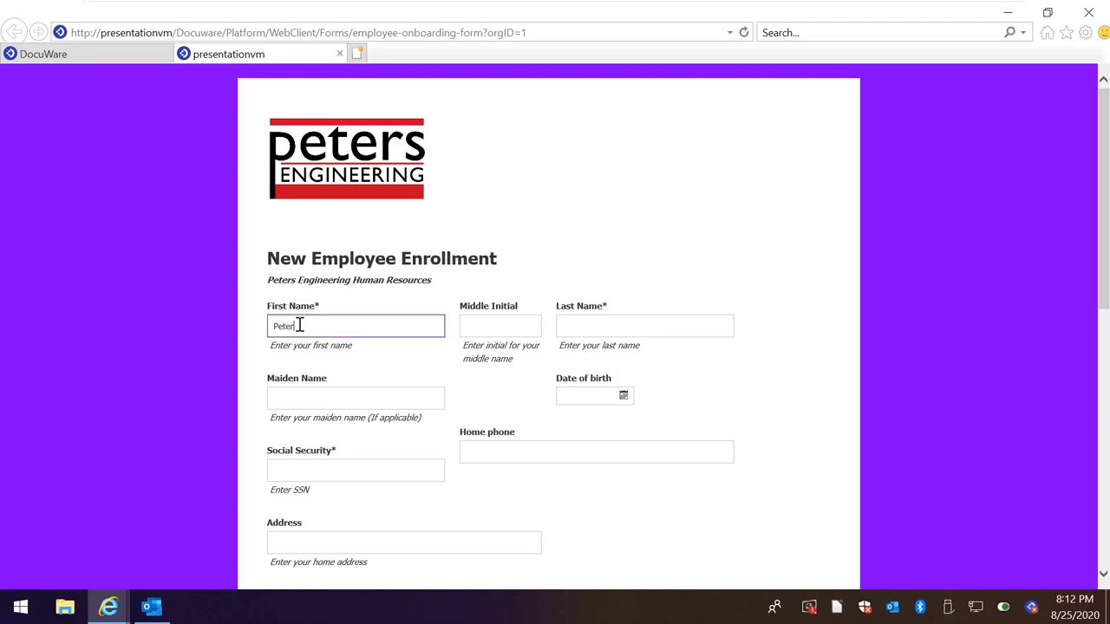
{"action": "left_click", "coordinate": [645, 326]}
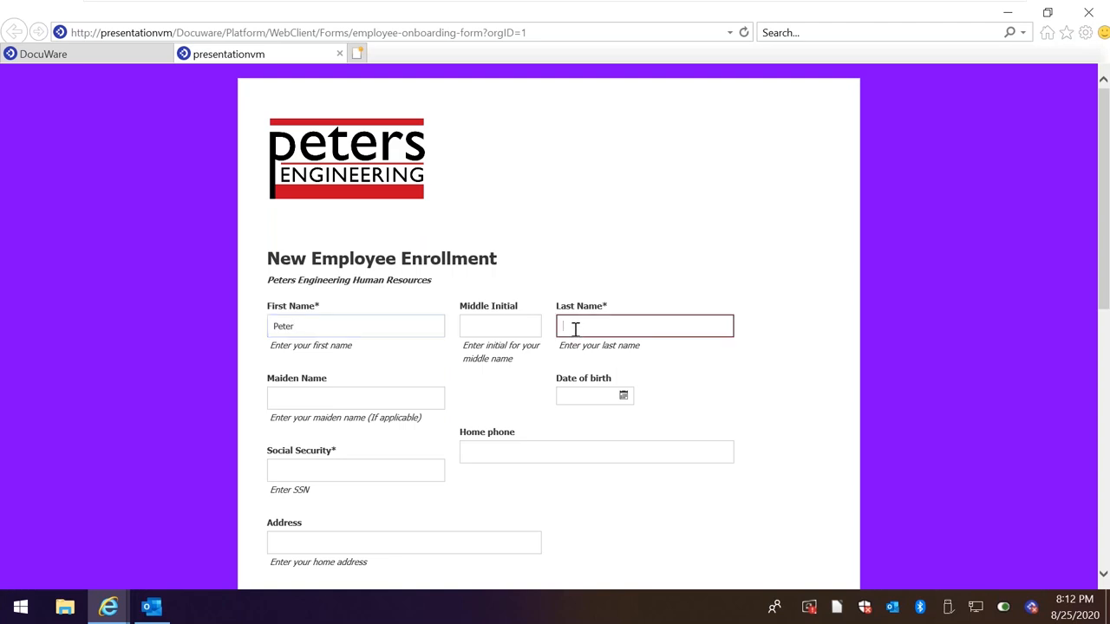
{"action": "type", "text": "Strom"}
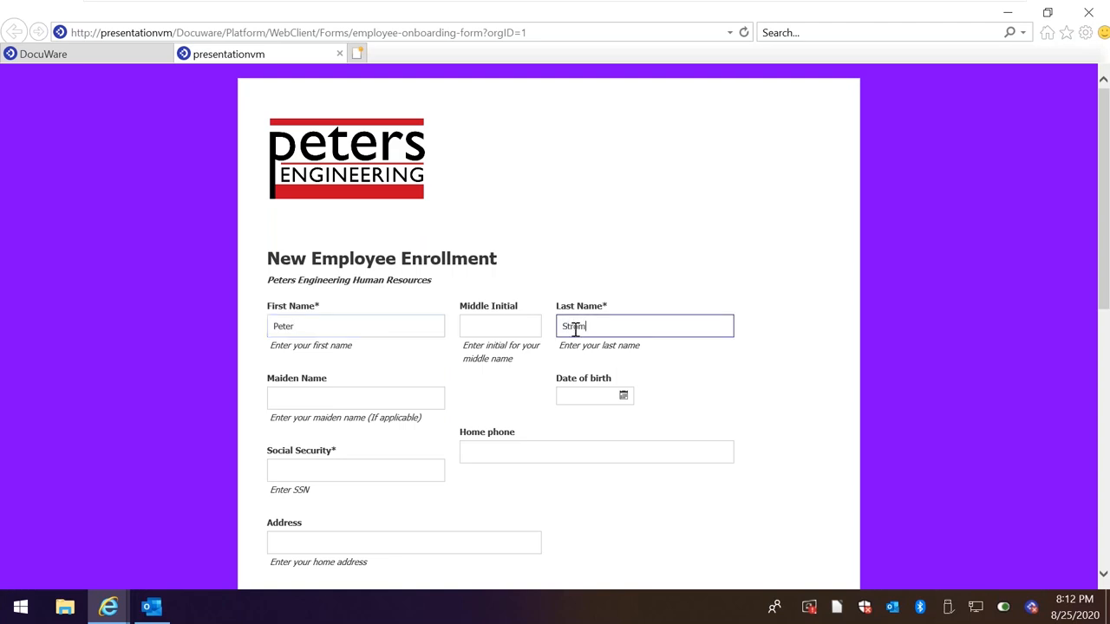
{"action": "left_click", "coordinate": [355, 470]}
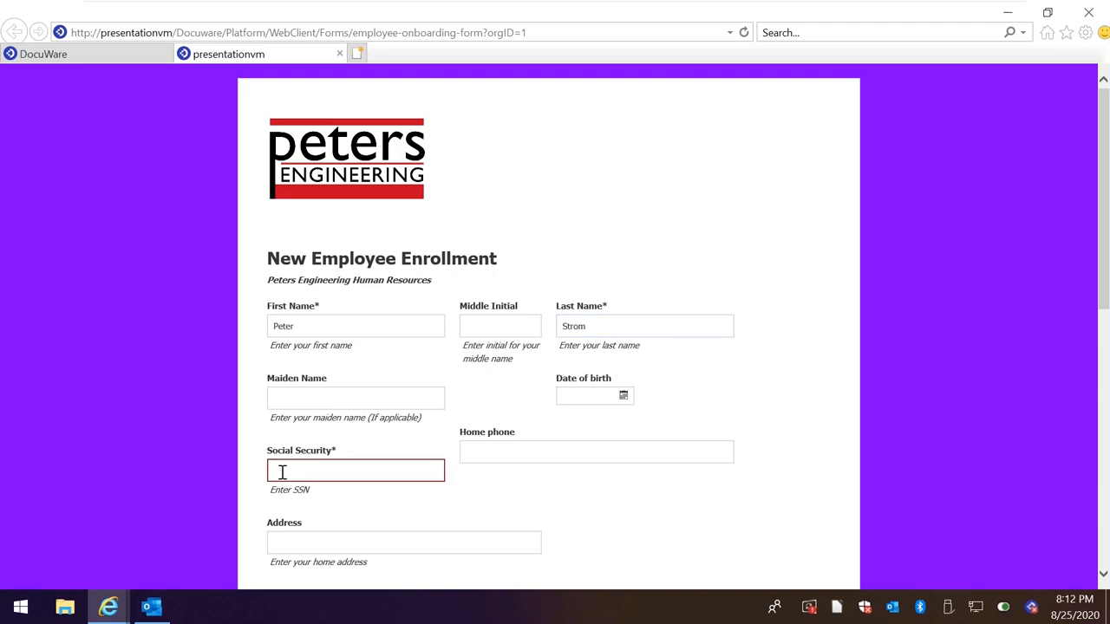
{"action": "type", "text": "11"}
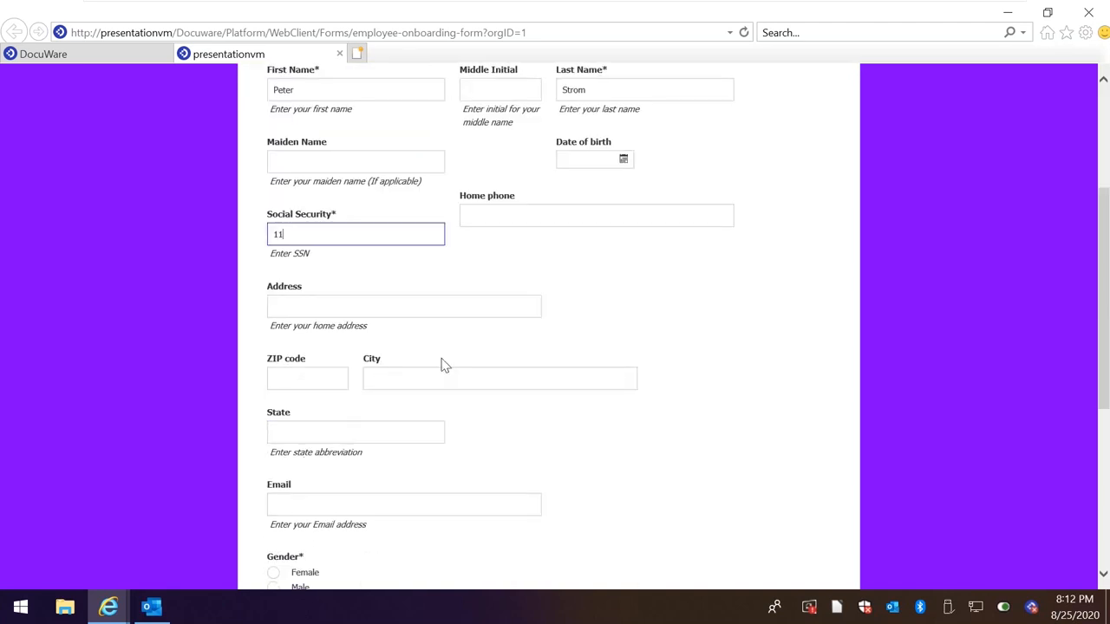
Select gender Male and draw a signature in the Signature box.
{"action": "scroll", "scroll_direction": "down", "scroll_amount": 3}
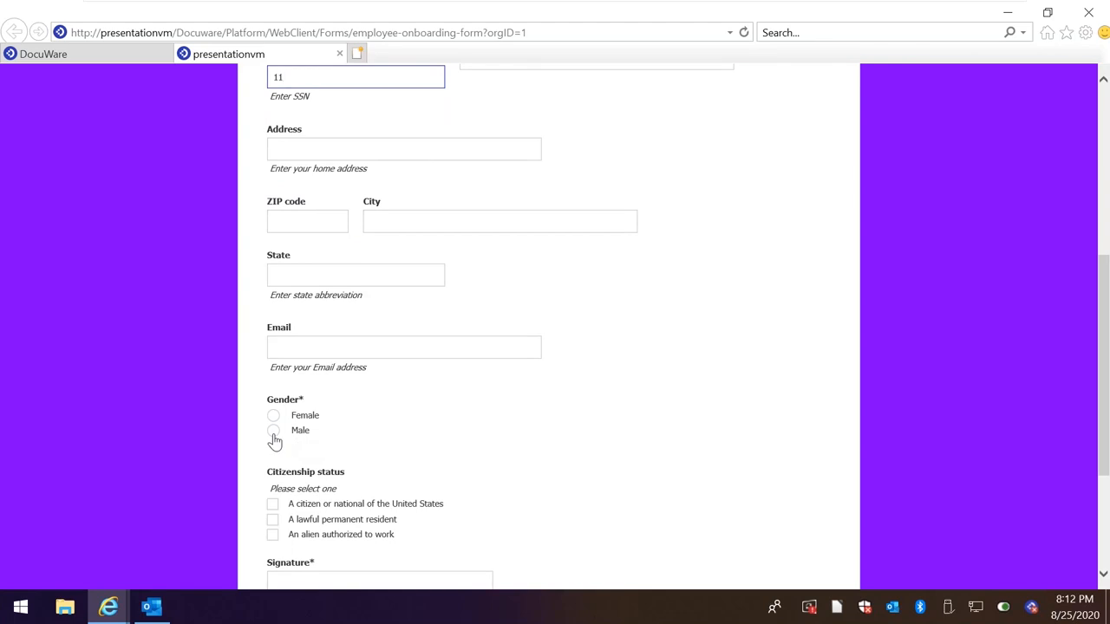
{"action": "left_click", "coordinate": [274, 430]}
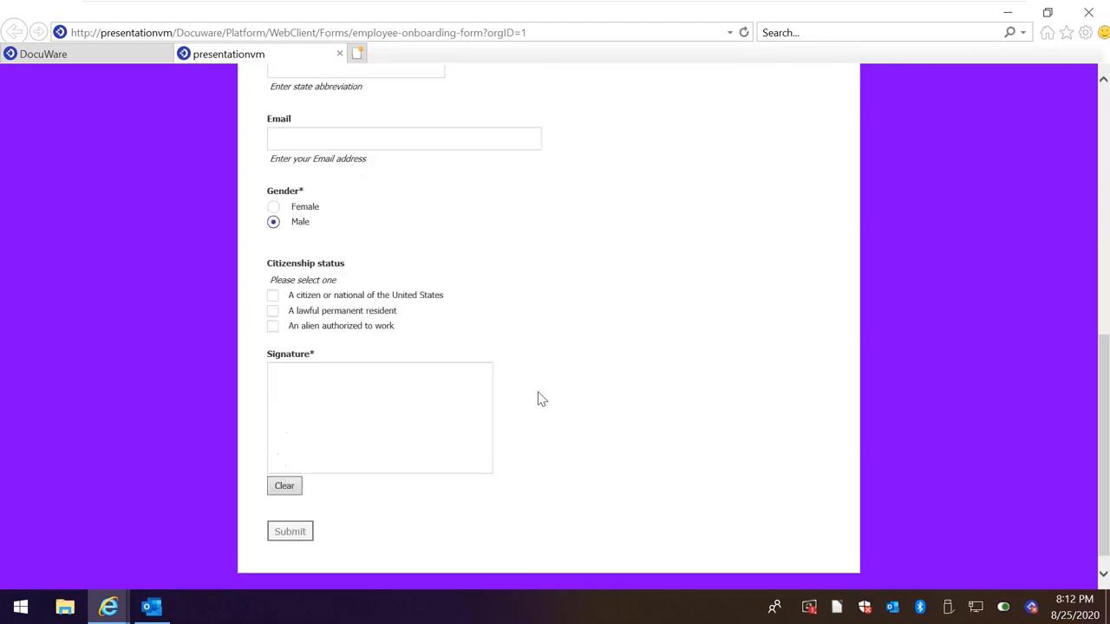
{"action": "scroll", "scroll_direction": "down", "scroll_amount": 3}
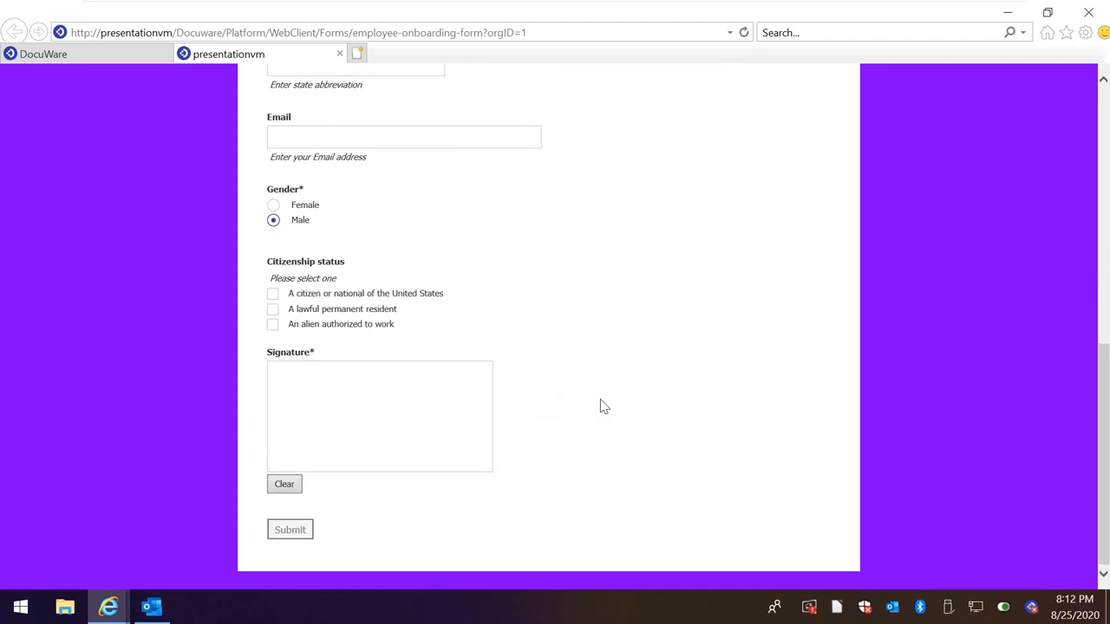
{"action": "mouse_move", "coordinate": [607, 427]}
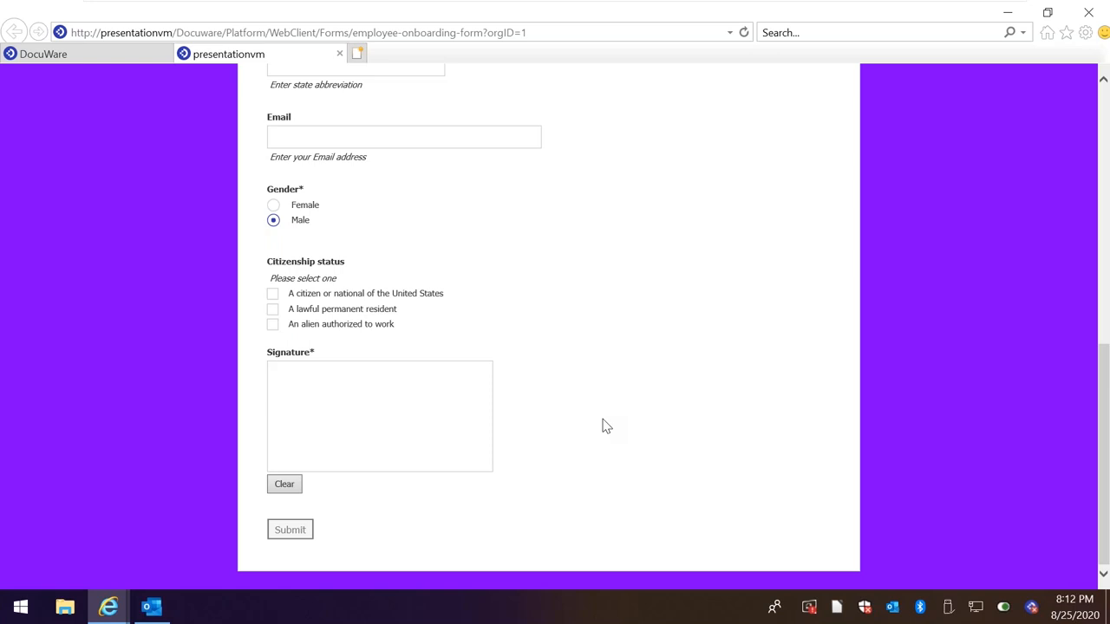
{"action": "left_click_drag", "start_coordinate": [281, 413], "coordinate": [355, 390]}
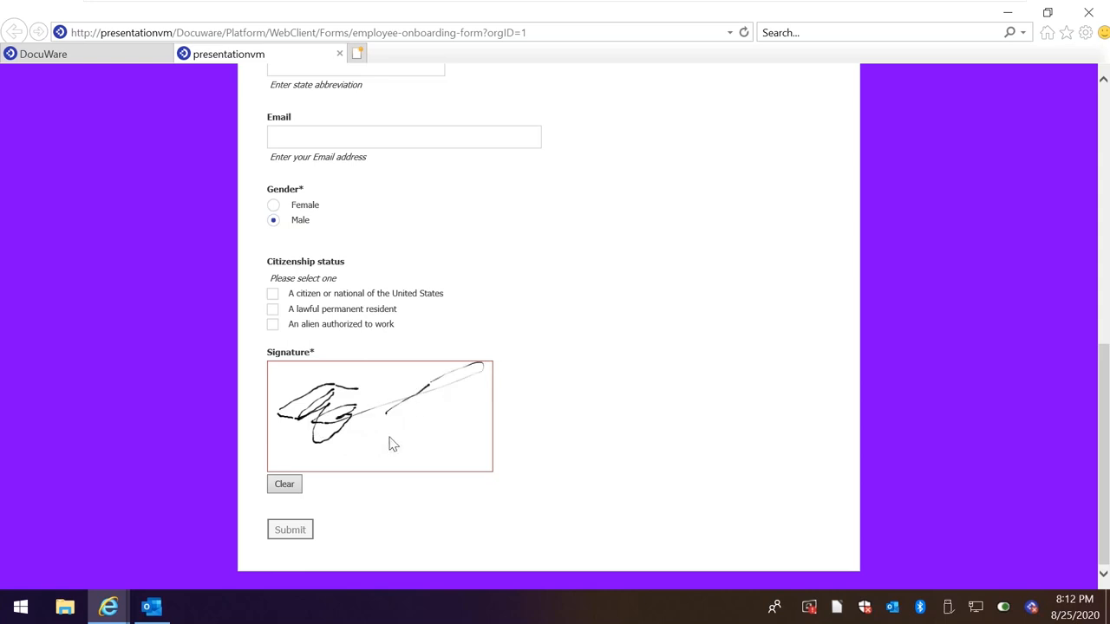
{"action": "left_click_drag", "start_coordinate": [388, 417], "coordinate": [389, 437]}
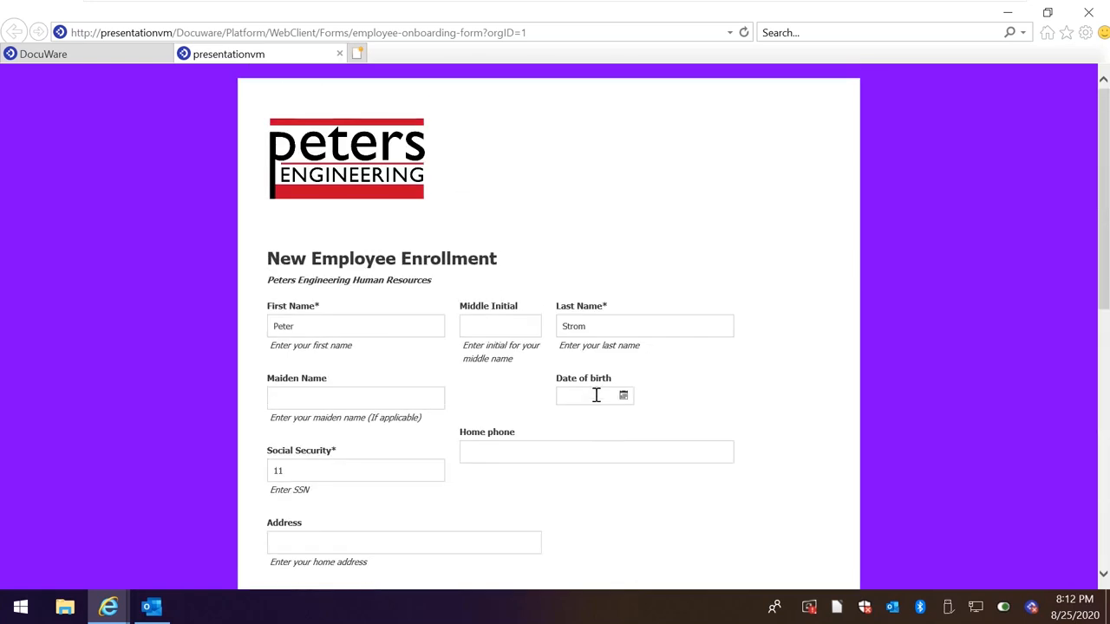
{"action": "mouse_move", "coordinate": [385, 327]}
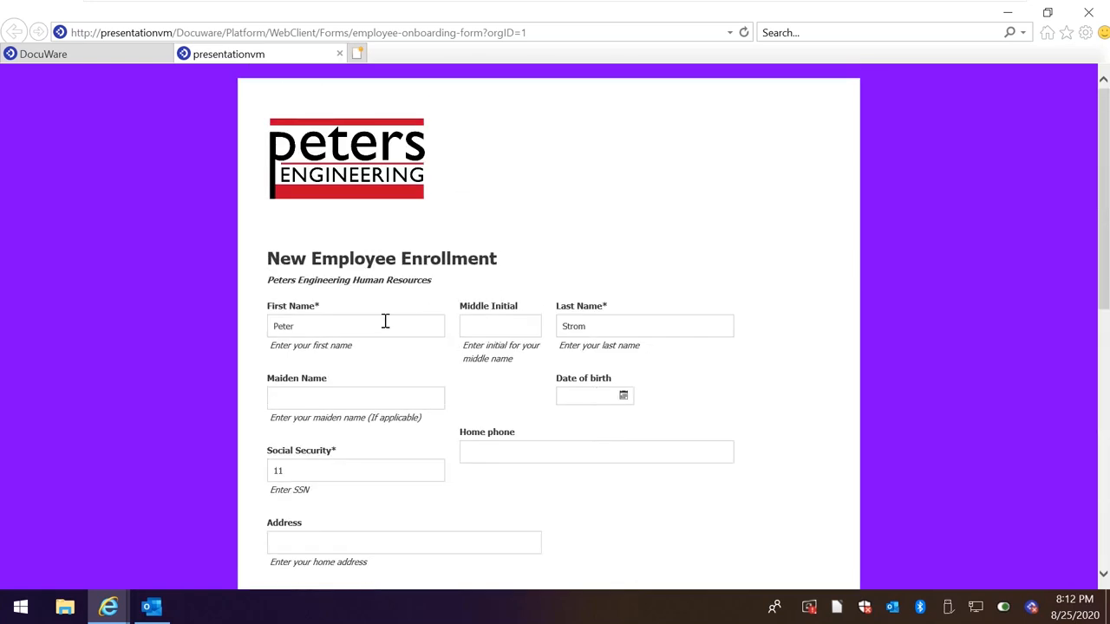
{"action": "mouse_move", "coordinate": [409, 284]}
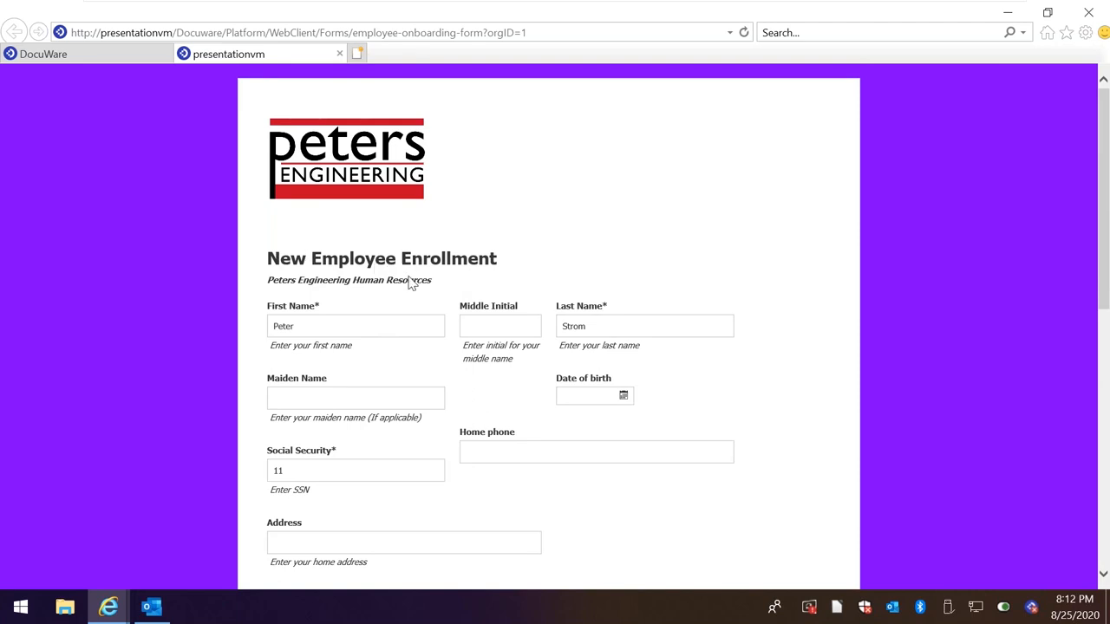
{"action": "scroll", "scroll_direction": "down", "scroll_amount": 3}
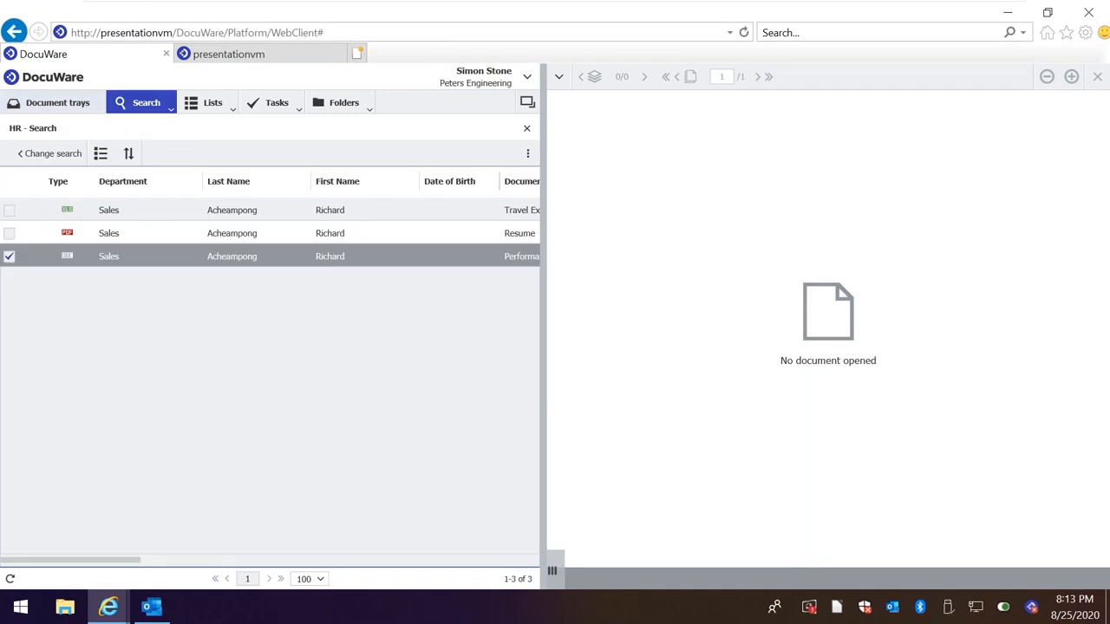
{"action": "mouse_move", "coordinate": [48, 153]}
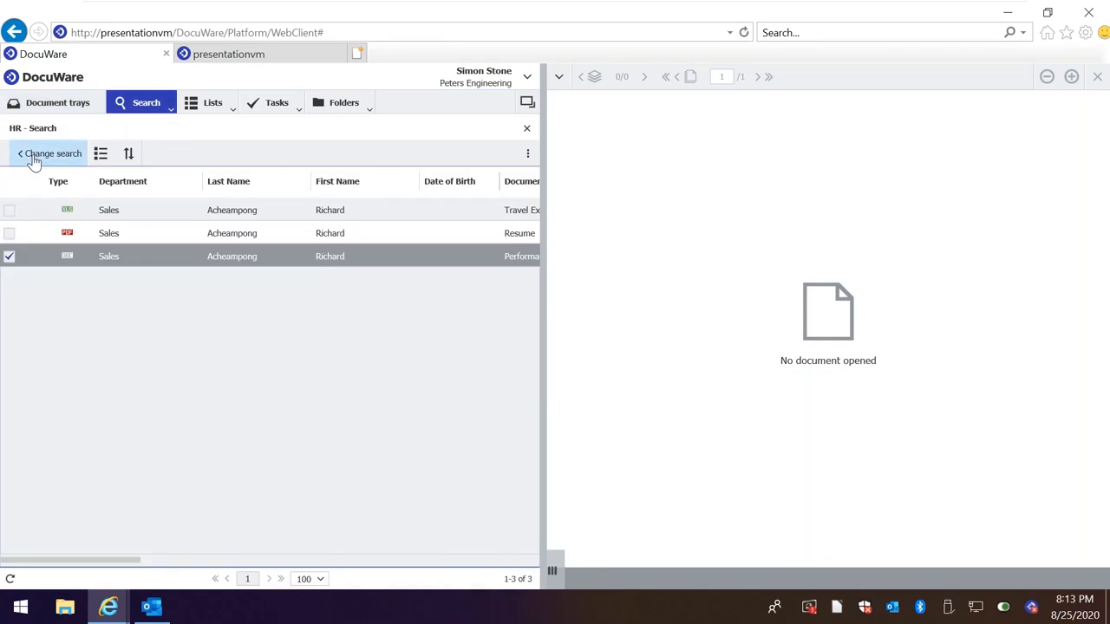
Change the HR search criteria to last name Strom instead of Acheampong.
{"action": "left_click", "coordinate": [49, 152]}
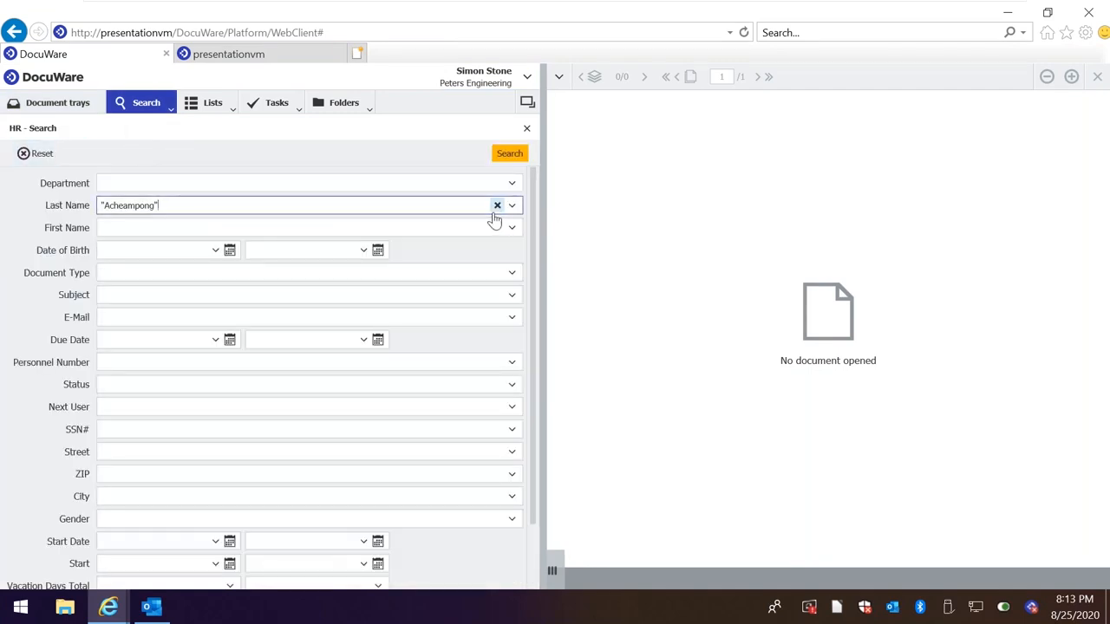
{"action": "left_click", "coordinate": [496, 205]}
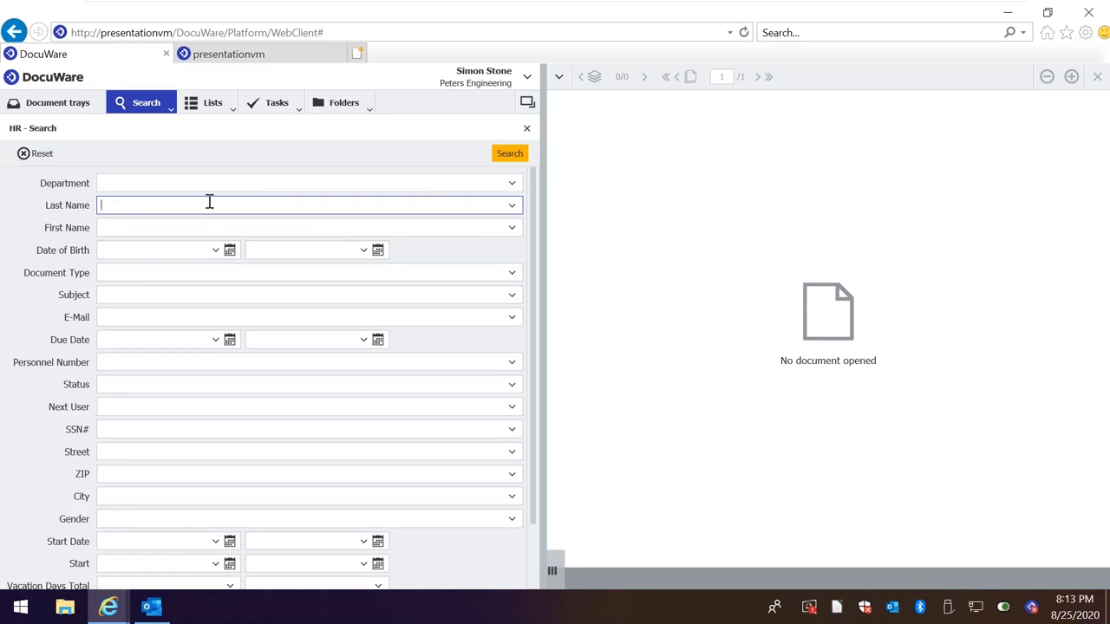
{"action": "type", "text": "str"}
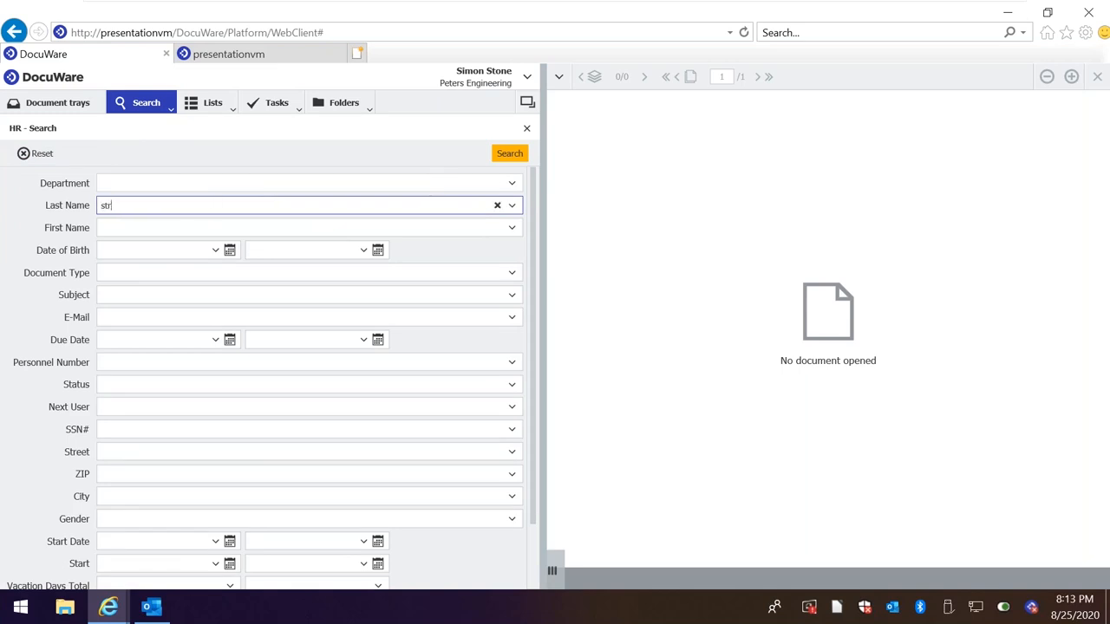
{"action": "type", "text": "\"Strom\""}
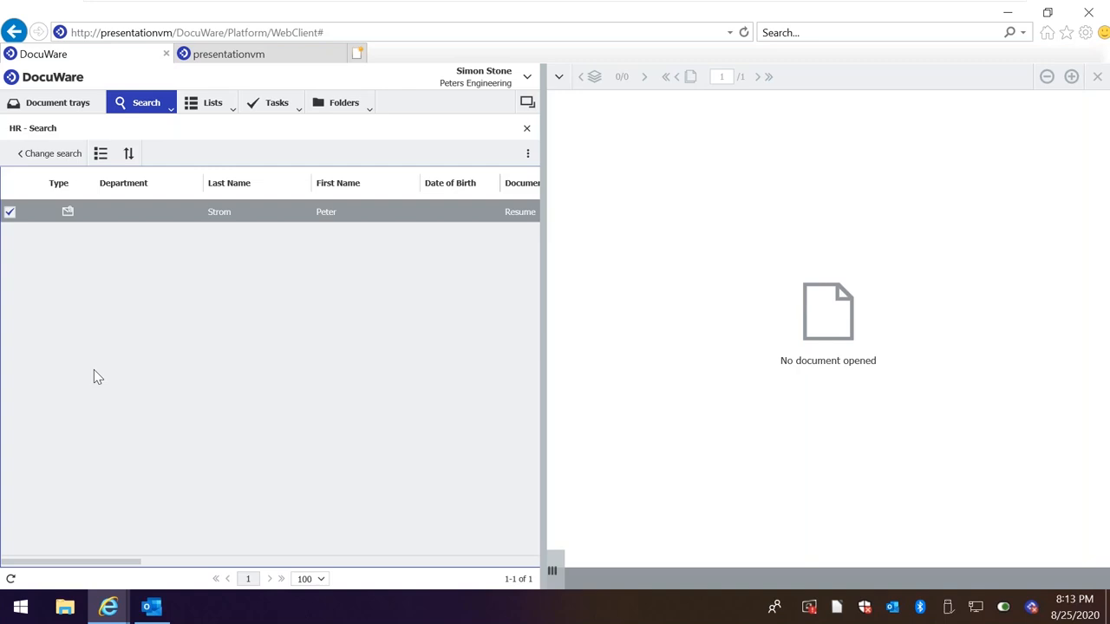
{"action": "mouse_move", "coordinate": [108, 607]}
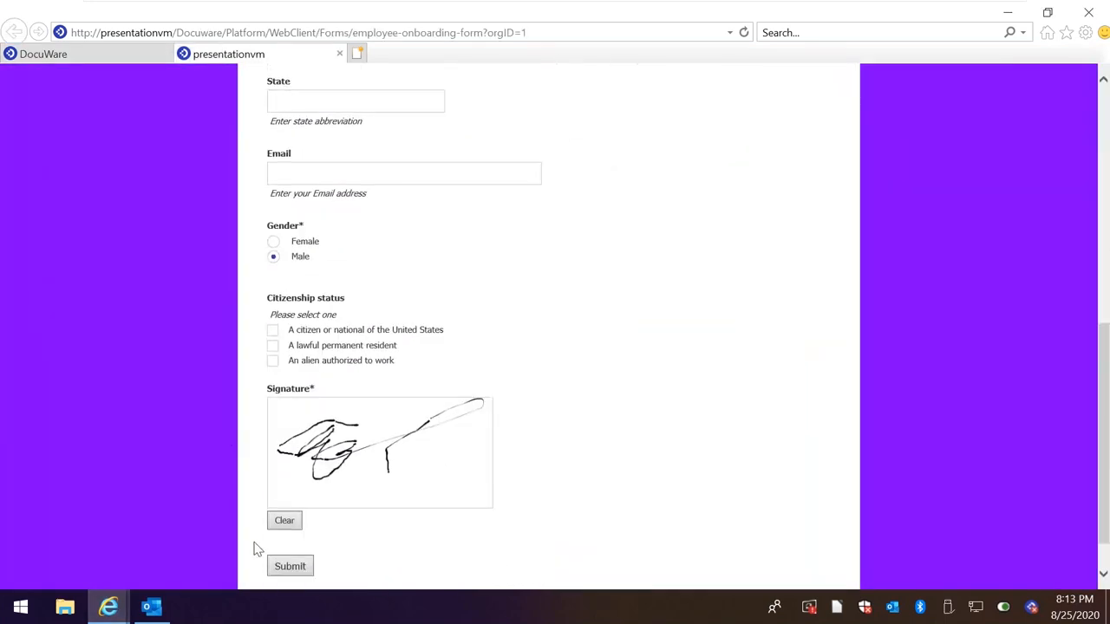
Submit the completed New Employee Enrollment form.
{"action": "left_click", "coordinate": [290, 565]}
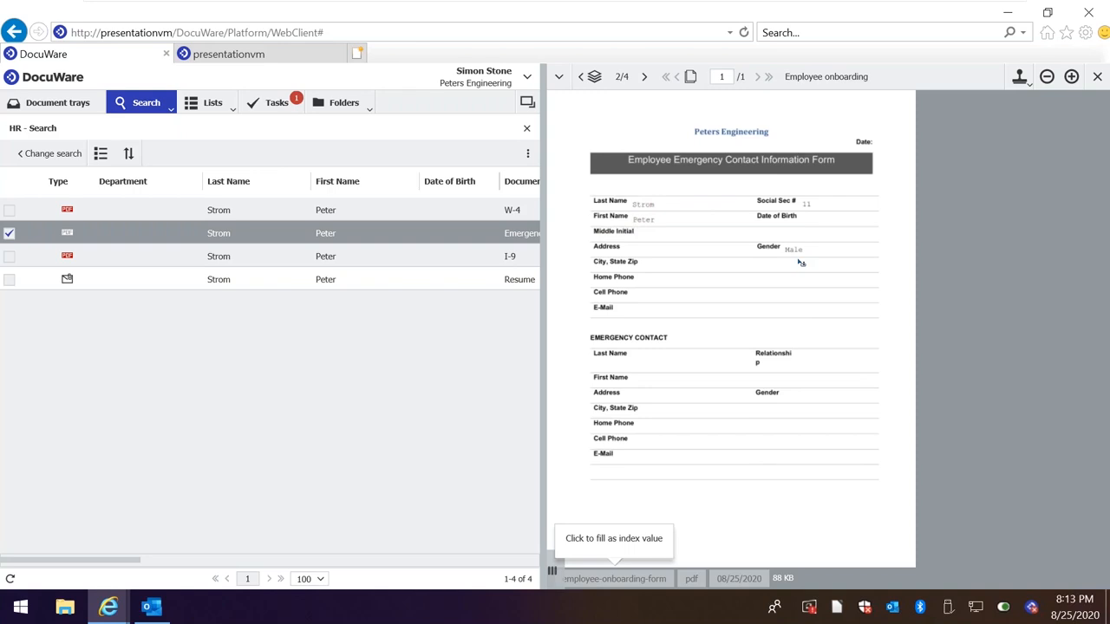
{"action": "mouse_move", "coordinate": [222, 507]}
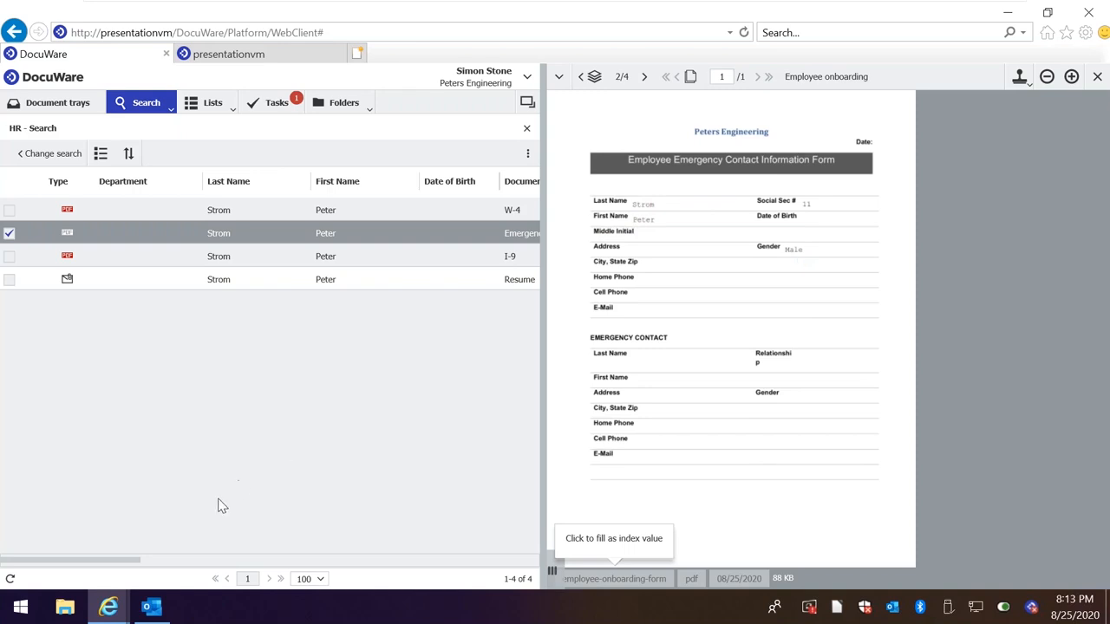
{"action": "mouse_move", "coordinate": [94, 528]}
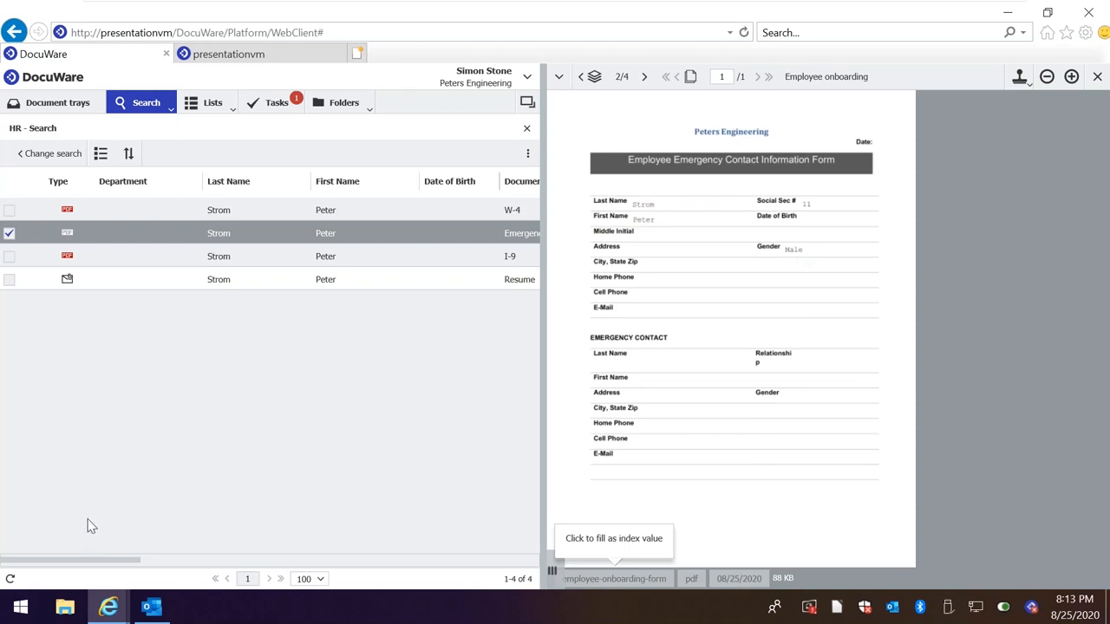
{"action": "left_click", "coordinate": [21, 607]}
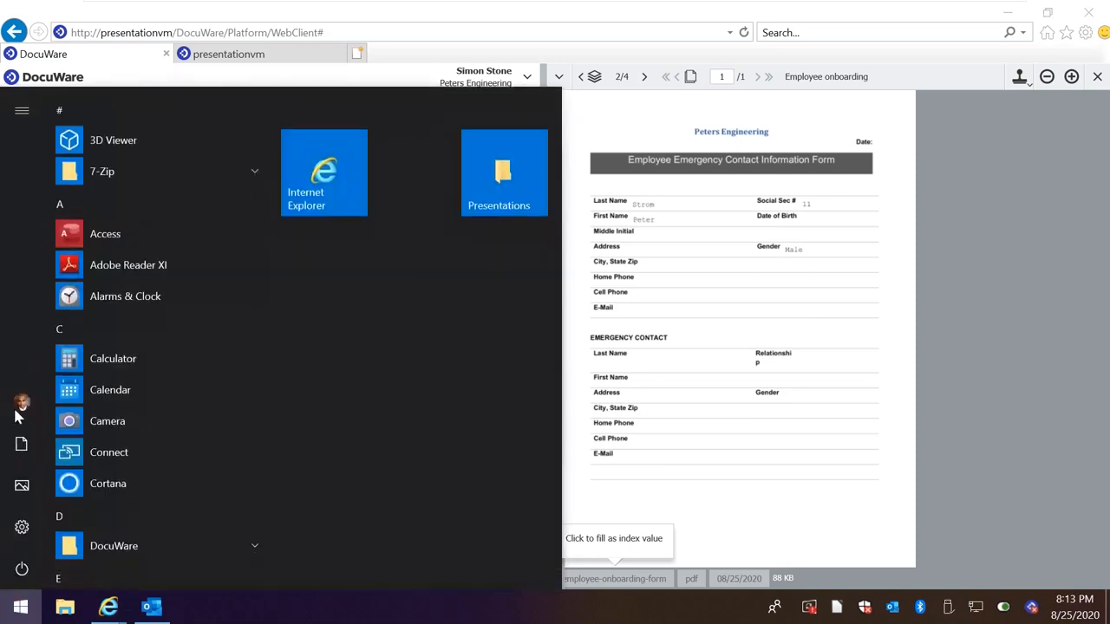
{"action": "left_click", "coordinate": [21, 402]}
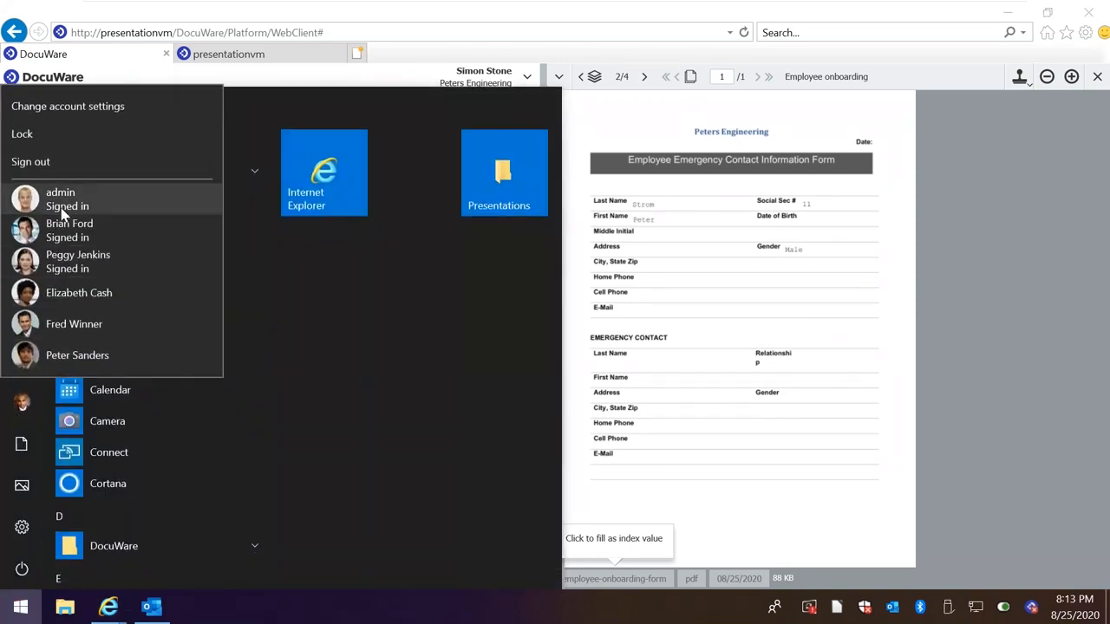
{"action": "left_click", "coordinate": [78, 260]}
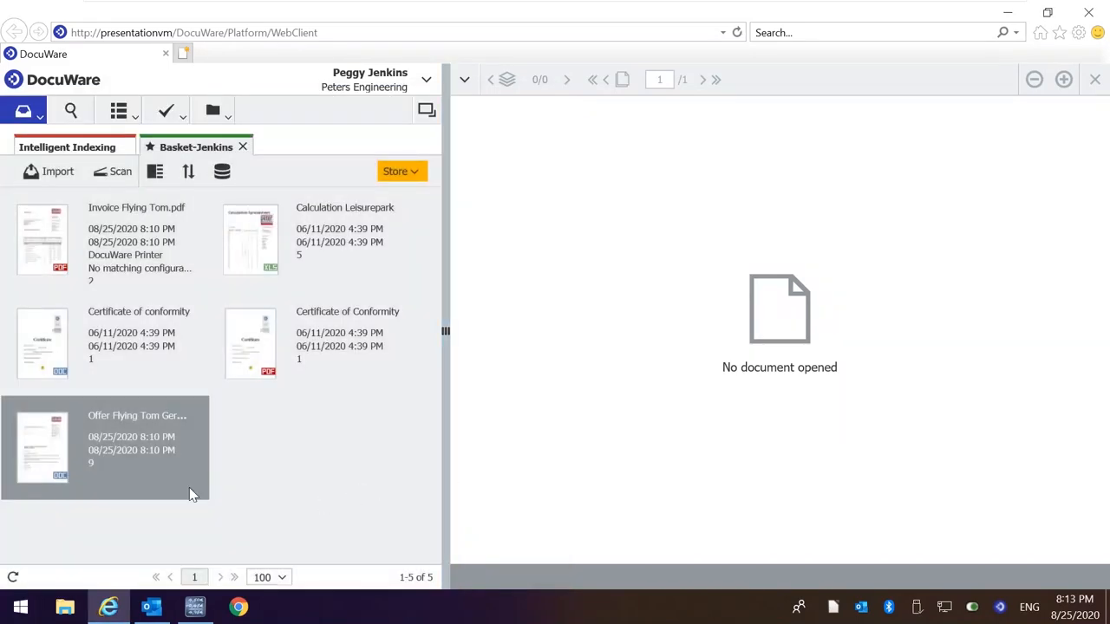
{"action": "mouse_move", "coordinate": [160, 479]}
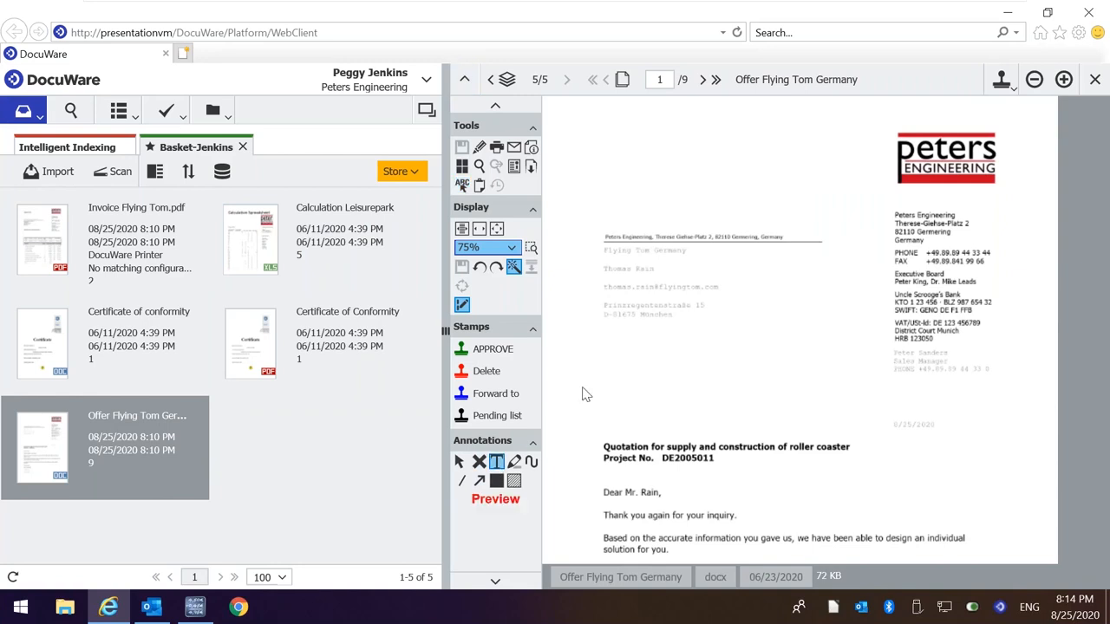
Annotate the Offer Flying Tom Germany with text, an arrow, a filled rectangle and an APPROVED stamp.
{"action": "left_click_drag", "start_coordinate": [603, 364], "coordinate": [718, 398]}
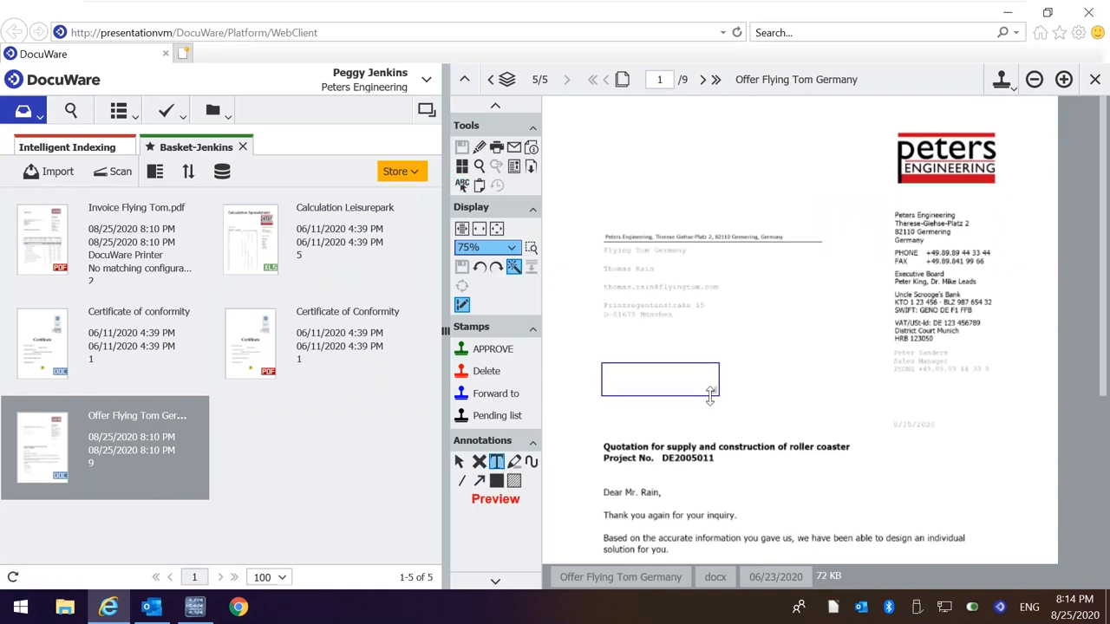
{"action": "type", "text": "vnvnvnvn"}
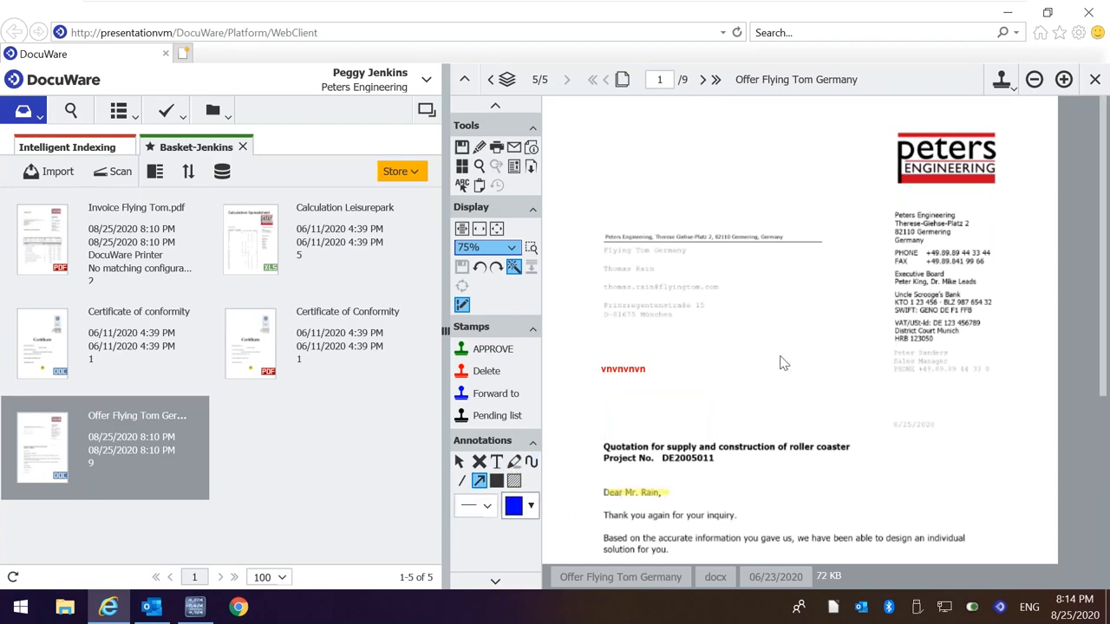
{"action": "left_click_drag", "start_coordinate": [632, 407], "coordinate": [795, 354]}
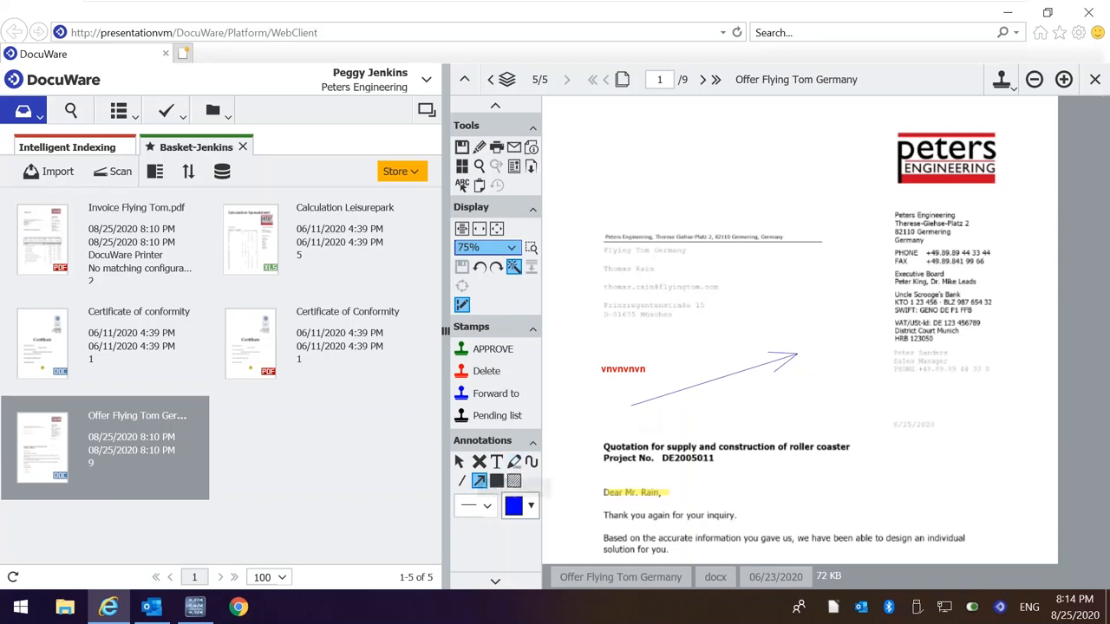
{"action": "left_click", "coordinate": [530, 506]}
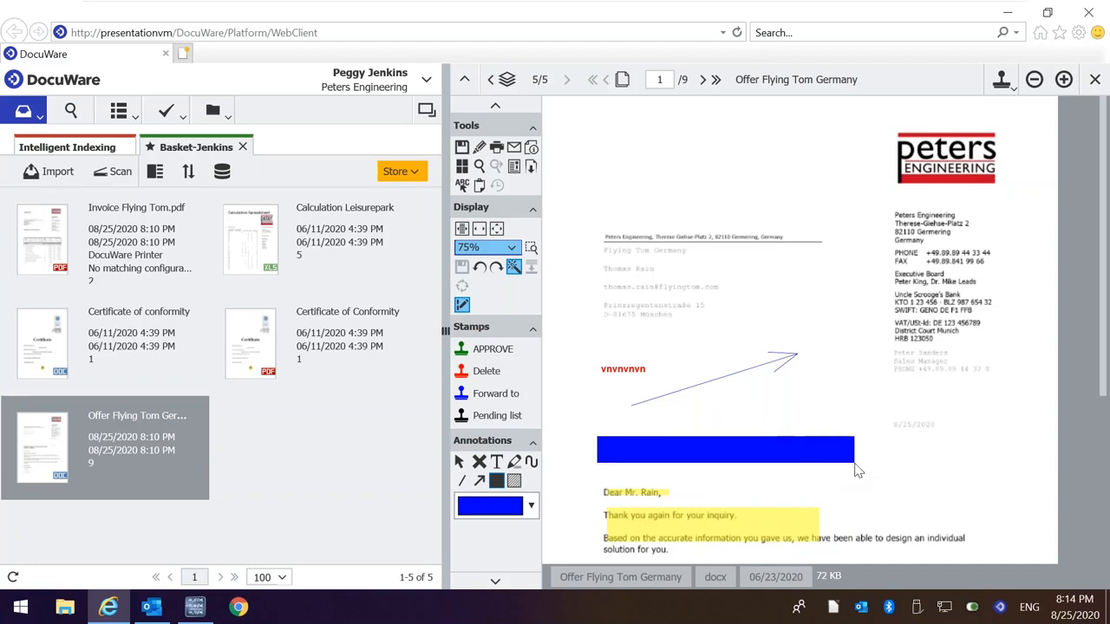
{"action": "mouse_move", "coordinate": [874, 471]}
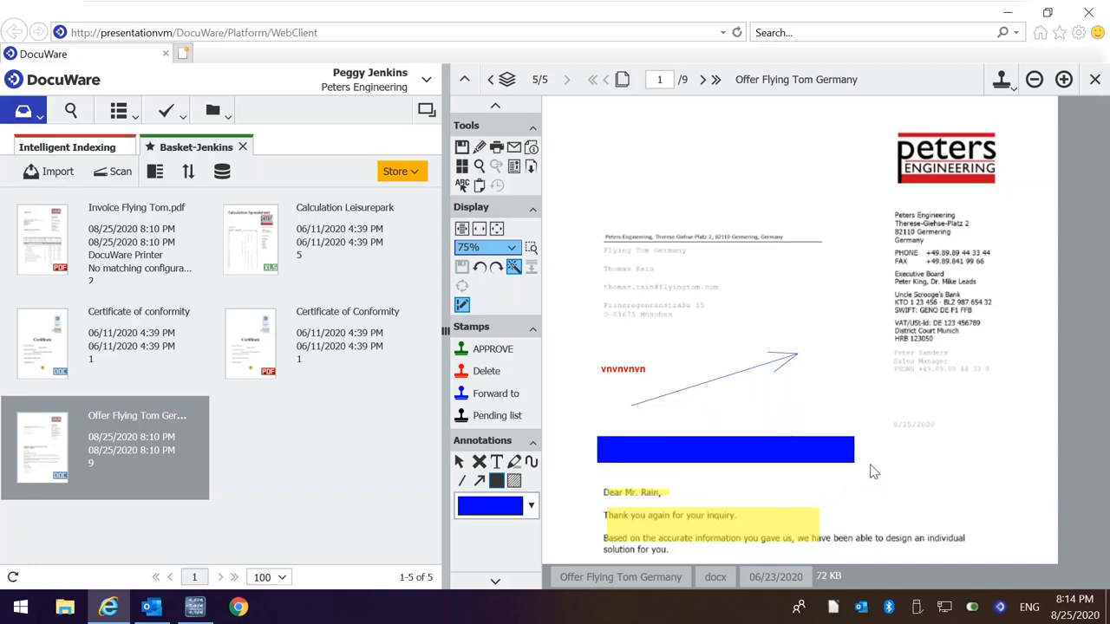
{"action": "mouse_move", "coordinate": [420, 345]}
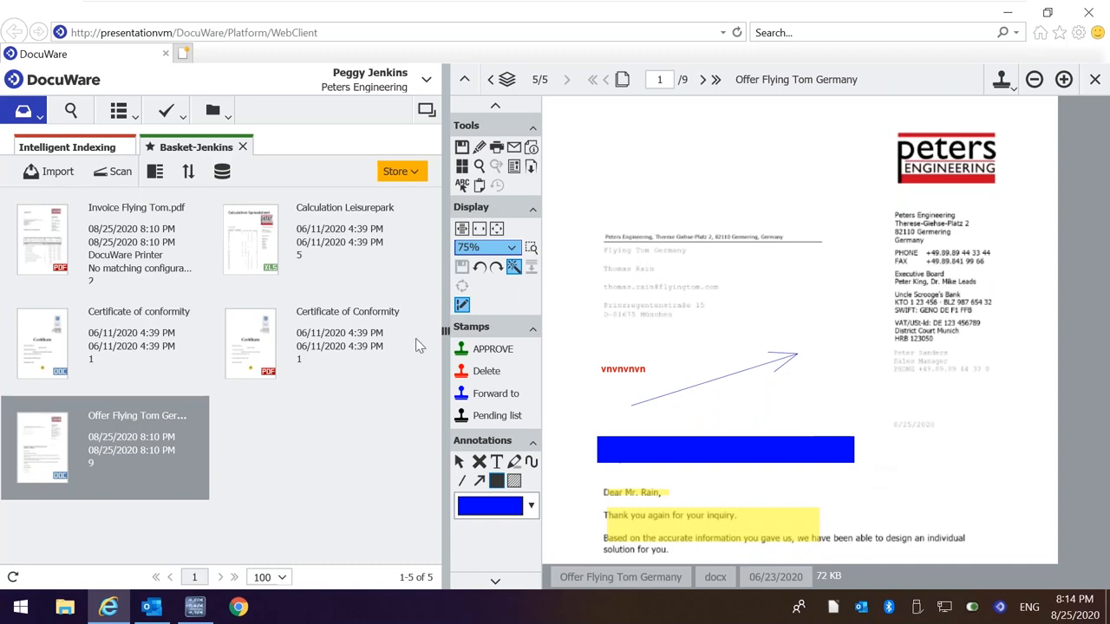
{"action": "left_click", "coordinate": [493, 349]}
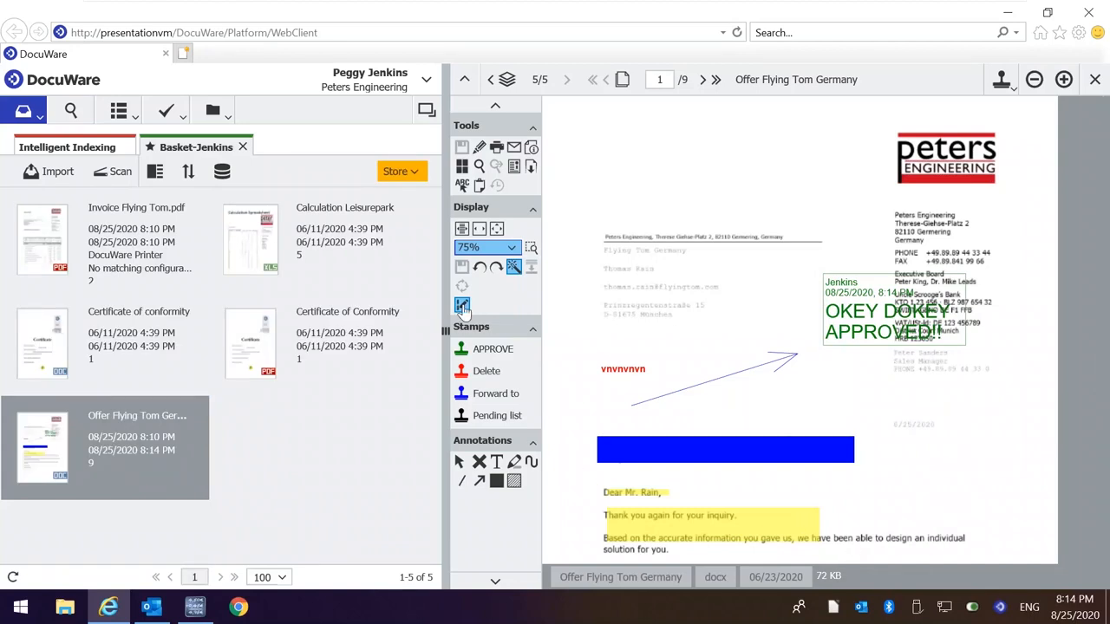
{"action": "mouse_move", "coordinate": [461, 305]}
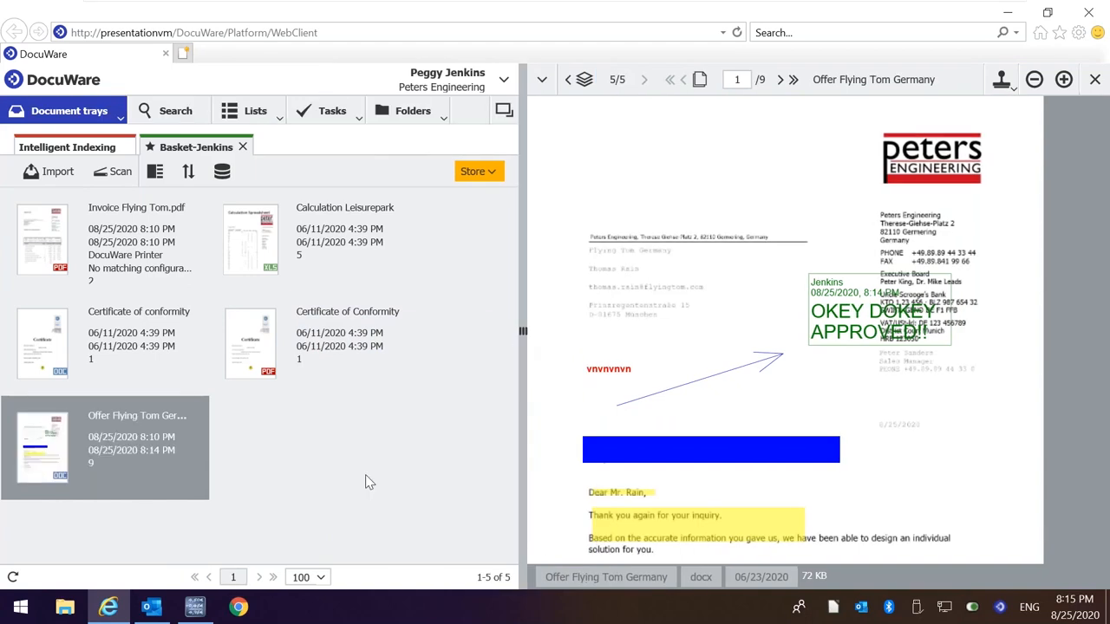
{"action": "mouse_move", "coordinate": [328, 514]}
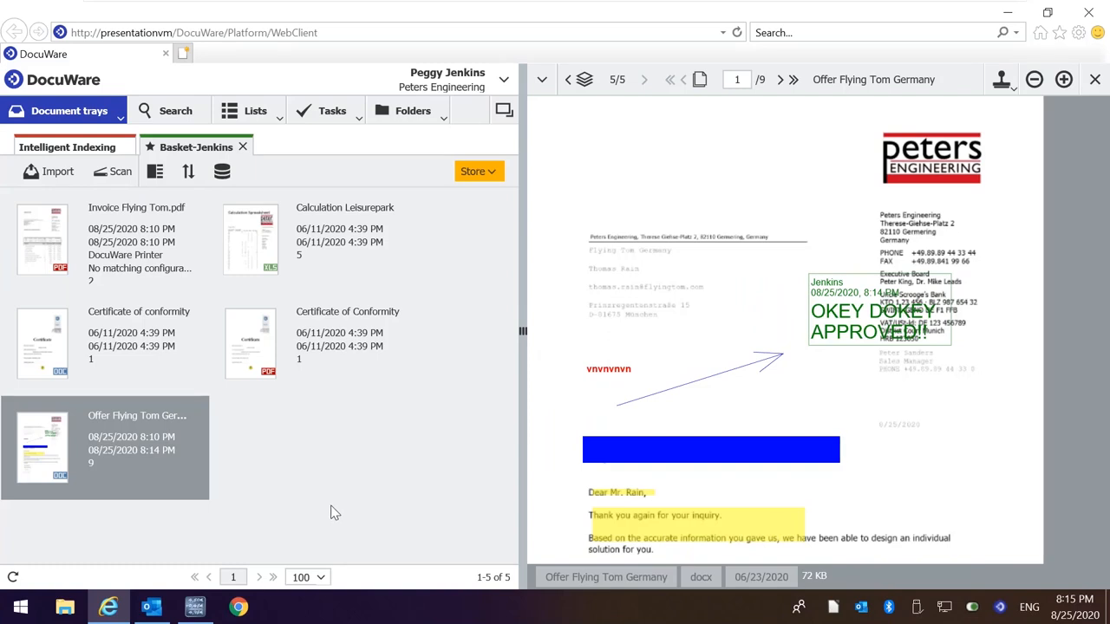
{"action": "mouse_move", "coordinate": [319, 480]}
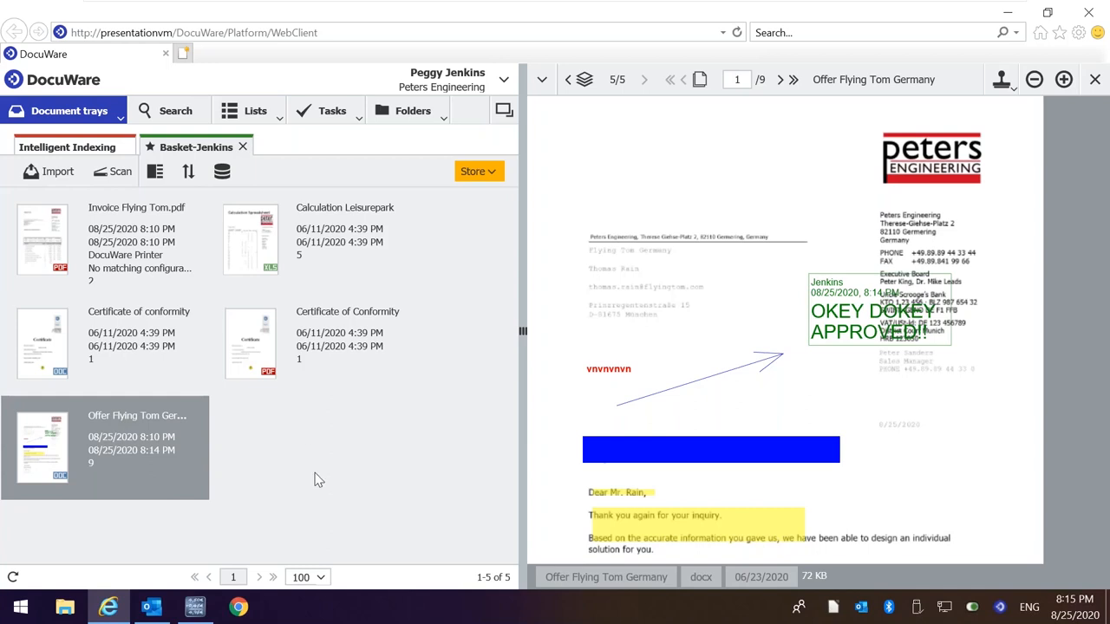
{"action": "mouse_move", "coordinate": [322, 487]}
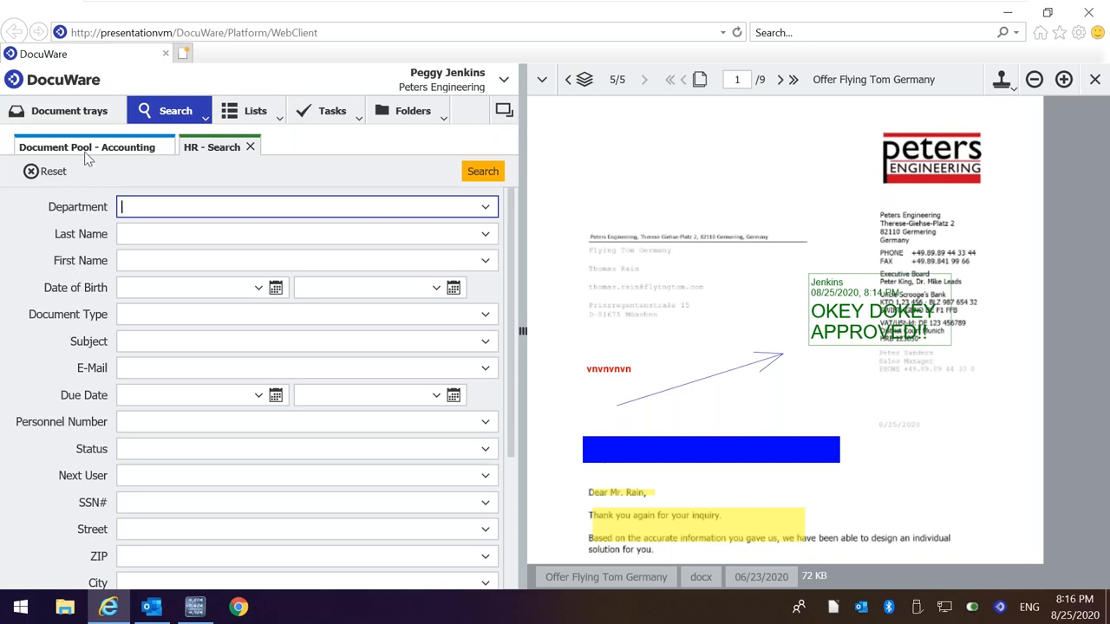
Switch the search area to the Document Pool - Accounting search form.
{"action": "left_click", "coordinate": [87, 146]}
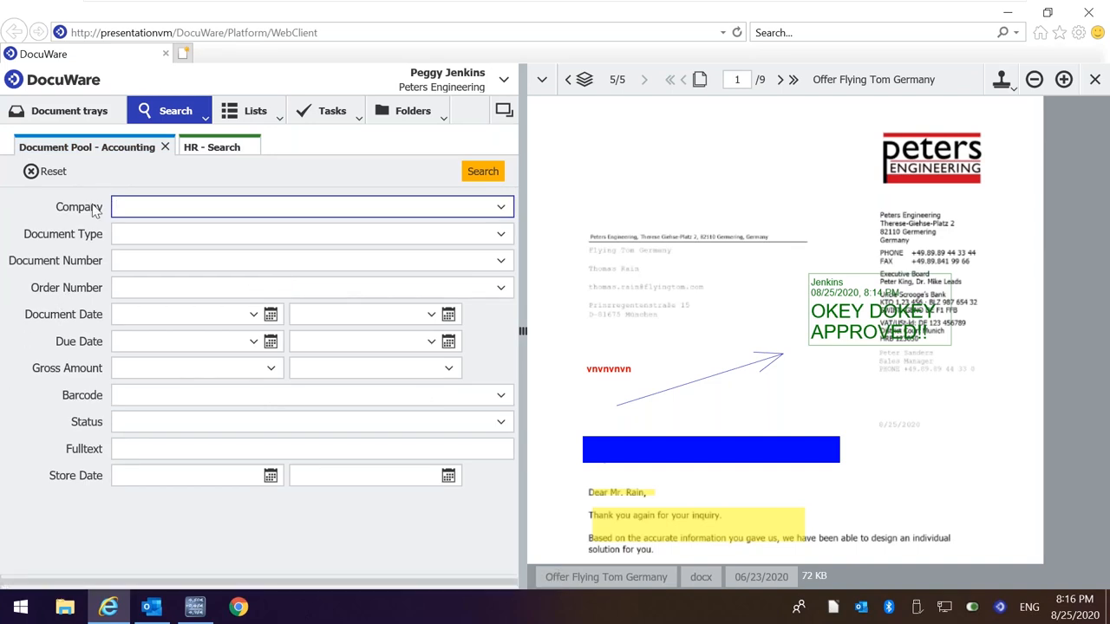
{"action": "mouse_move", "coordinate": [70, 272]}
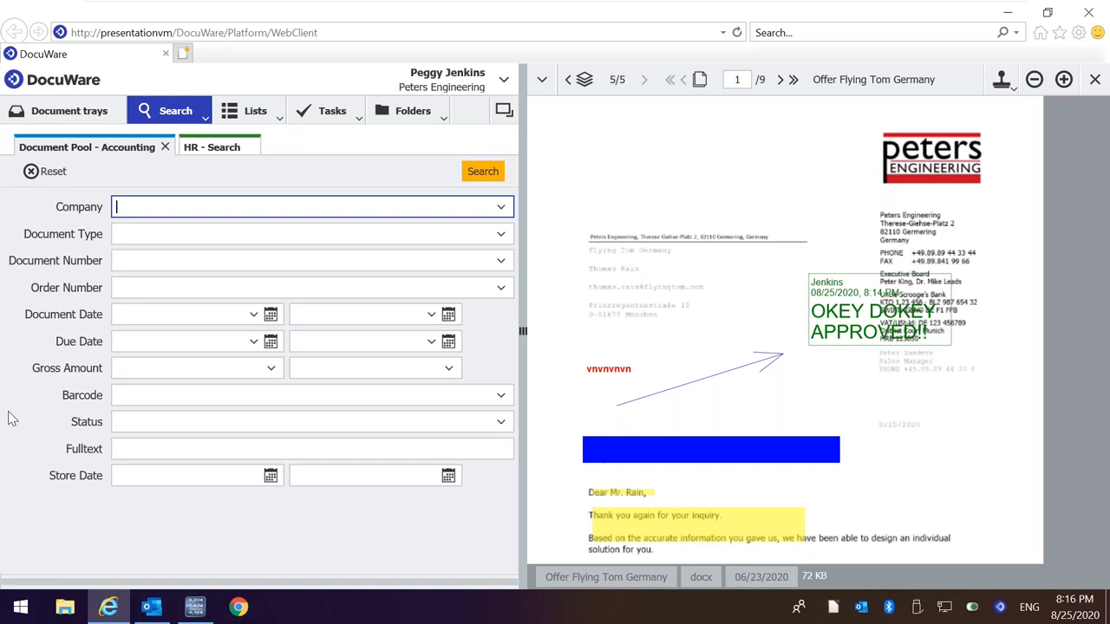
{"action": "mouse_move", "coordinate": [111, 399]}
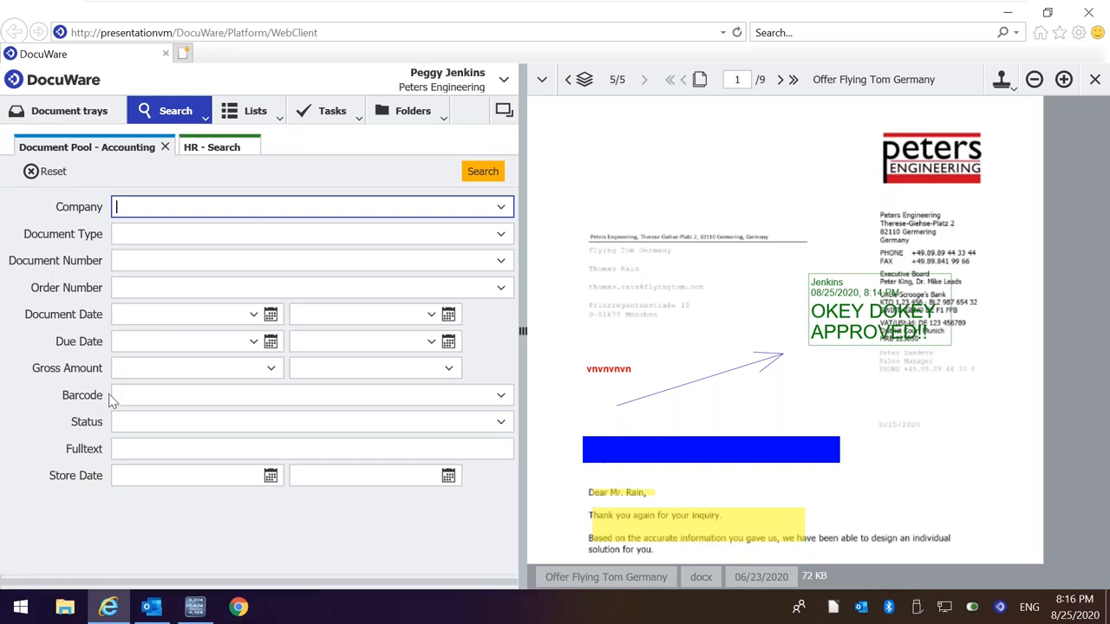
{"action": "mouse_move", "coordinate": [69, 111]}
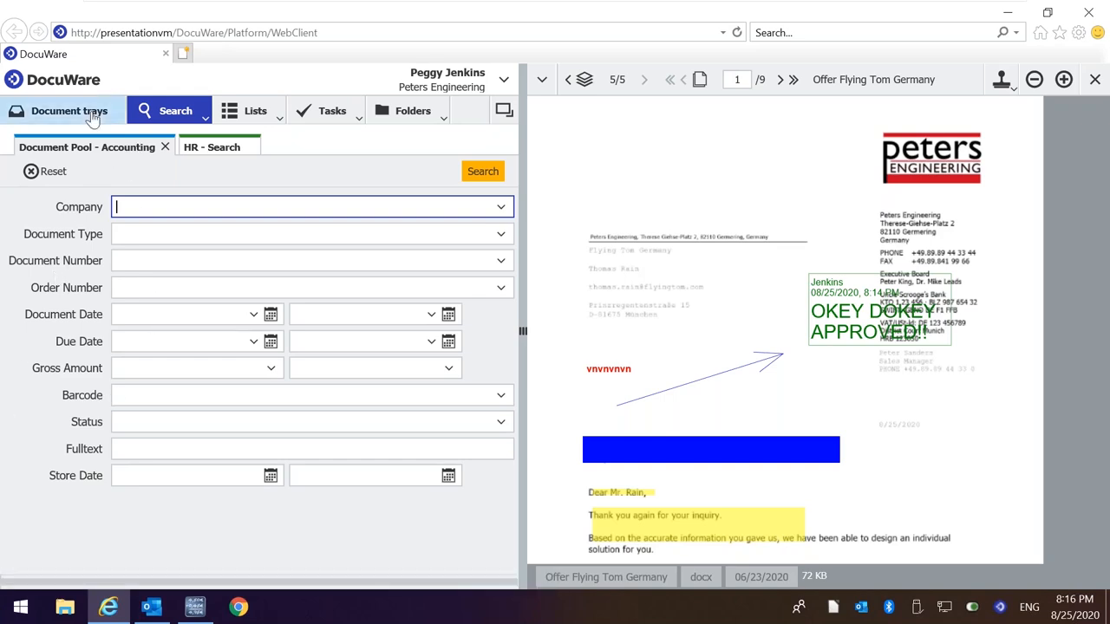
Return to the Document trays to view the Intelligent Indexing tray's accounts-payable scans and delivery note.
{"action": "left_click", "coordinate": [70, 111]}
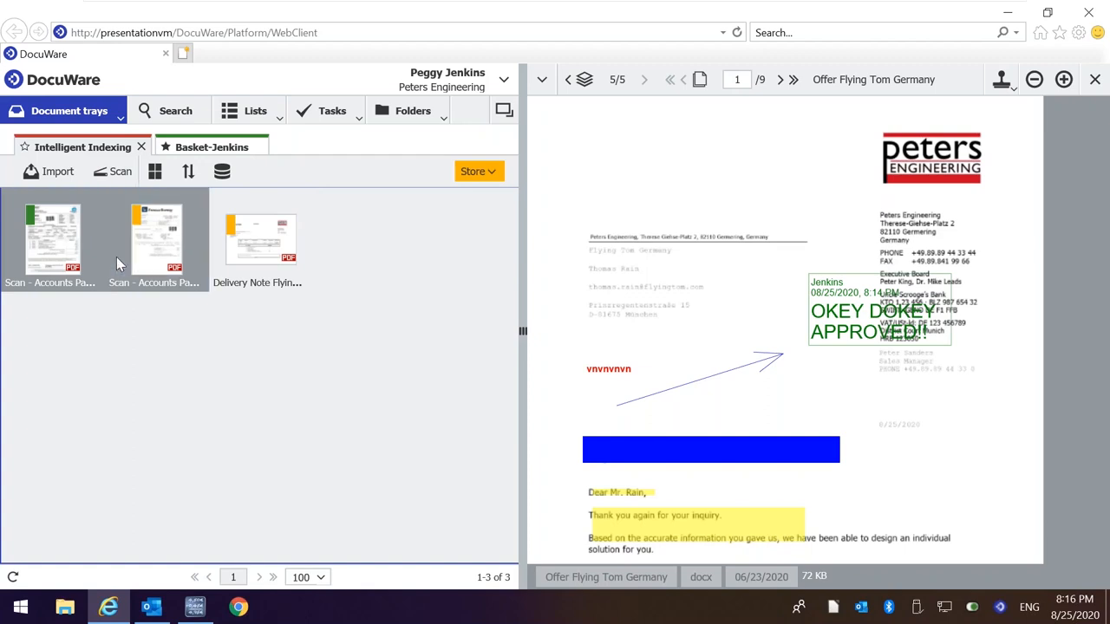
{"action": "mouse_move", "coordinate": [122, 444]}
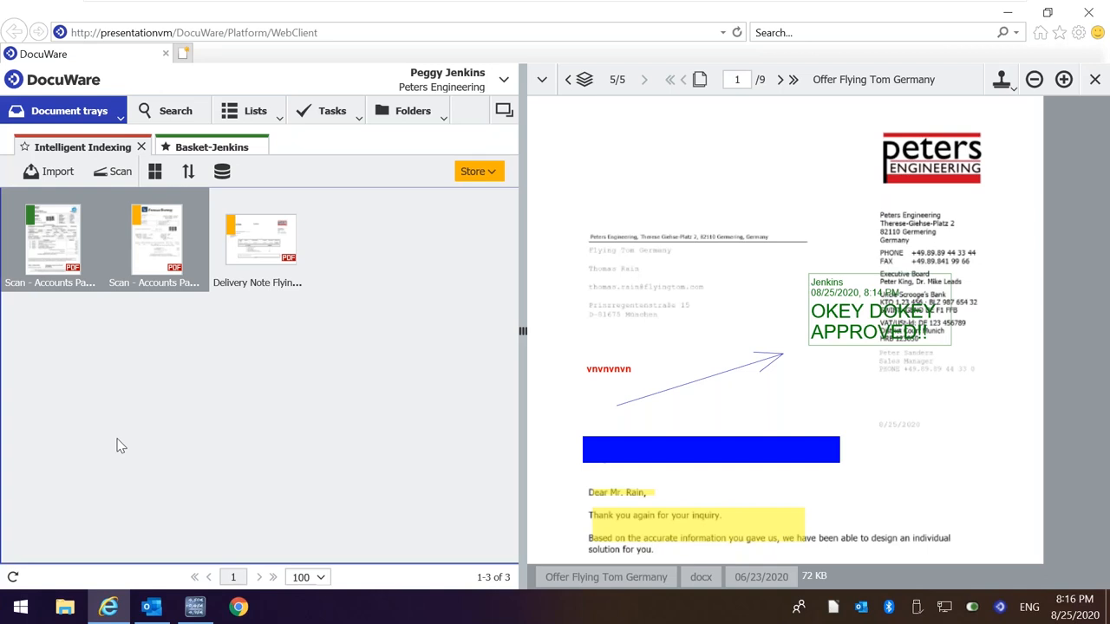
{"action": "mouse_move", "coordinate": [35, 229]}
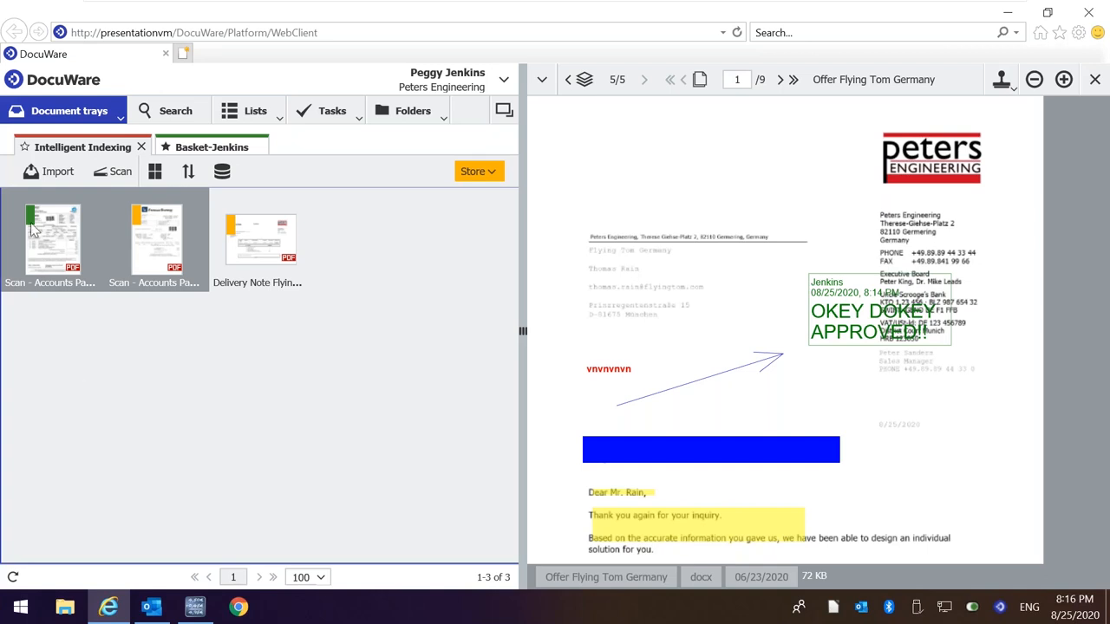
{"action": "mouse_move", "coordinate": [35, 229]}
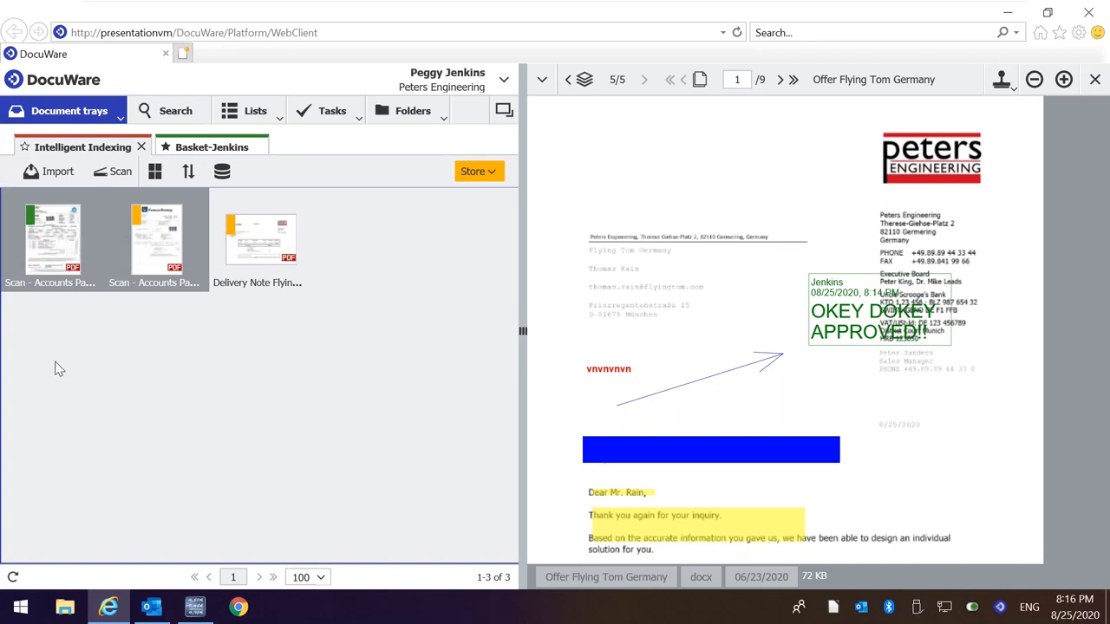
{"action": "mouse_move", "coordinate": [48, 243]}
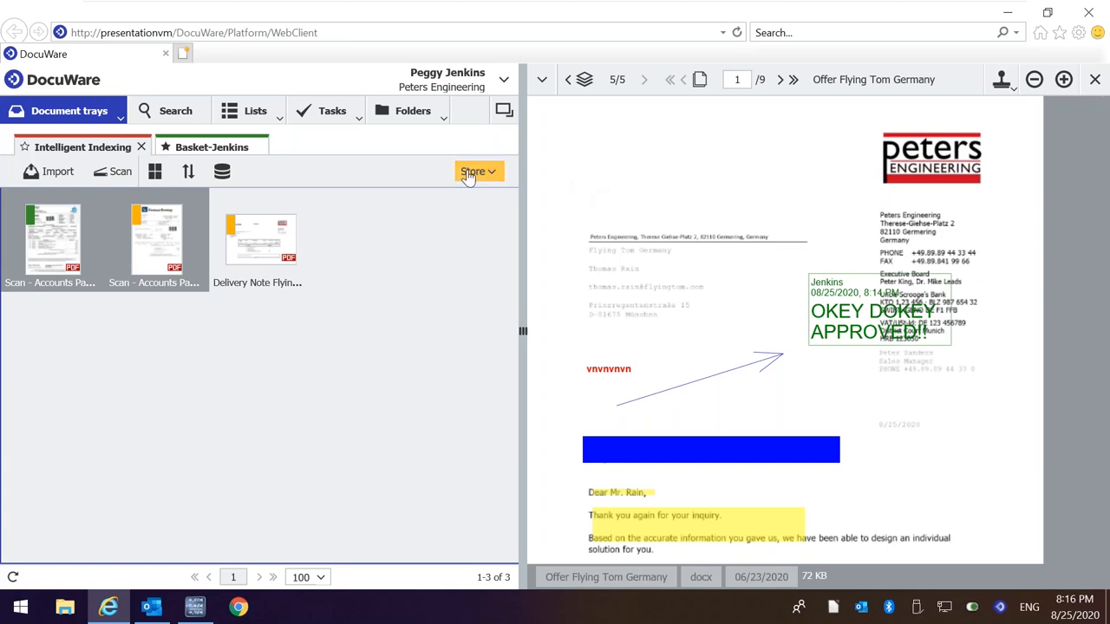
Choose the accounting Document Pool as store target and store the first Accounts Payable invoice.
{"action": "left_click", "coordinate": [473, 171]}
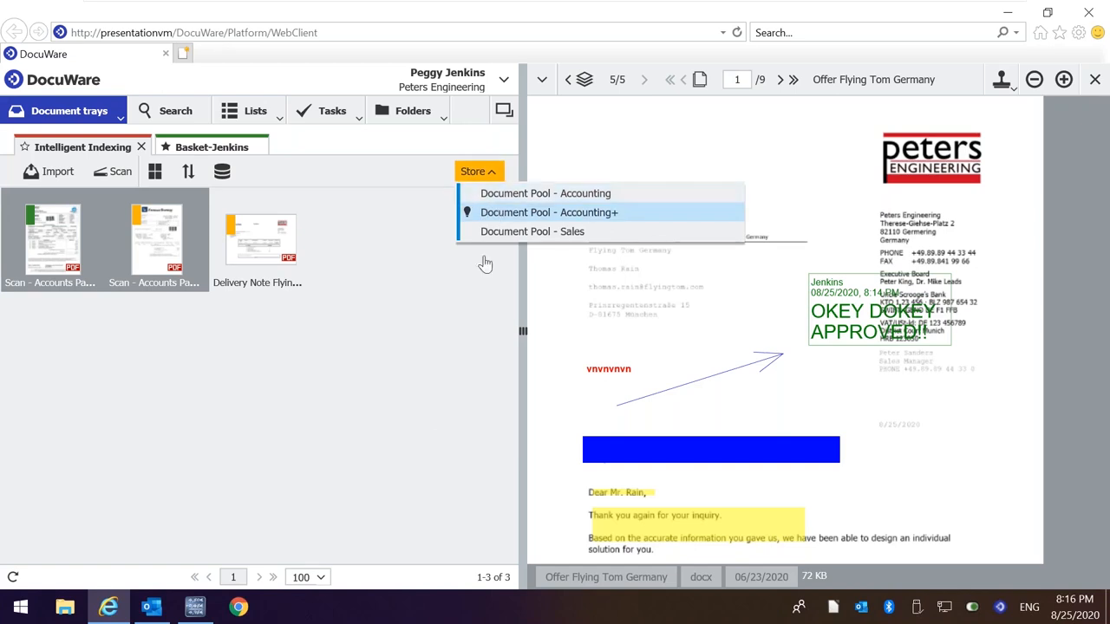
{"action": "left_click", "coordinate": [548, 212]}
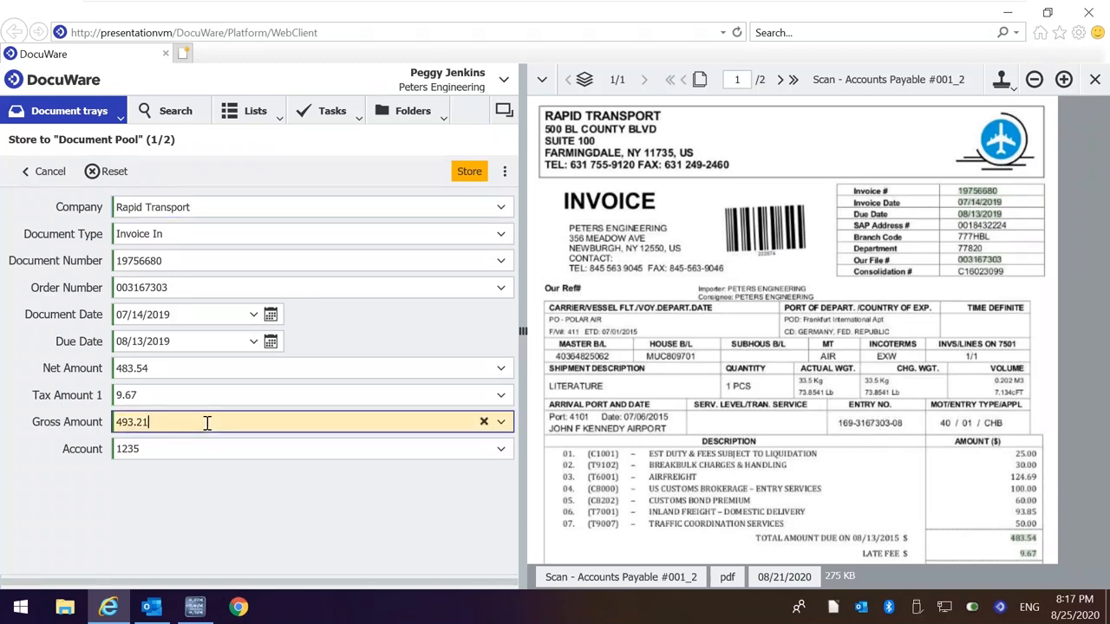
{"action": "scroll", "scroll_direction": "down", "scroll_amount": 3}
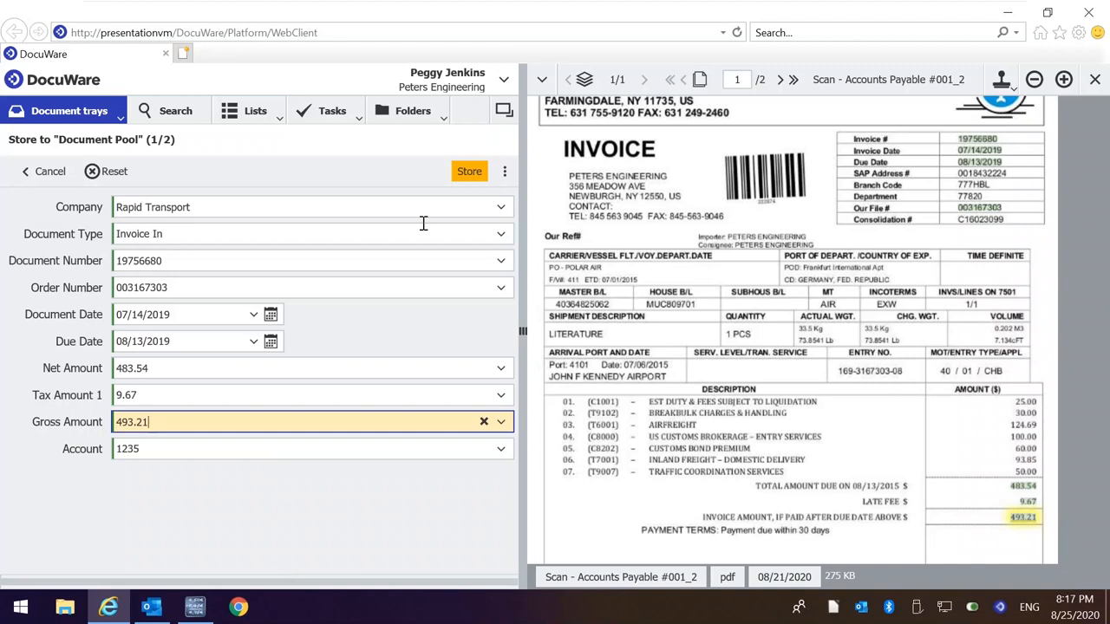
{"action": "left_click", "coordinate": [468, 171]}
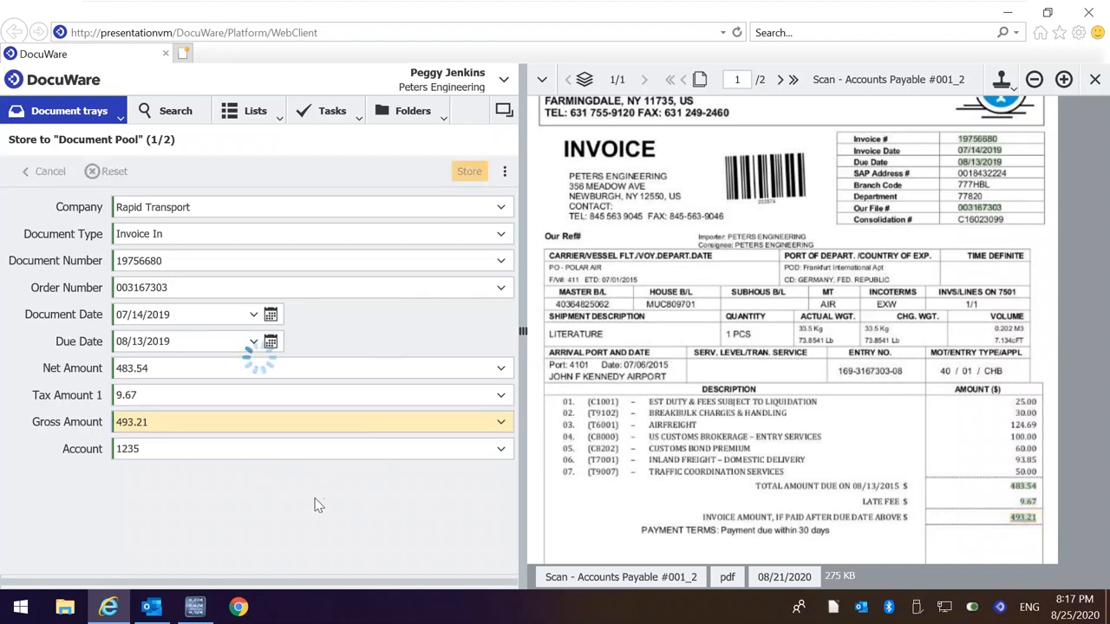
{"action": "left_click", "coordinate": [468, 171]}
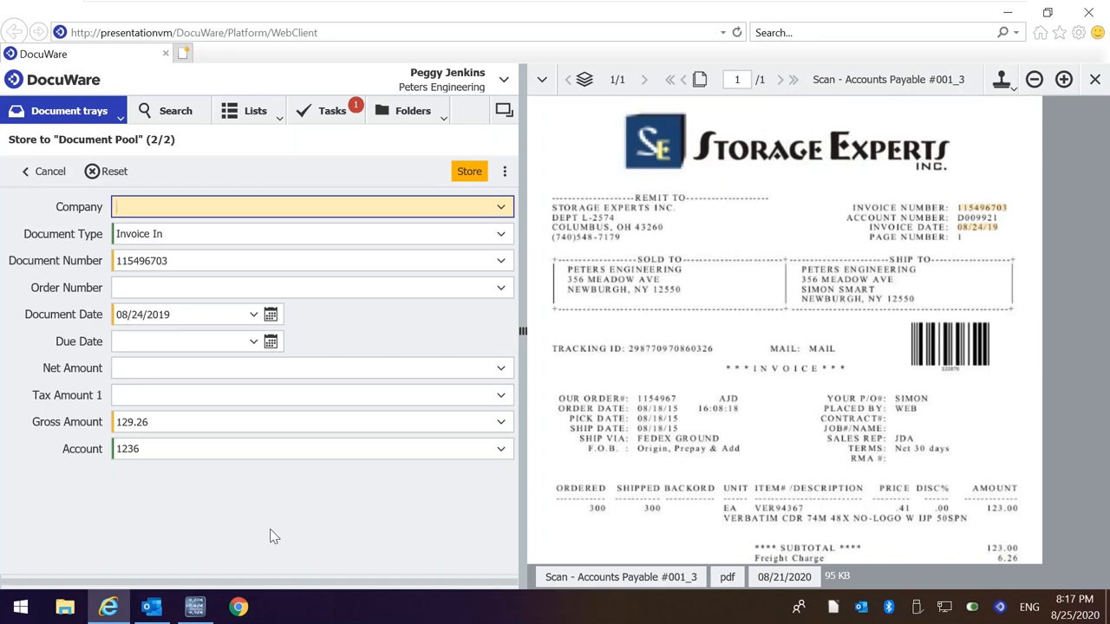
Capture STORAGE EXPERTS INC. from the invoice into the Company field and store the Storage Experts invoice.
{"action": "left_click", "coordinate": [303, 206]}
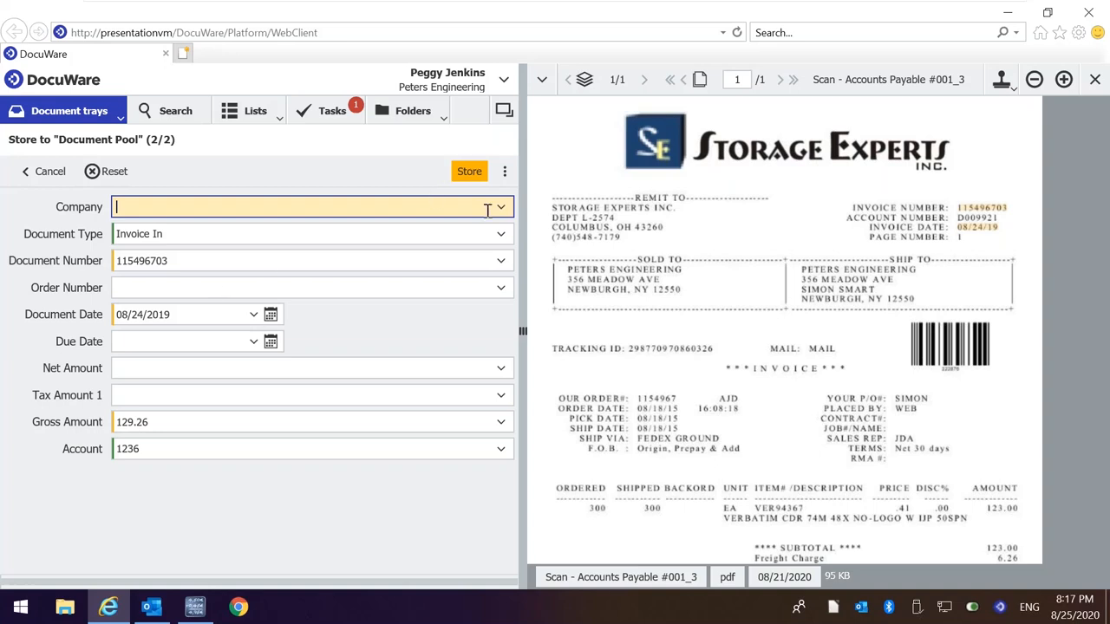
{"action": "double_click", "coordinate": [600, 208]}
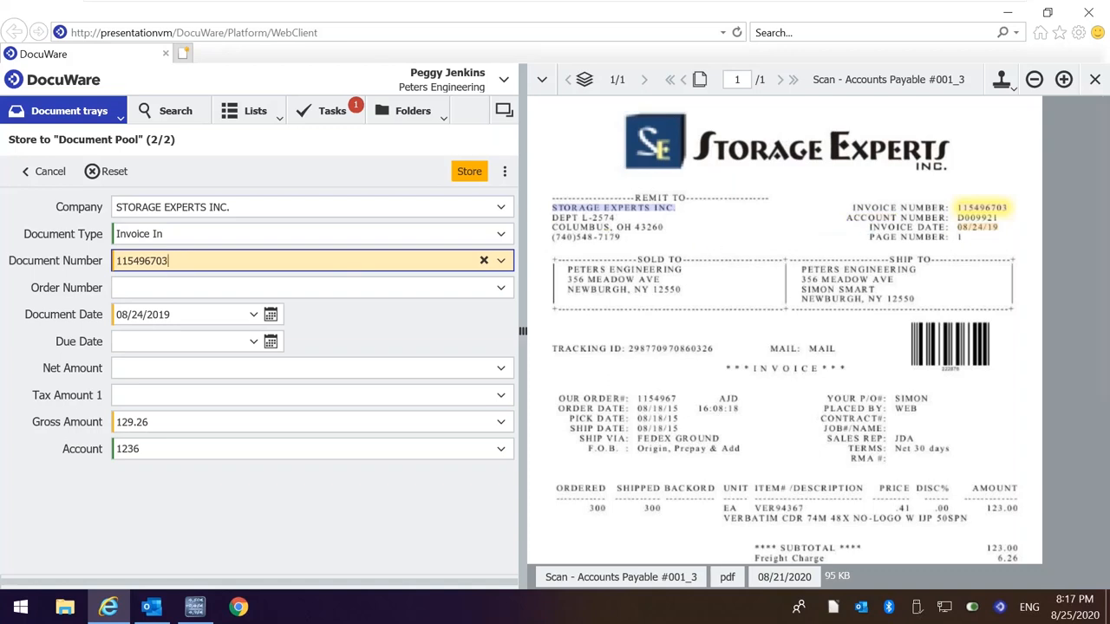
{"action": "mouse_move", "coordinate": [468, 172]}
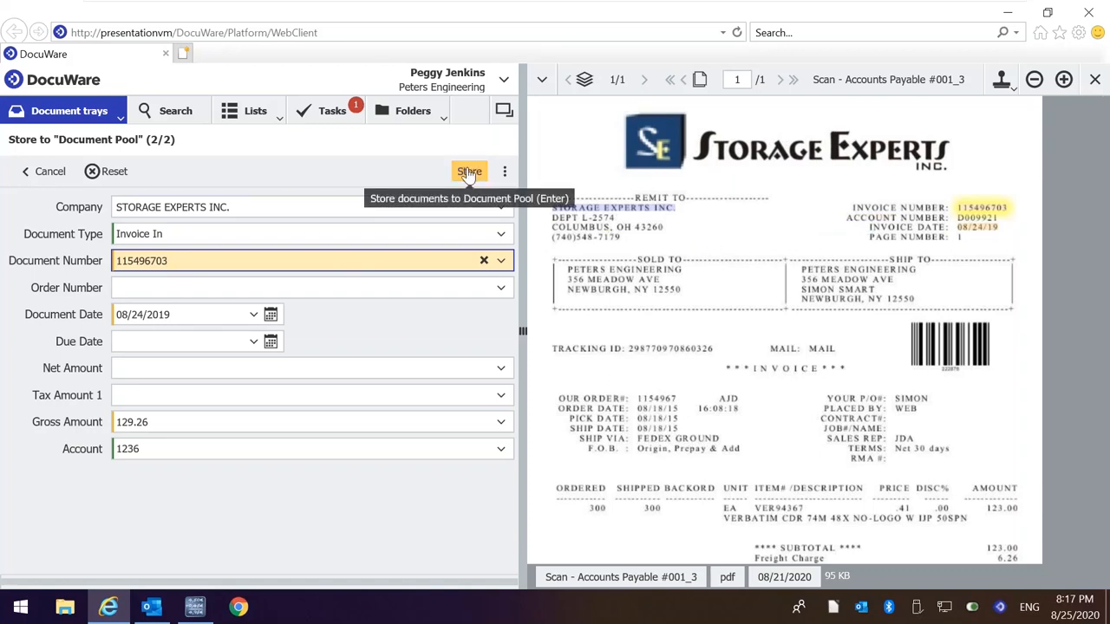
{"action": "left_click", "coordinate": [469, 172]}
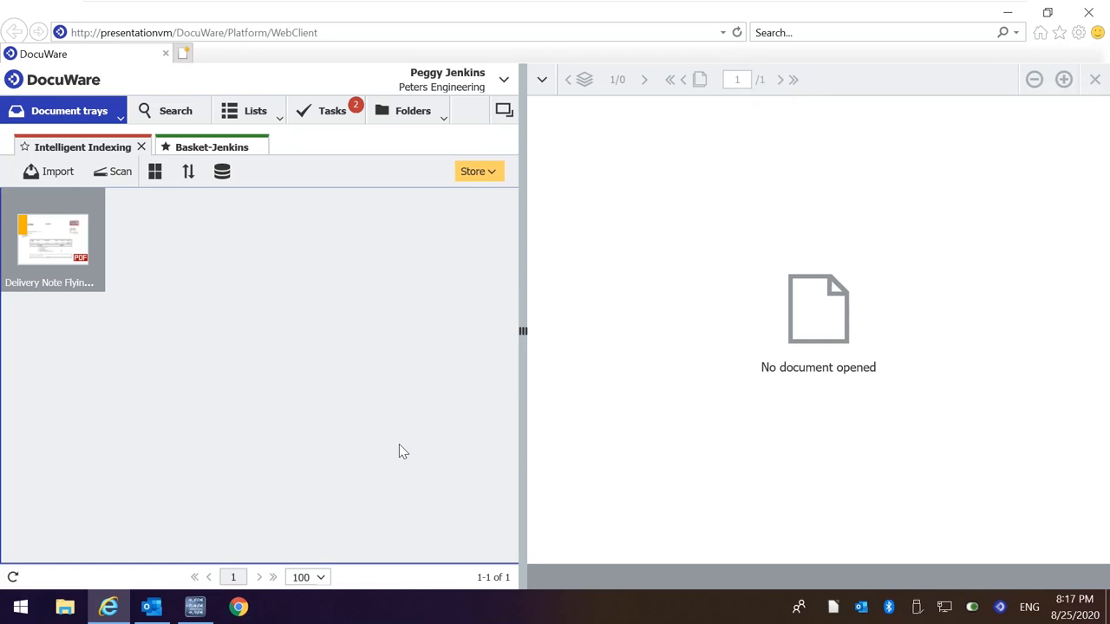
{"action": "mouse_move", "coordinate": [170, 111]}
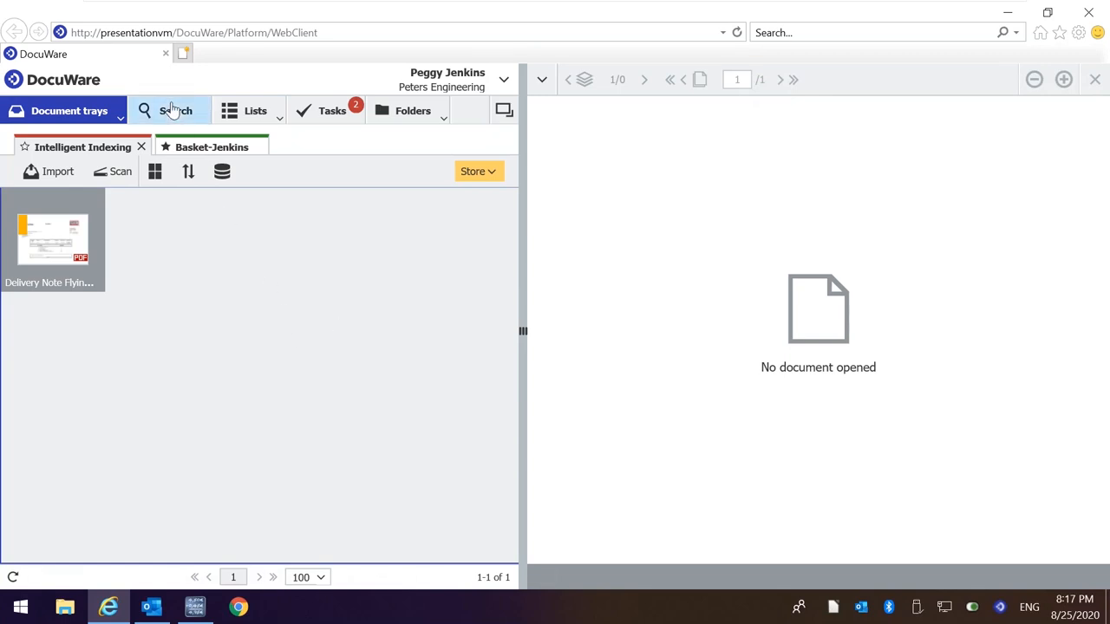
Search the Document Pool for documents with store date today, listing the Storage Experts and Rapid Transport invoices.
{"action": "left_click", "coordinate": [176, 111]}
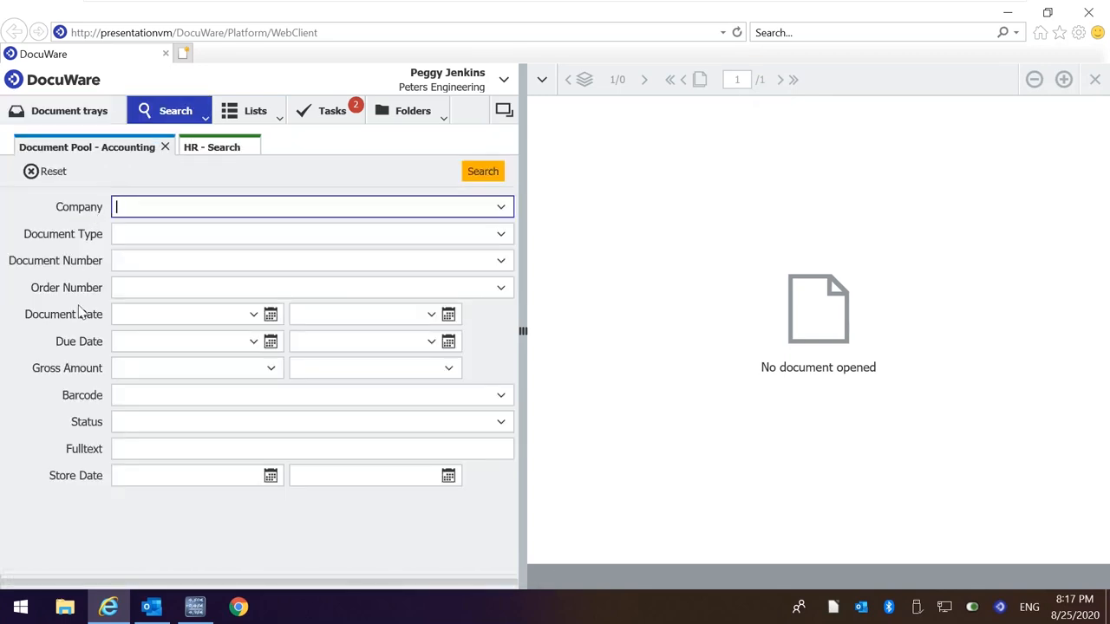
{"action": "mouse_move", "coordinate": [49, 513]}
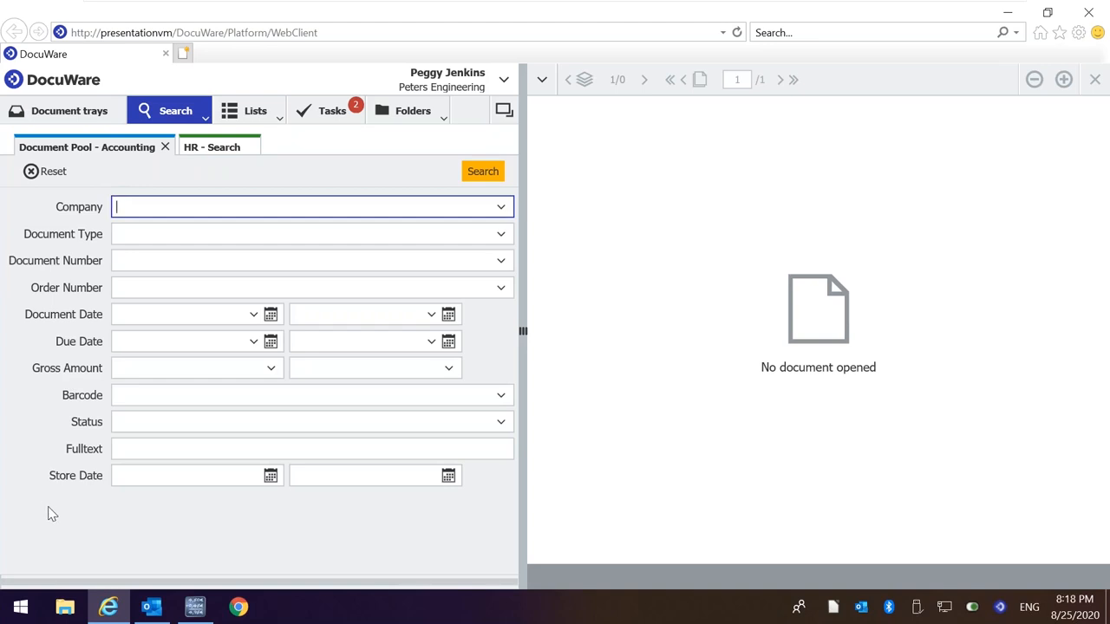
{"action": "mouse_move", "coordinate": [146, 214]}
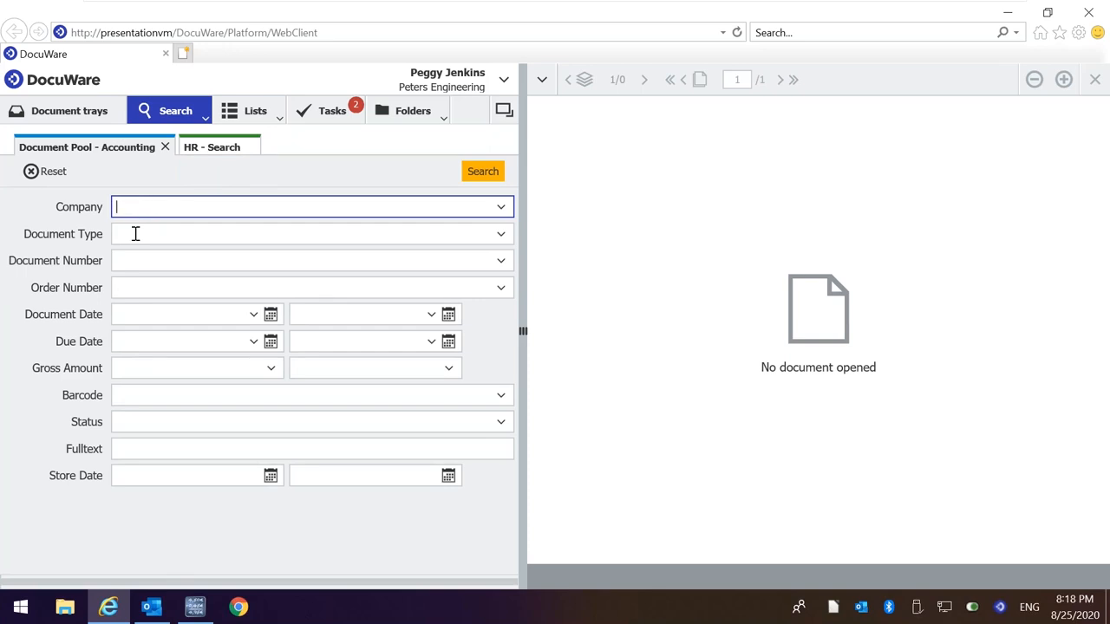
{"action": "mouse_move", "coordinate": [135, 253]}
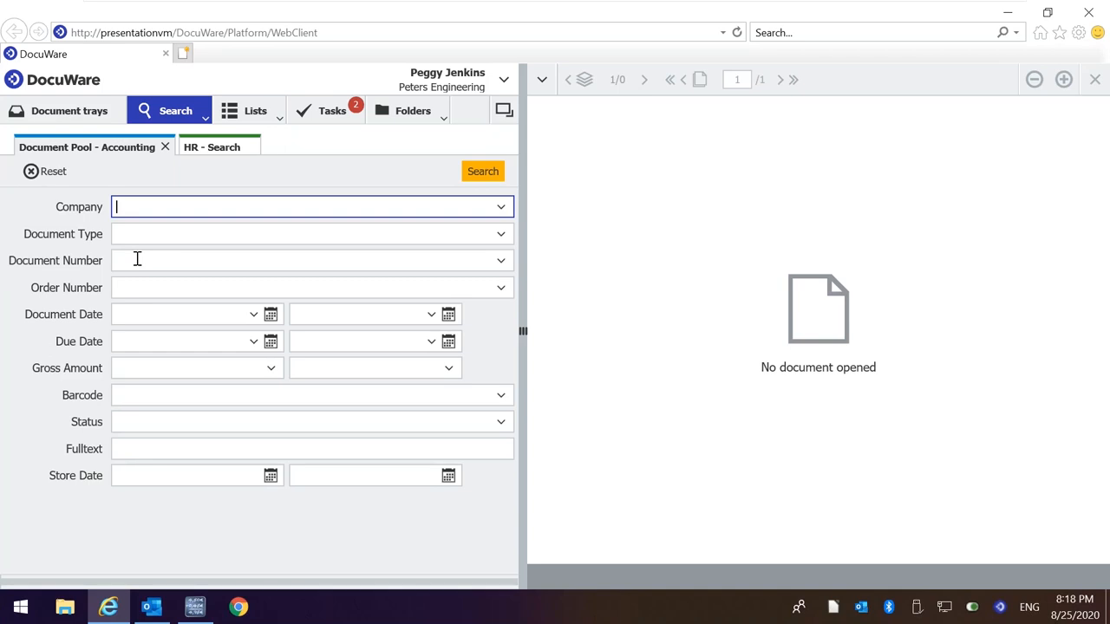
{"action": "mouse_move", "coordinate": [170, 477]}
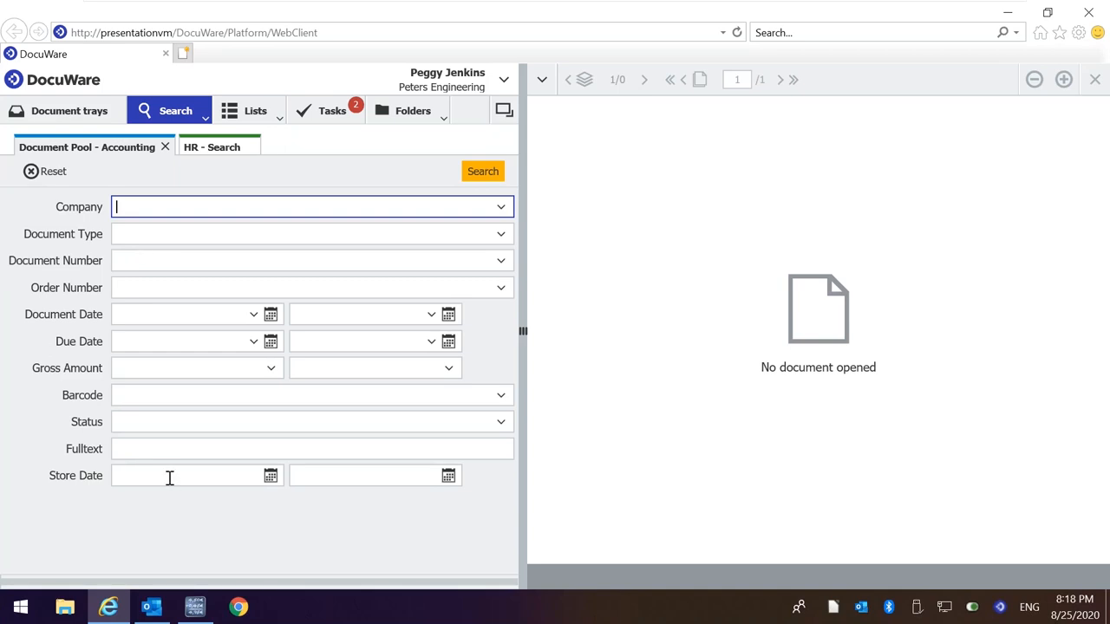
{"action": "left_click", "coordinate": [191, 475]}
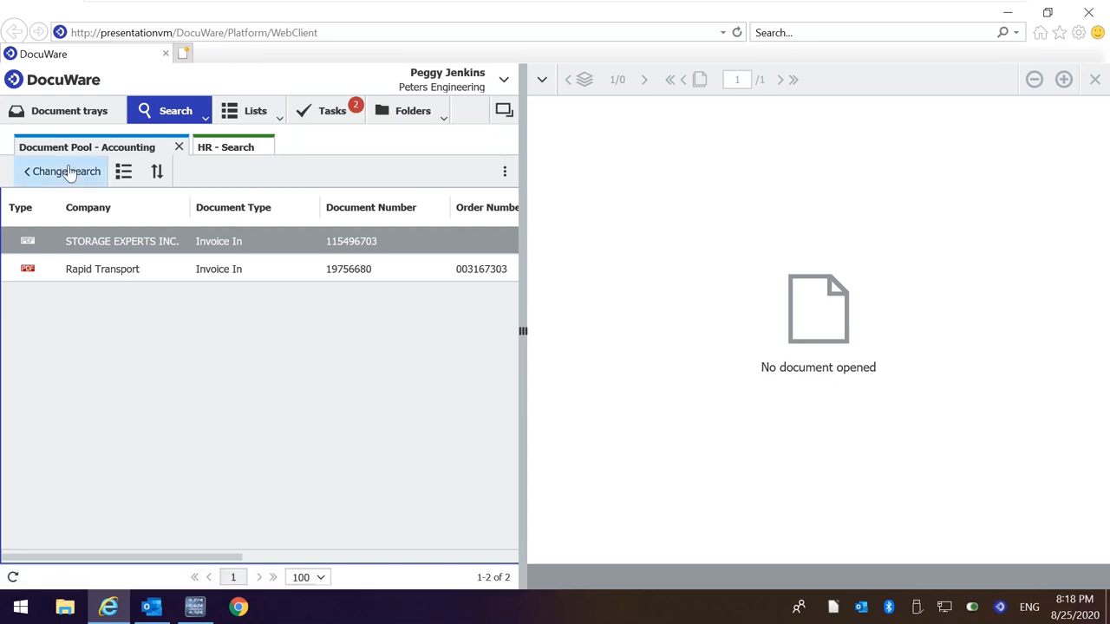
{"action": "left_click", "coordinate": [59, 172]}
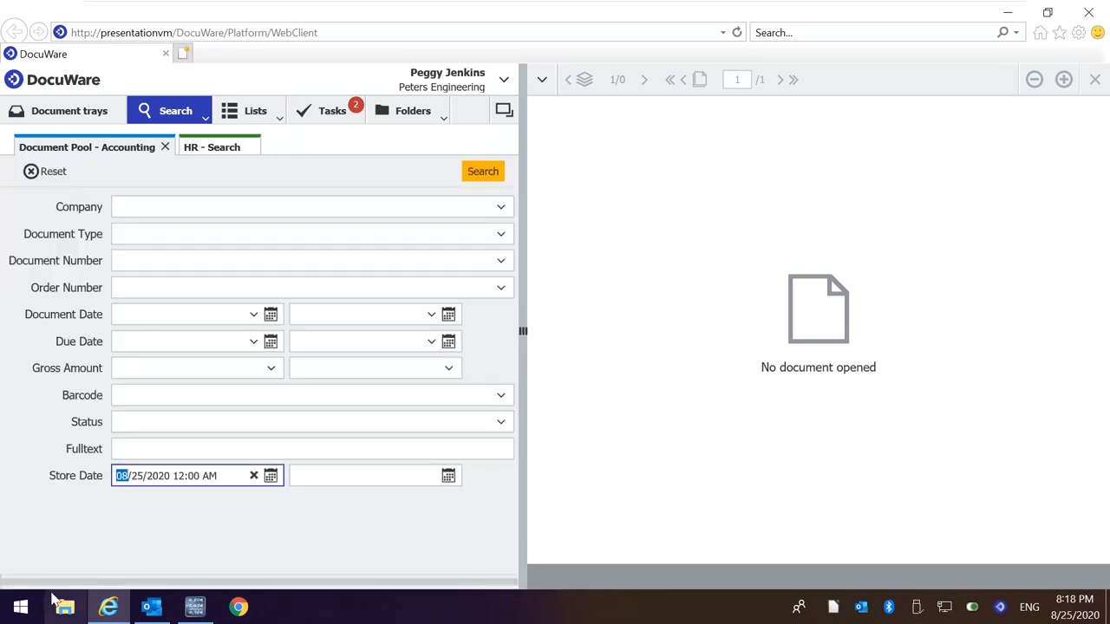
{"action": "mouse_move", "coordinate": [63, 607]}
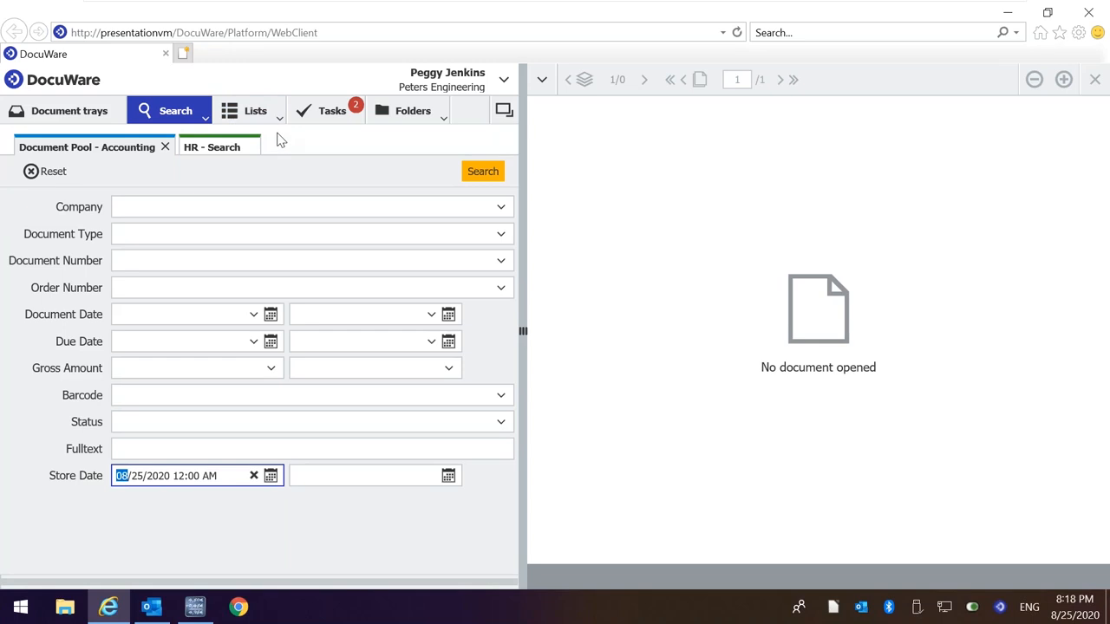
{"action": "mouse_move", "coordinate": [482, 172]}
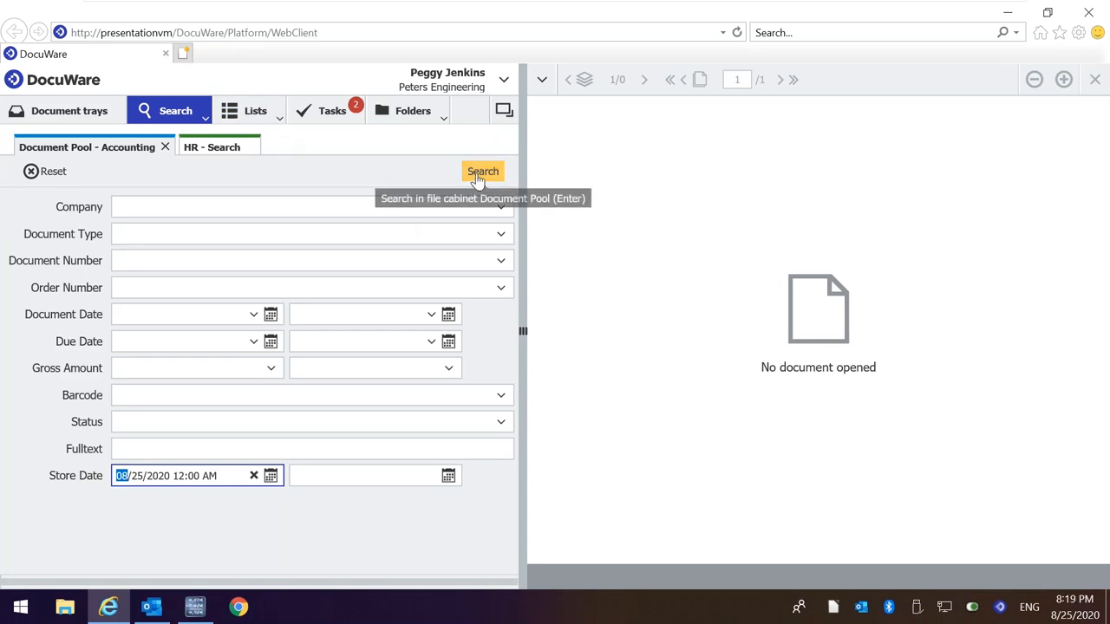
{"action": "left_click", "coordinate": [482, 171]}
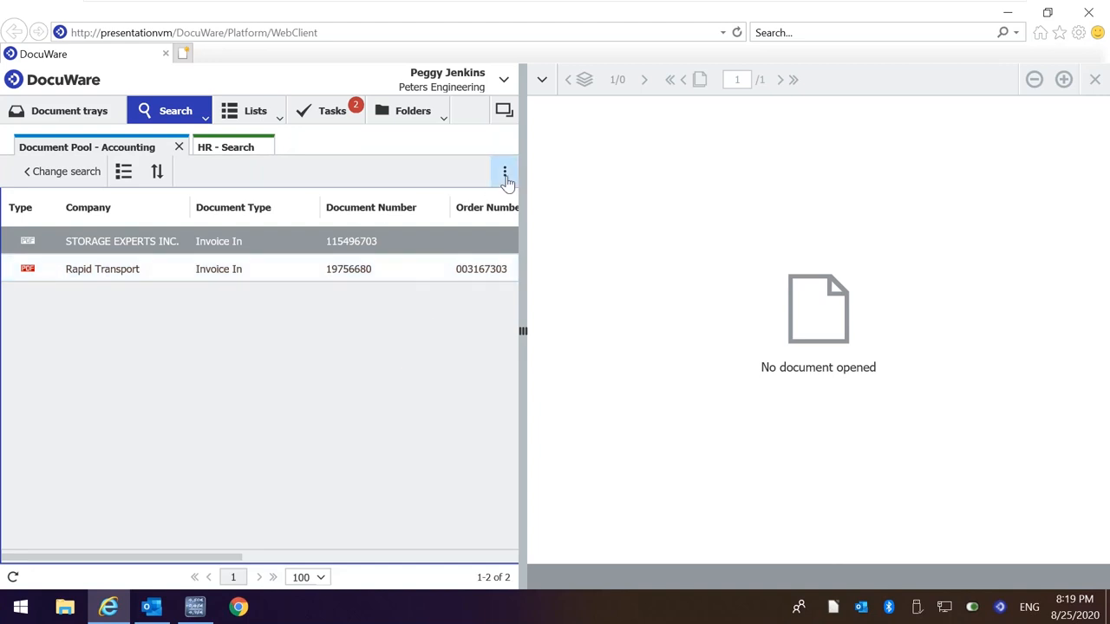
Save the store-date search as a result list named 'today'.
{"action": "left_click", "coordinate": [504, 172]}
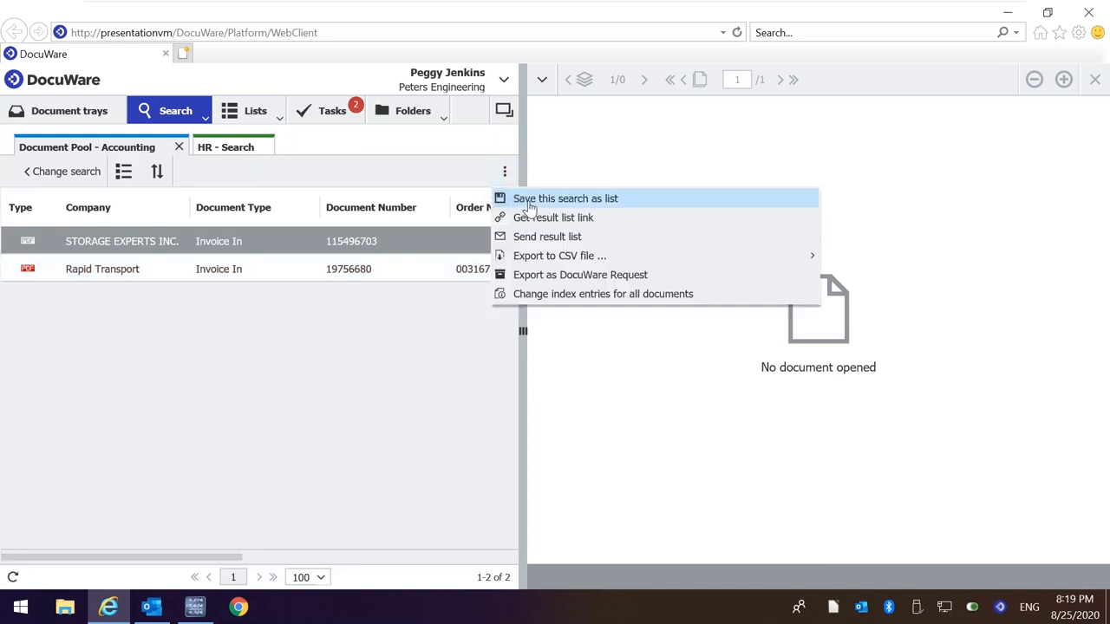
{"action": "left_click", "coordinate": [566, 198]}
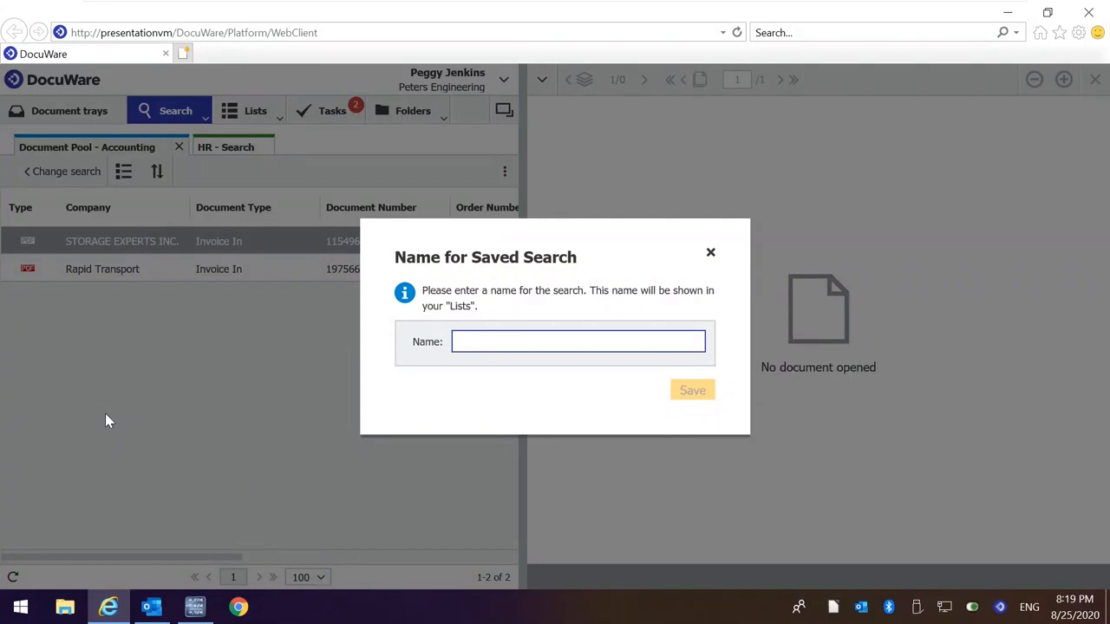
{"action": "left_click", "coordinate": [579, 340]}
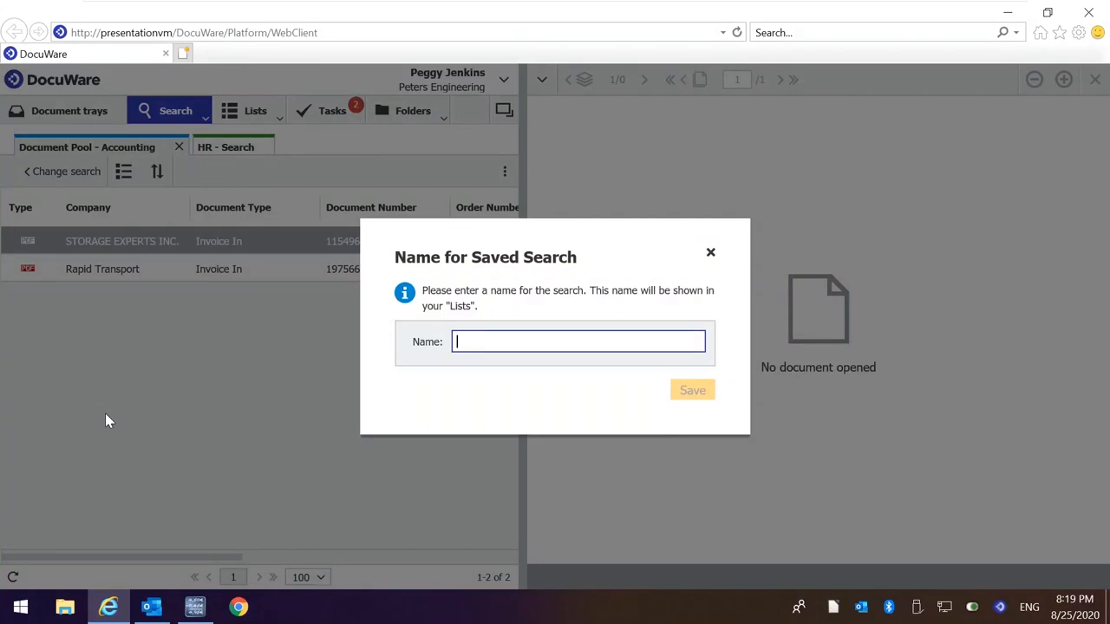
{"action": "type", "text": "todauu"}
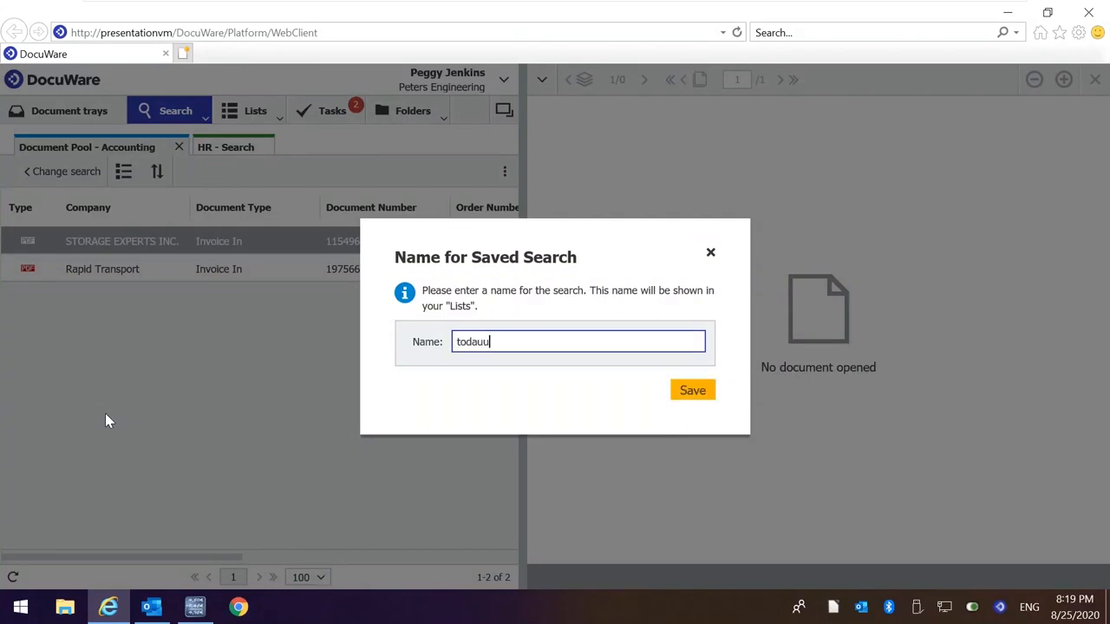
{"action": "key", "text": "BackSpace"}
{"action": "type", "text": "y"}
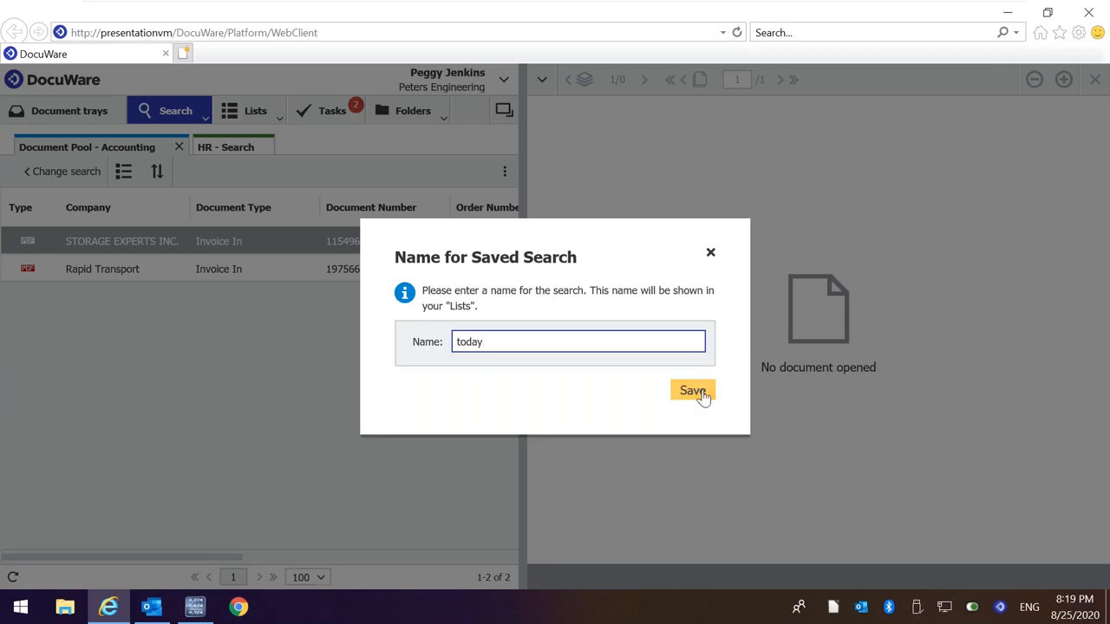
{"action": "left_click", "coordinate": [692, 392]}
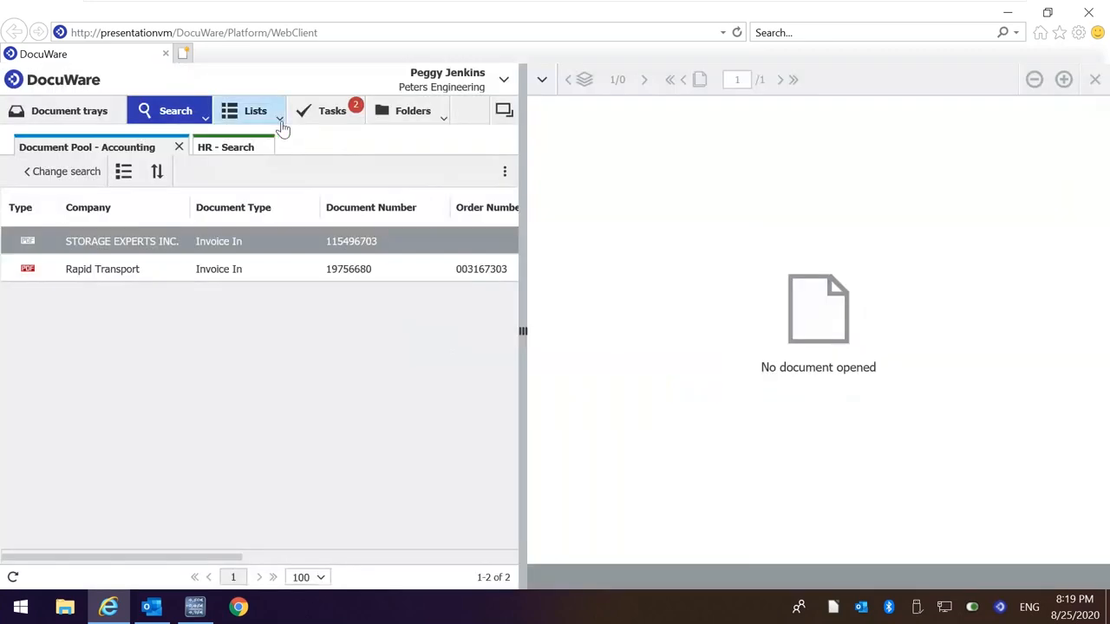
Open the 'Contracts - active' and 'today' saved lists as result tabs and switch back to the contracts list.
{"action": "left_click", "coordinate": [255, 111]}
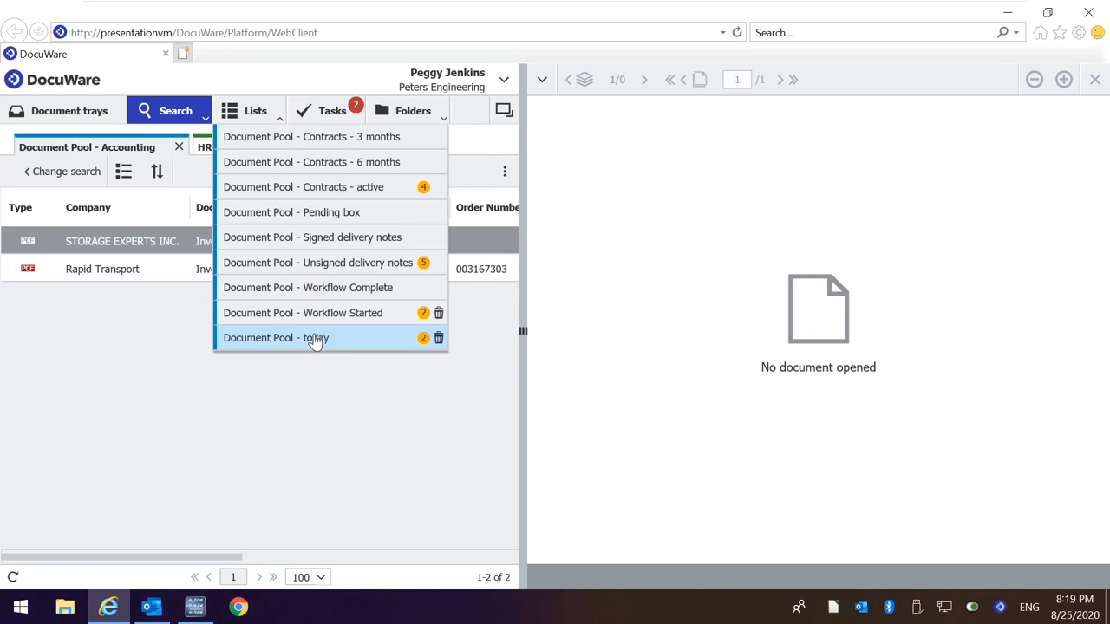
{"action": "mouse_move", "coordinate": [321, 187]}
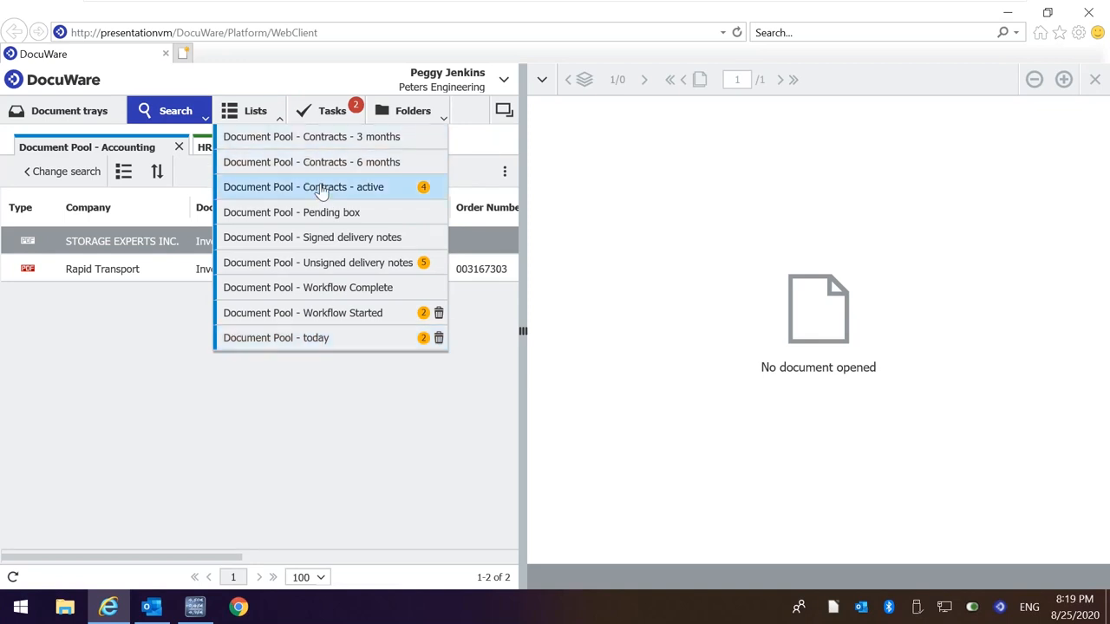
{"action": "left_click", "coordinate": [304, 188]}
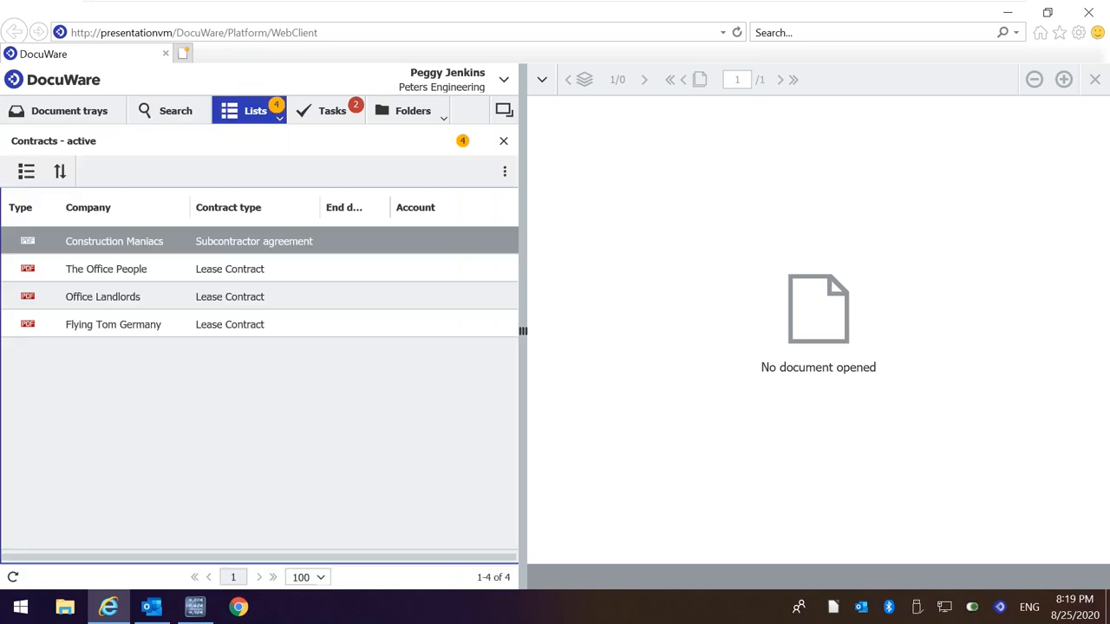
{"action": "mouse_move", "coordinate": [240, 178]}
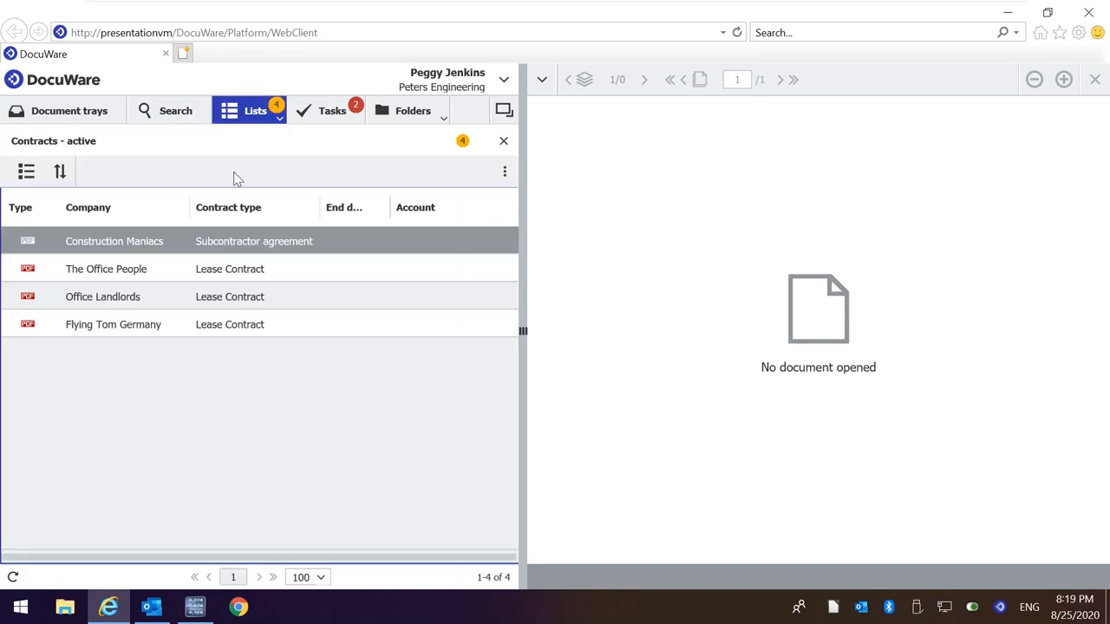
{"action": "left_click", "coordinate": [255, 111]}
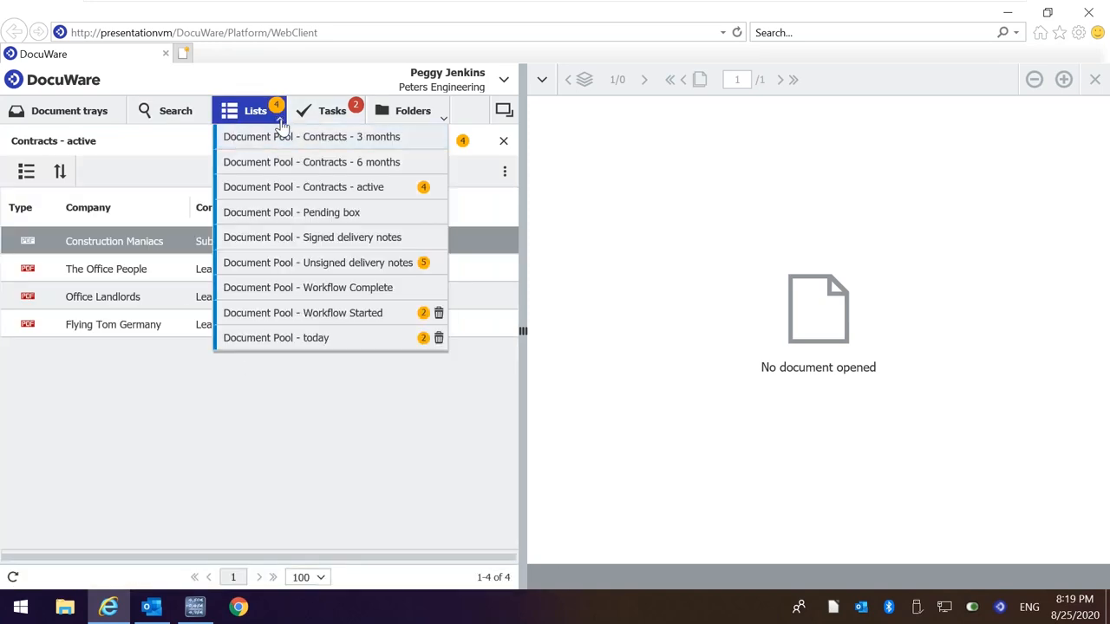
{"action": "mouse_move", "coordinate": [294, 337]}
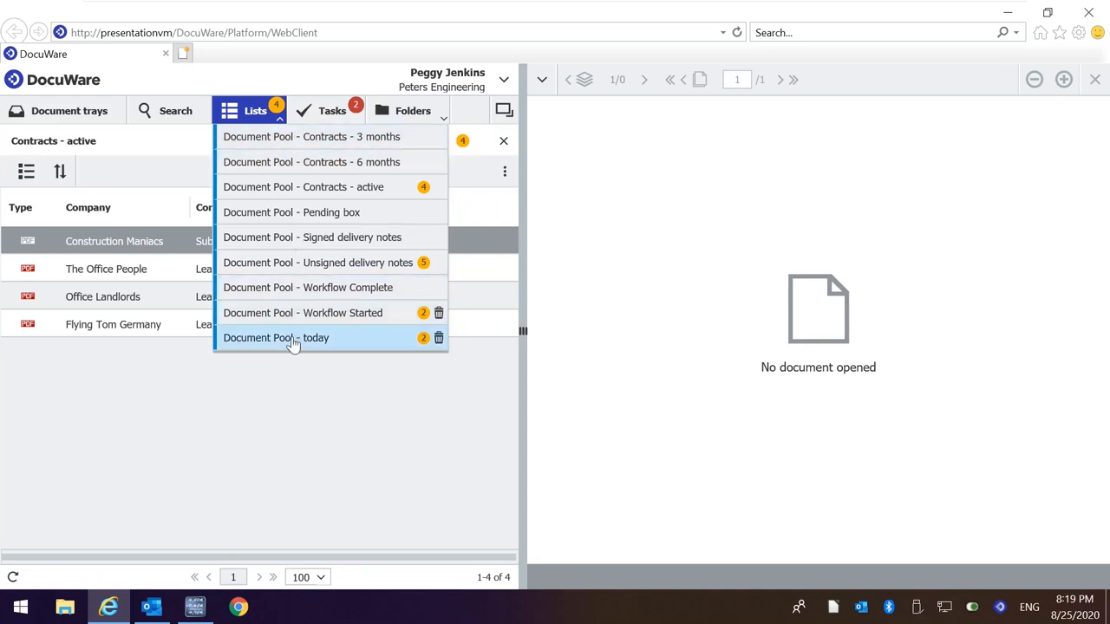
{"action": "left_click", "coordinate": [276, 337]}
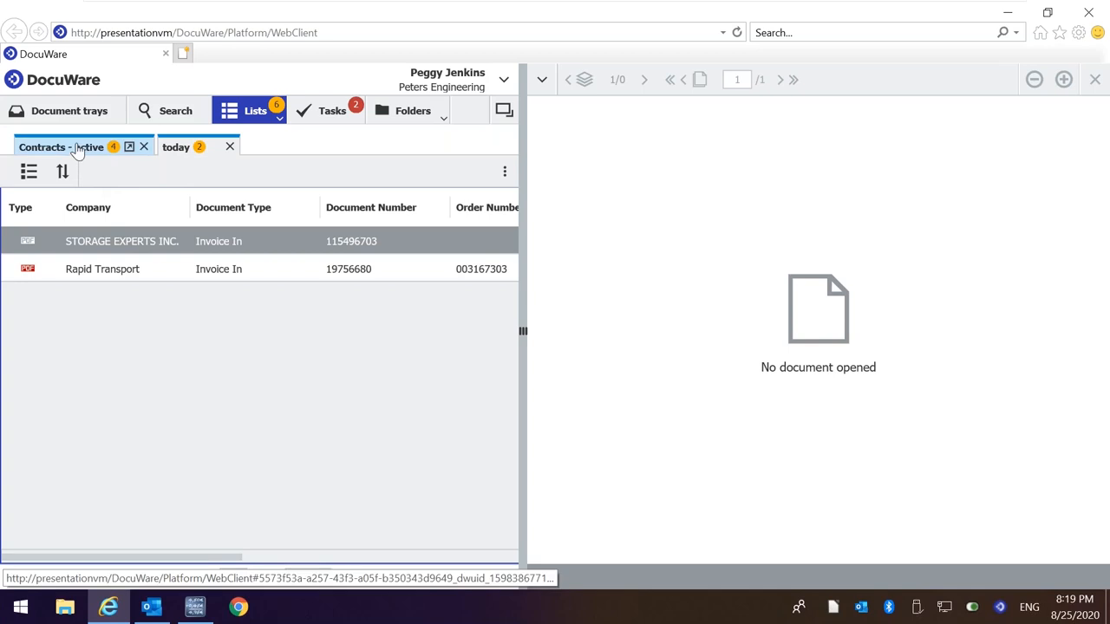
{"action": "mouse_move", "coordinate": [96, 148]}
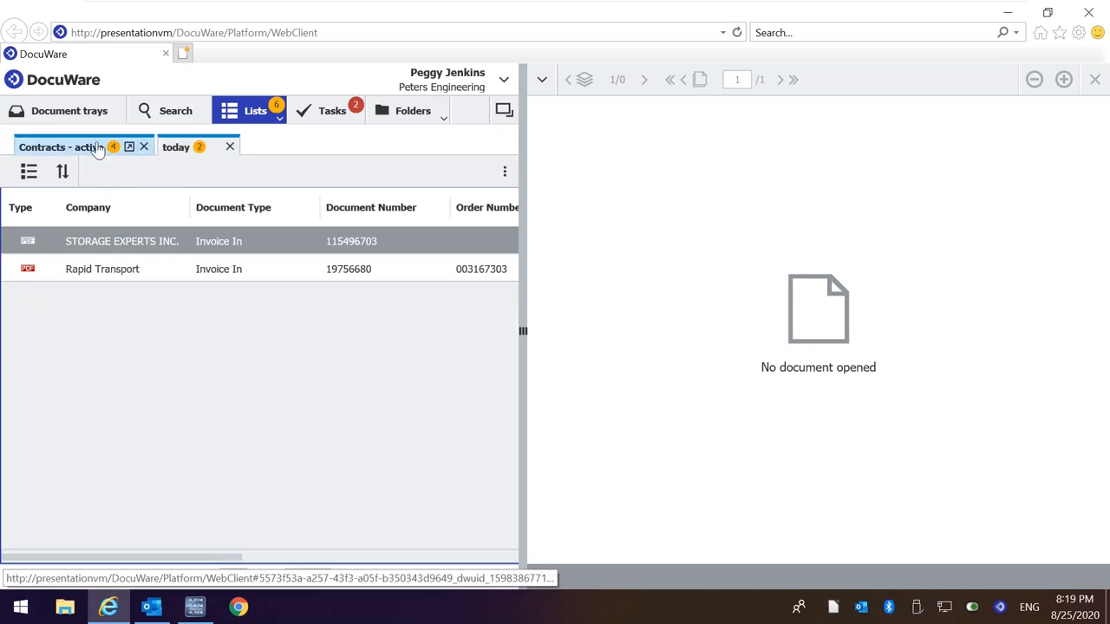
{"action": "left_click", "coordinate": [60, 146]}
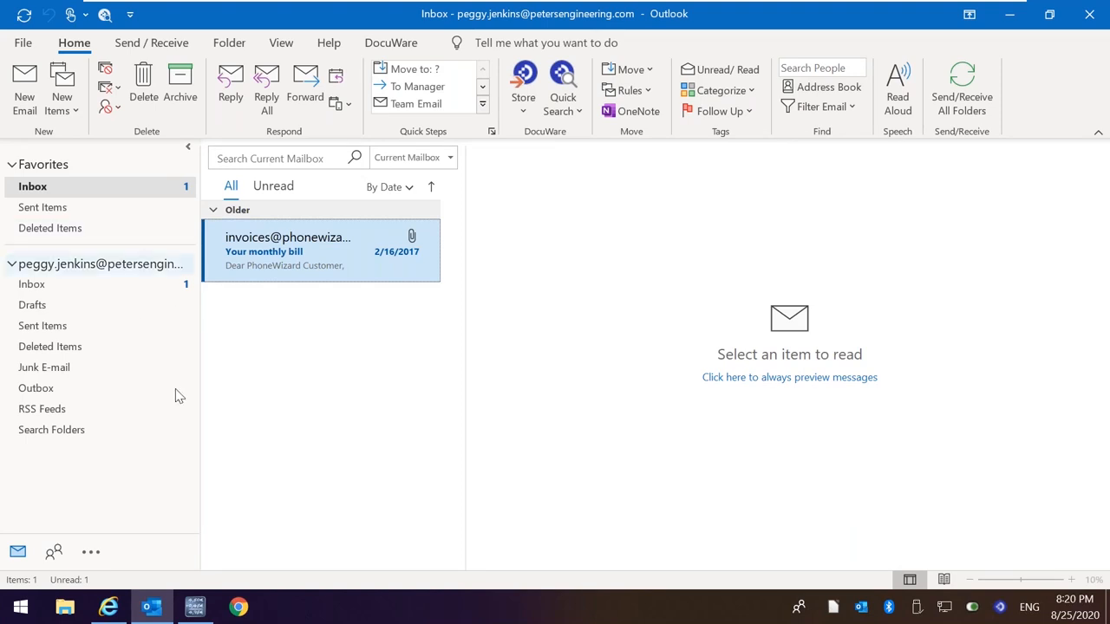
{"action": "mouse_move", "coordinate": [293, 409]}
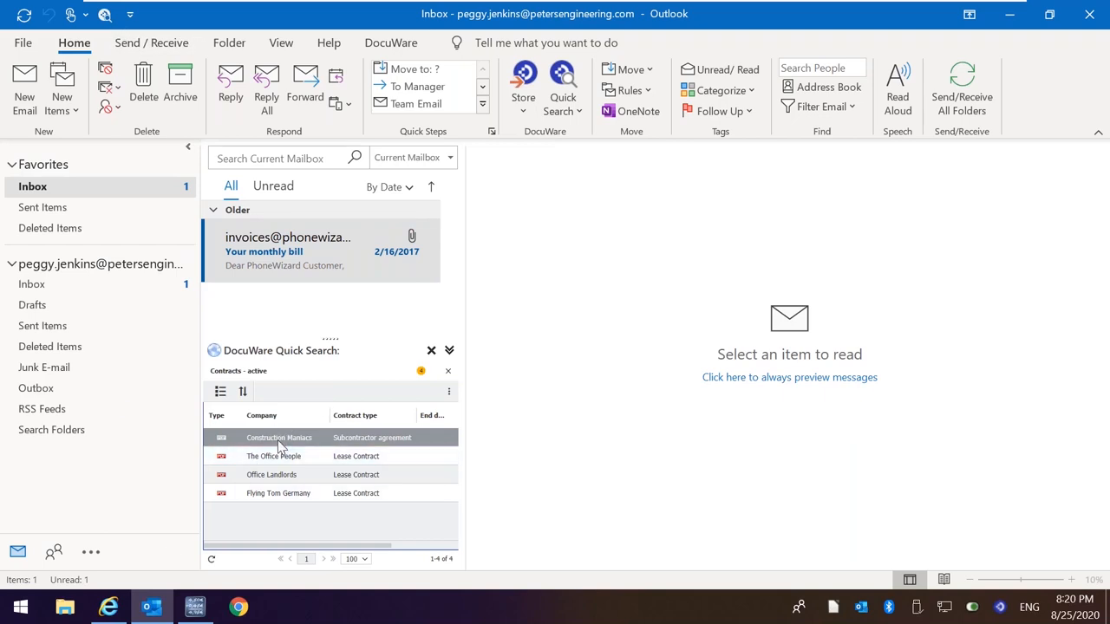
Open the first active contract's subcontractor agreement from Outlook's DocuWare Quick Search, then bring up Fakturama.
{"action": "double_click", "coordinate": [277, 437]}
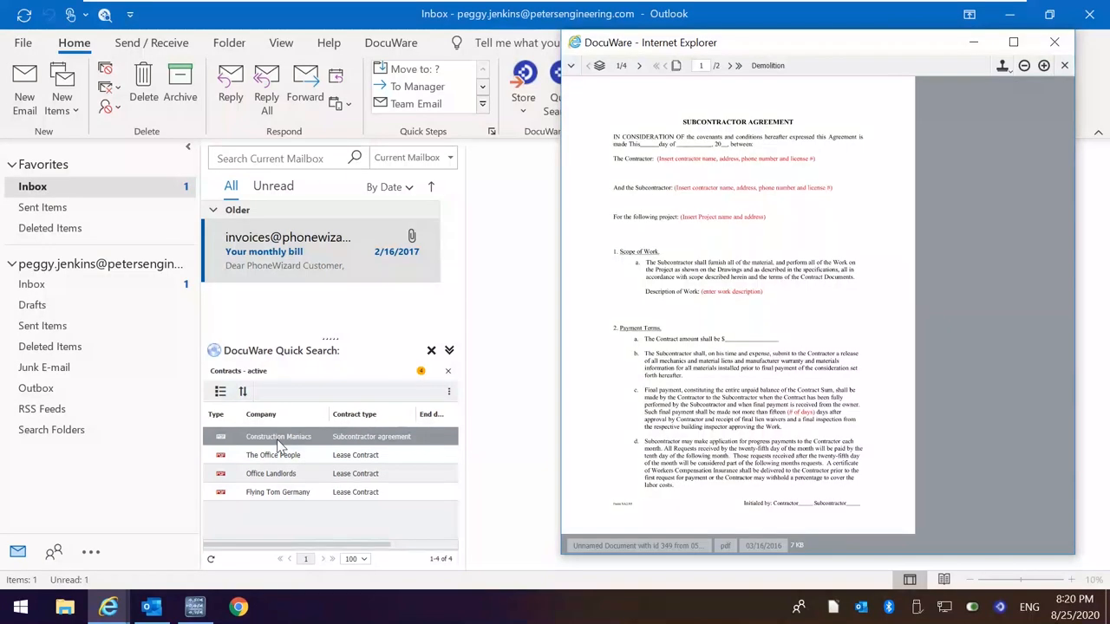
{"action": "mouse_move", "coordinate": [279, 450]}
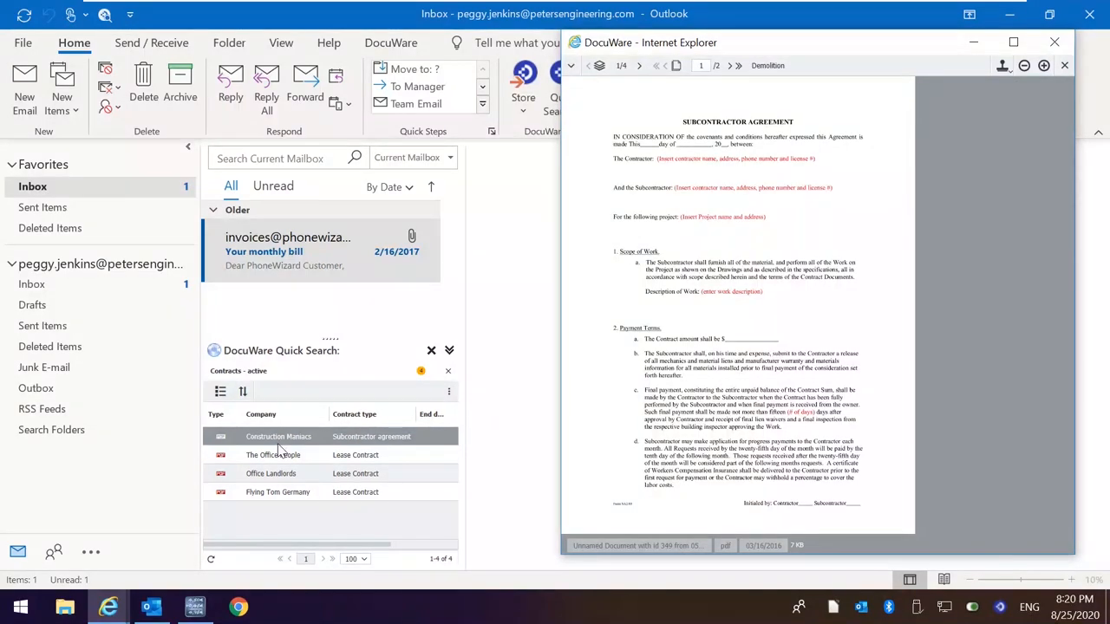
{"action": "left_click", "coordinate": [194, 607]}
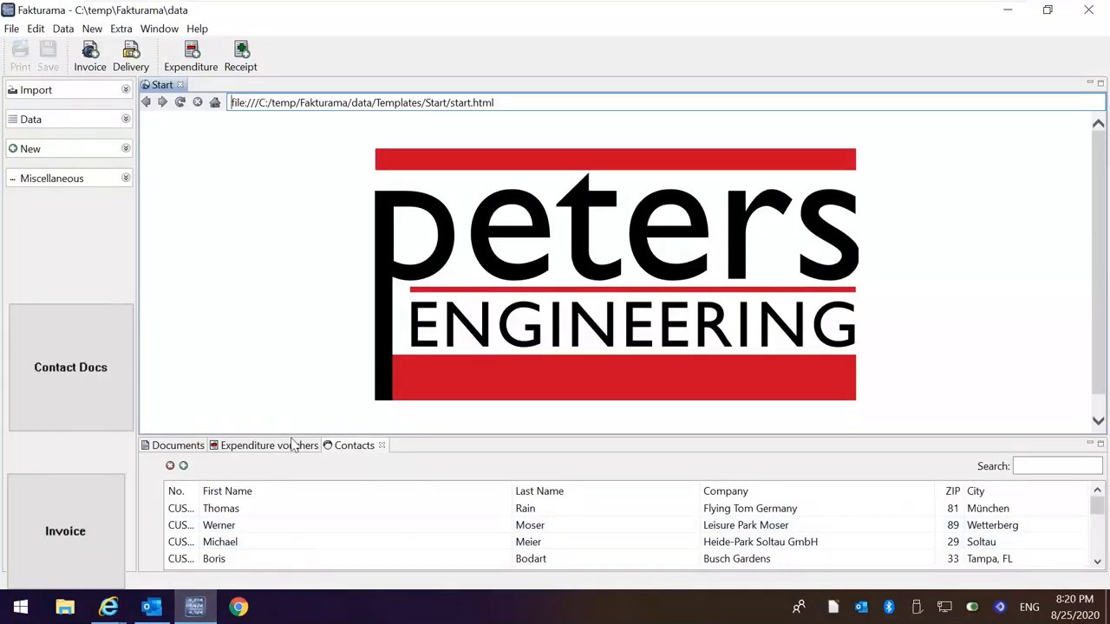
Open the Imaging Systems expense voucher 229581 in Fakturama and retrieve its invoice from DocuWare.
{"action": "left_click", "coordinate": [255, 444]}
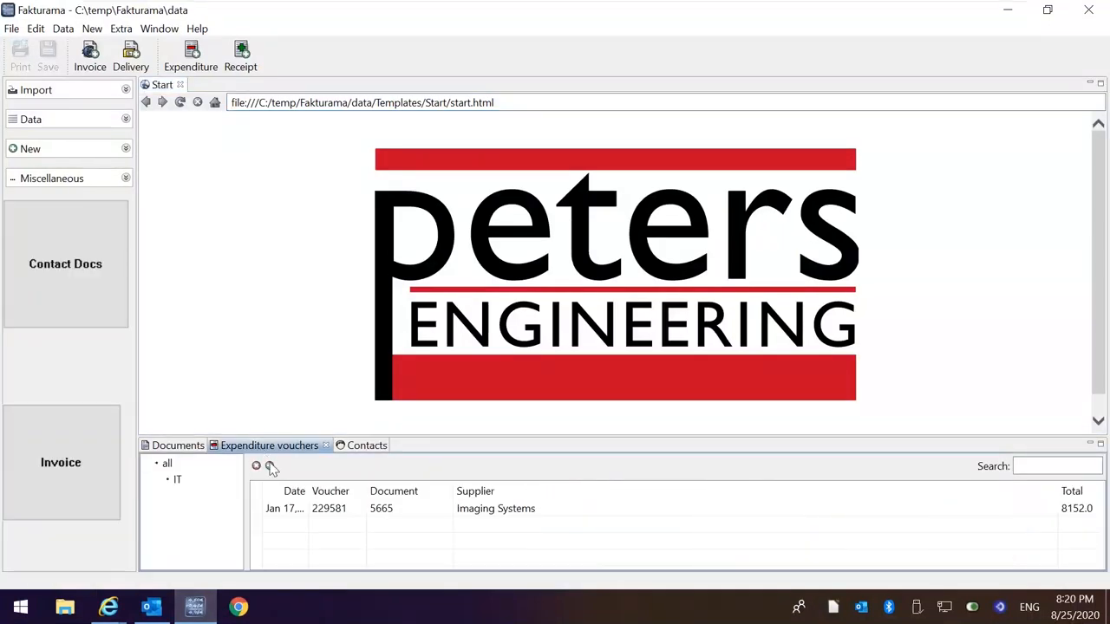
{"action": "double_click", "coordinate": [496, 508]}
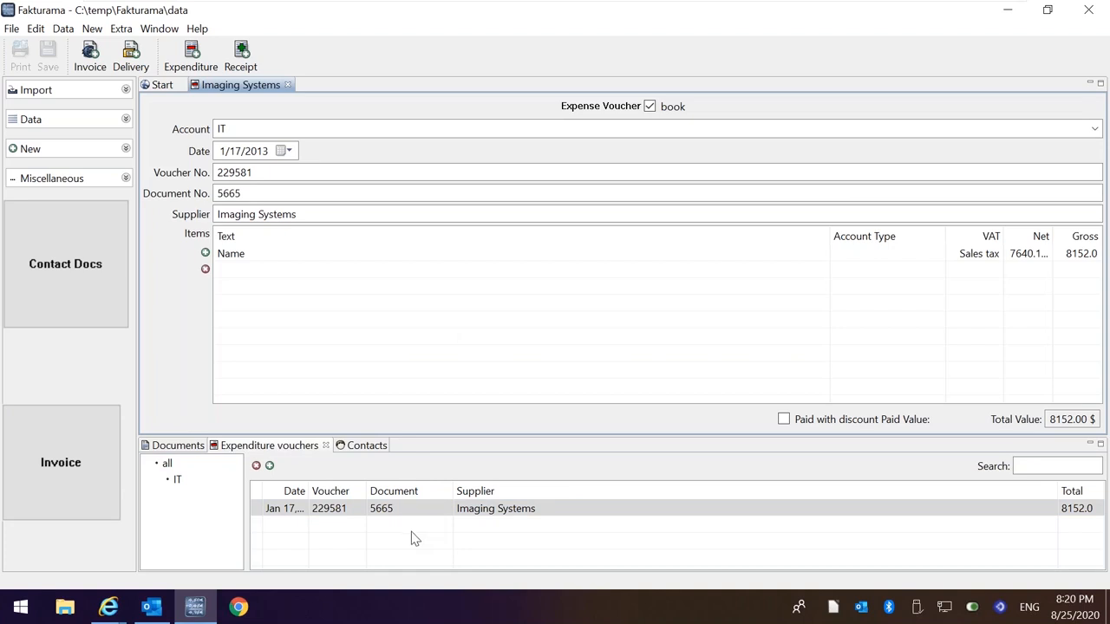
{"action": "mouse_move", "coordinate": [60, 461]}
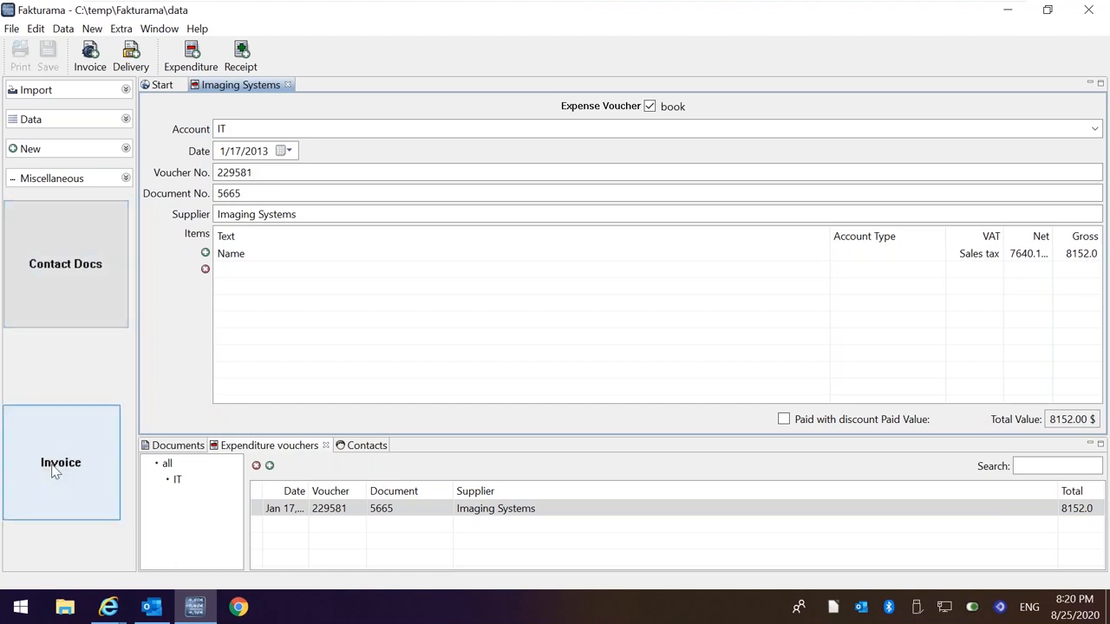
{"action": "mouse_move", "coordinate": [49, 458]}
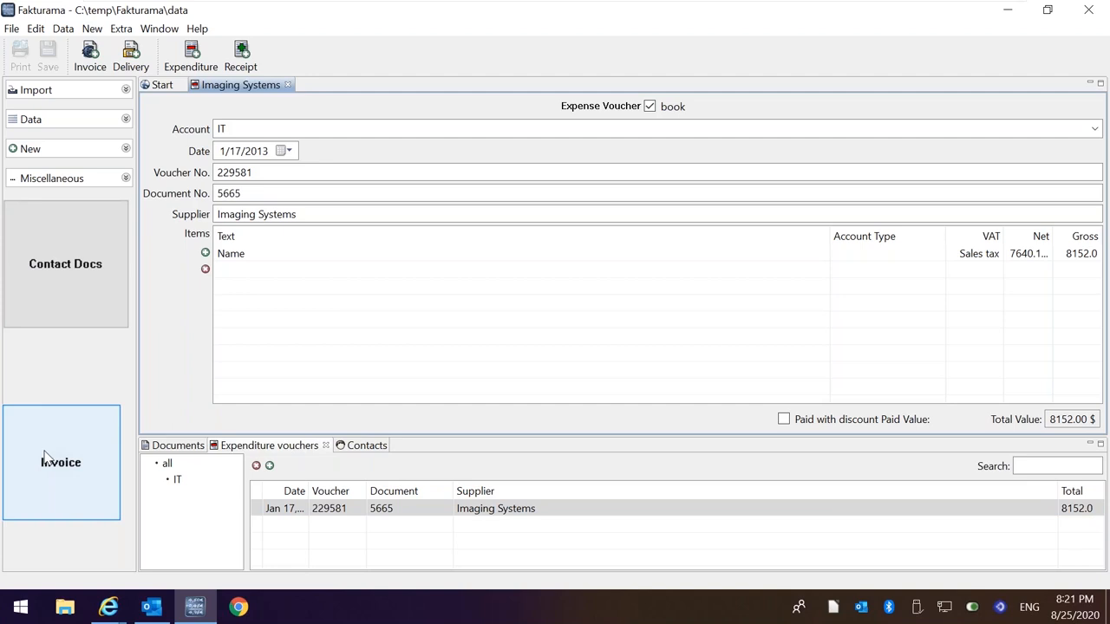
{"action": "mouse_move", "coordinate": [83, 500]}
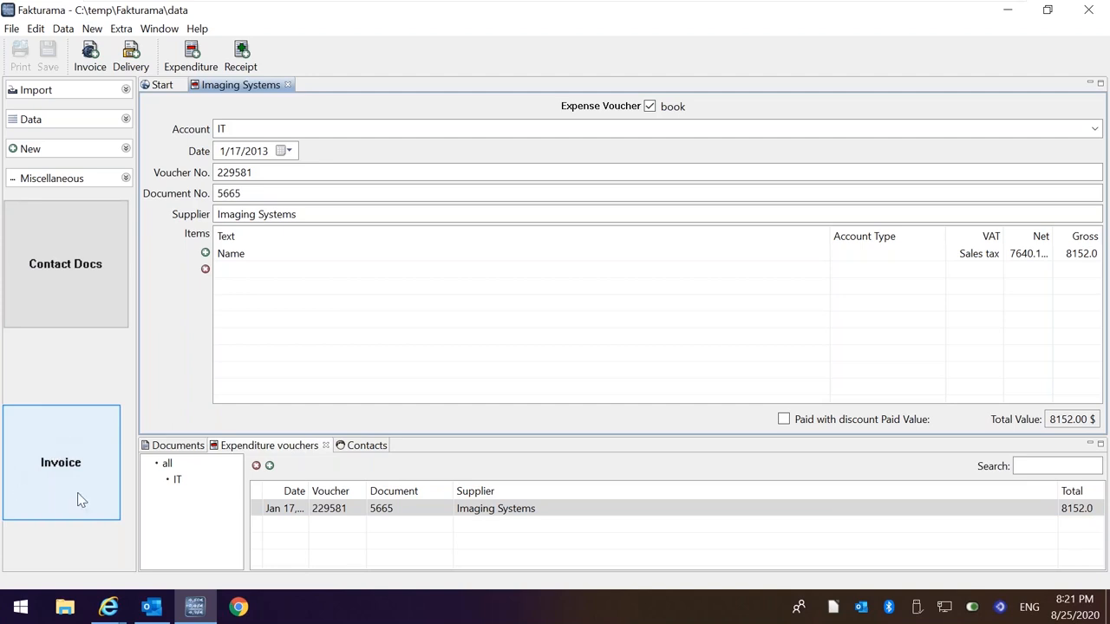
{"action": "left_click", "coordinate": [388, 509]}
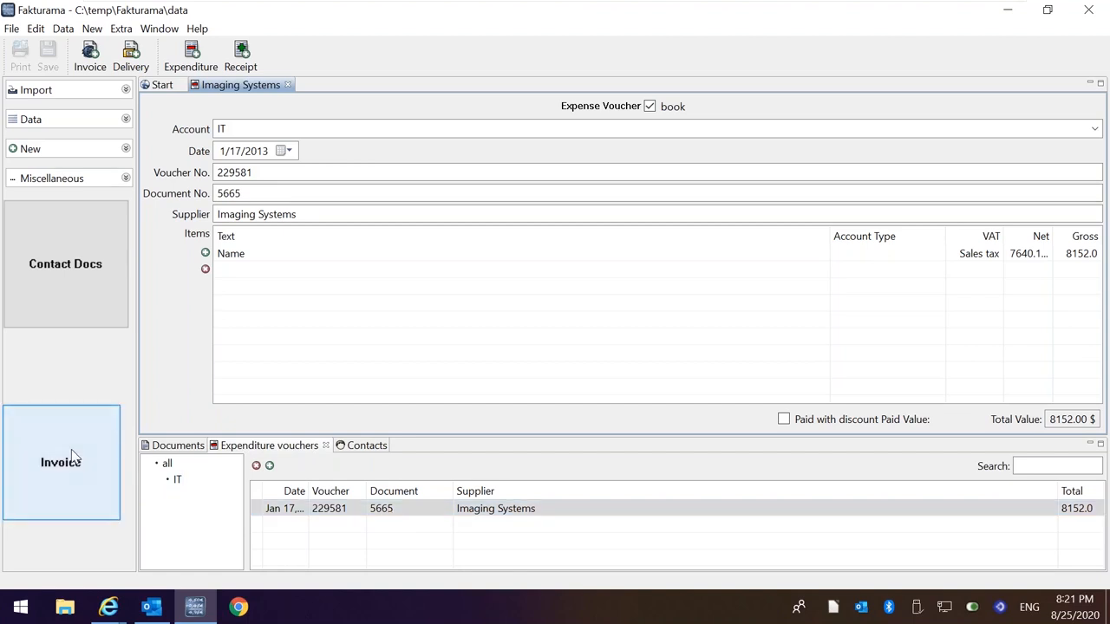
{"action": "left_click", "coordinate": [60, 461]}
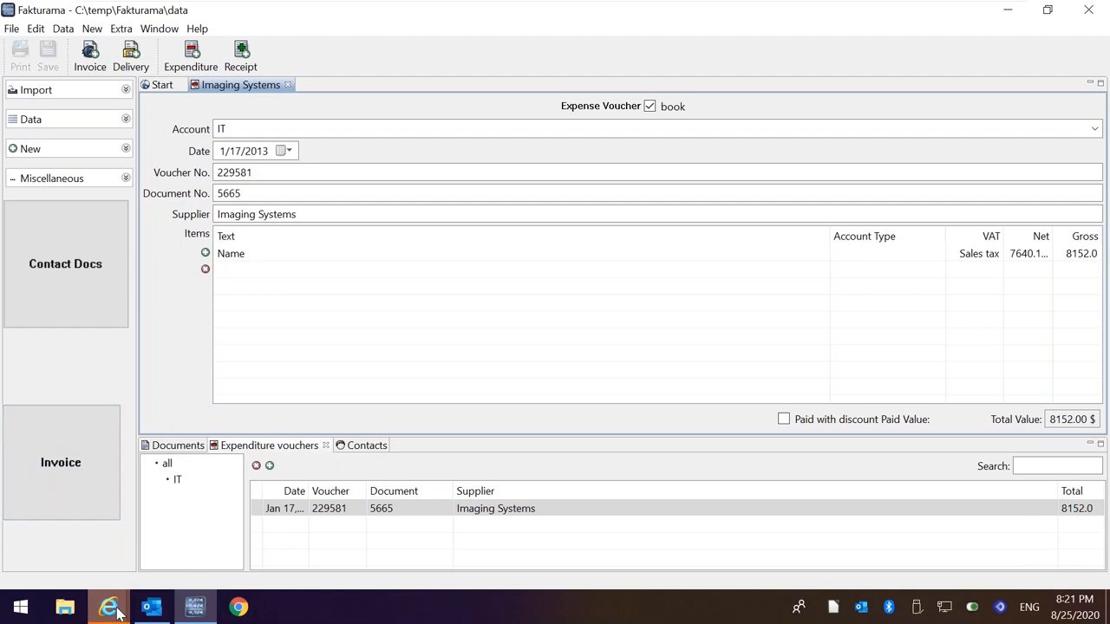
View the retrieved invoice 5665 in the browser viewer, zoomed in for reading.
{"action": "left_click", "coordinate": [107, 607]}
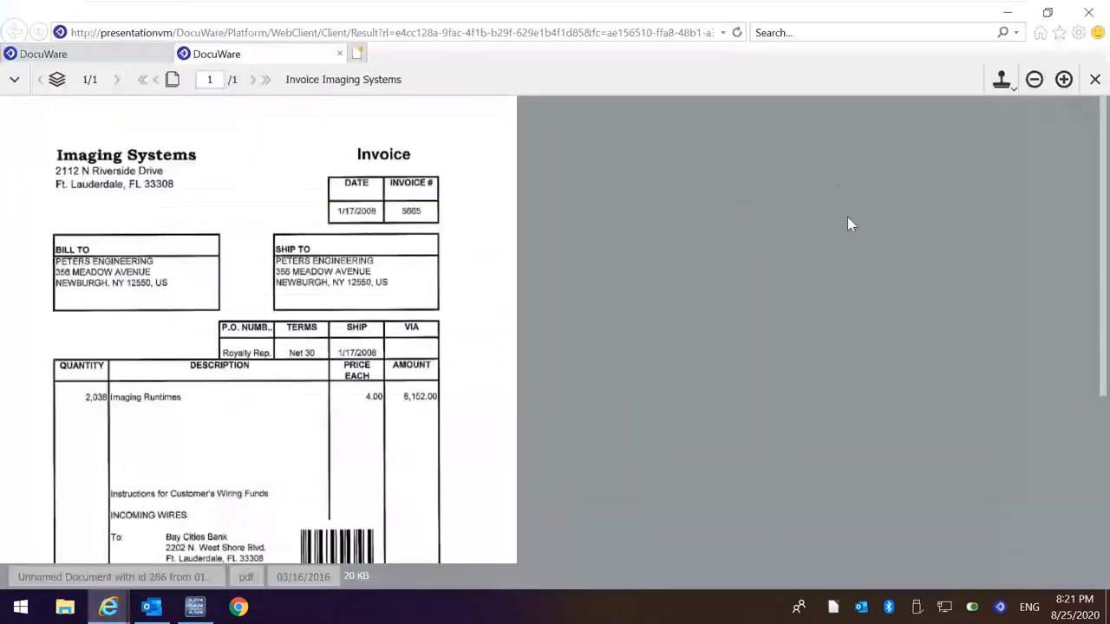
{"action": "left_click", "coordinate": [1063, 79]}
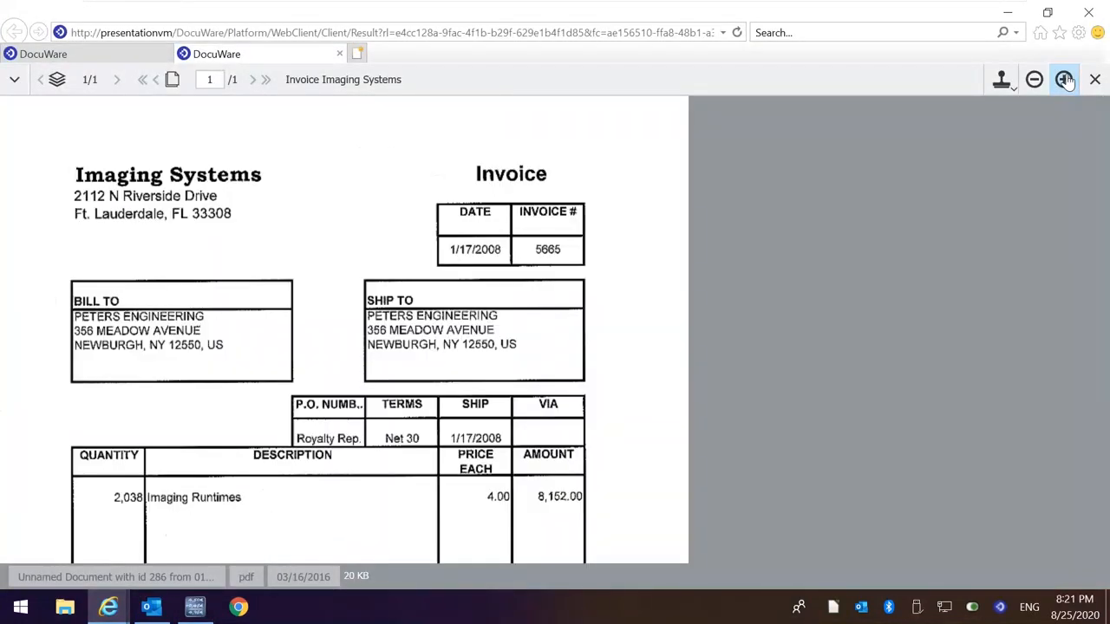
{"action": "left_click", "coordinate": [1063, 80]}
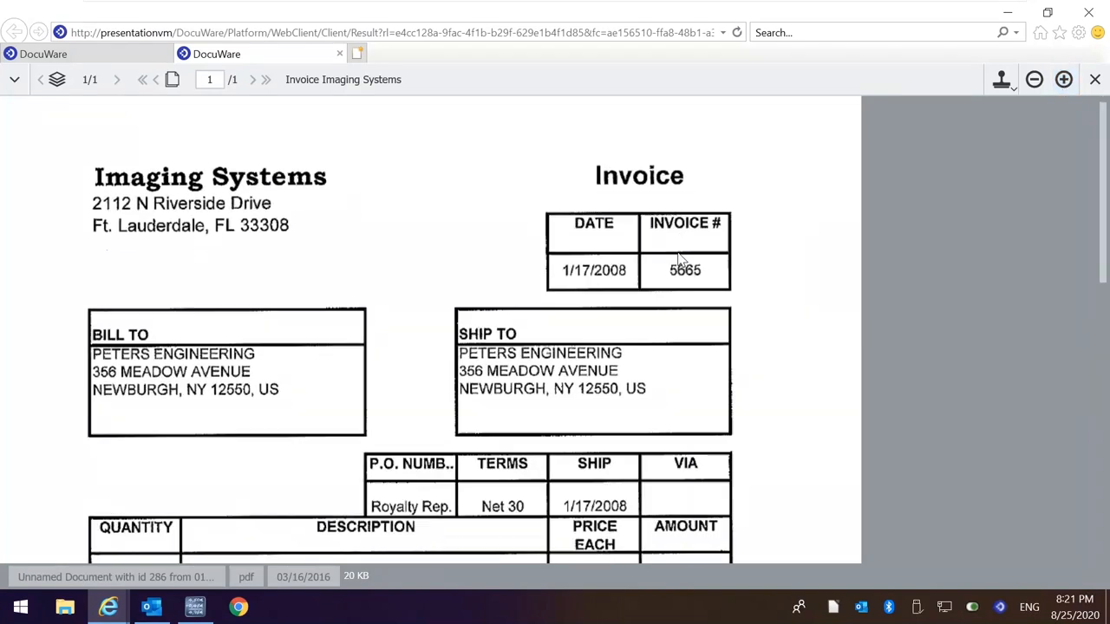
{"action": "scroll", "scroll_direction": "down", "scroll_amount": 3}
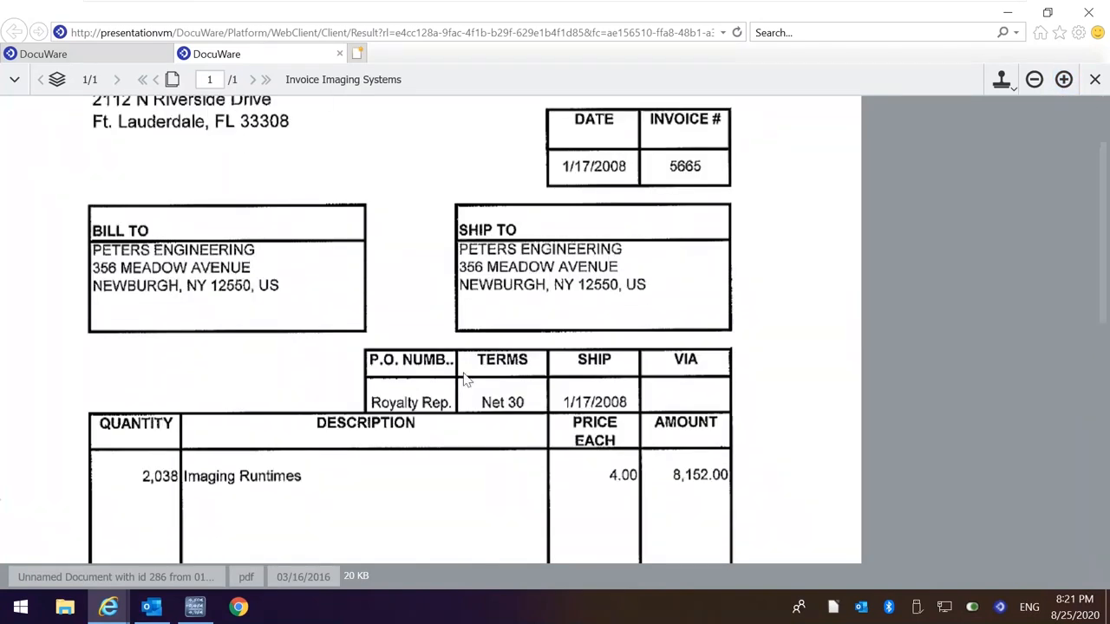
{"action": "mouse_move", "coordinate": [108, 607]}
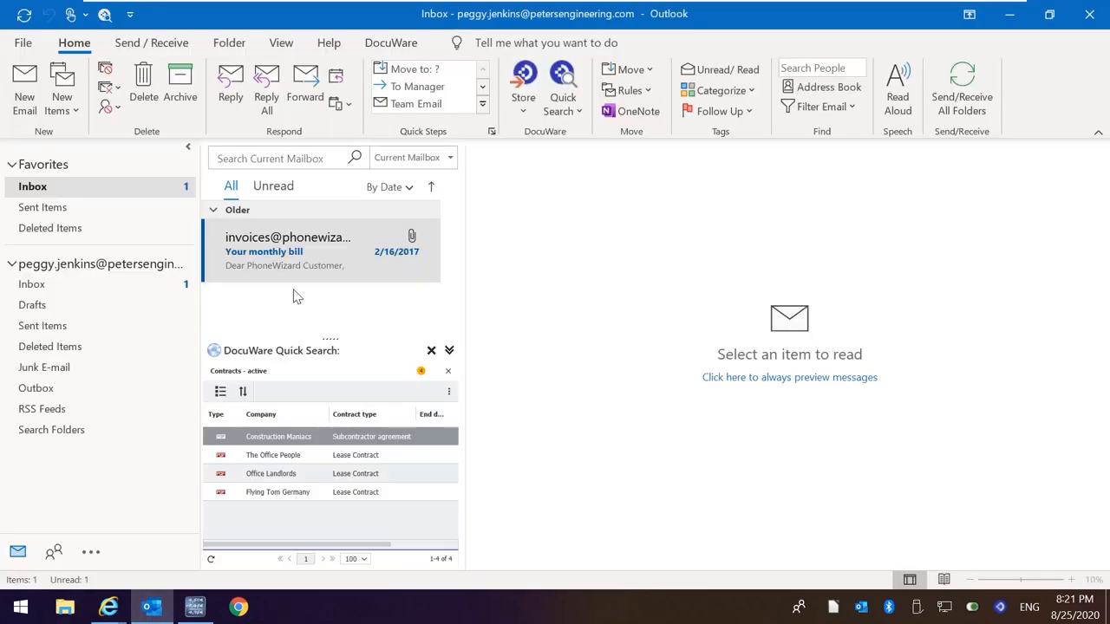
Close the Quick Search pane and store the Phone Wizard monthly bill e-mail to DocuWare from Outlook.
{"action": "left_click", "coordinate": [430, 351]}
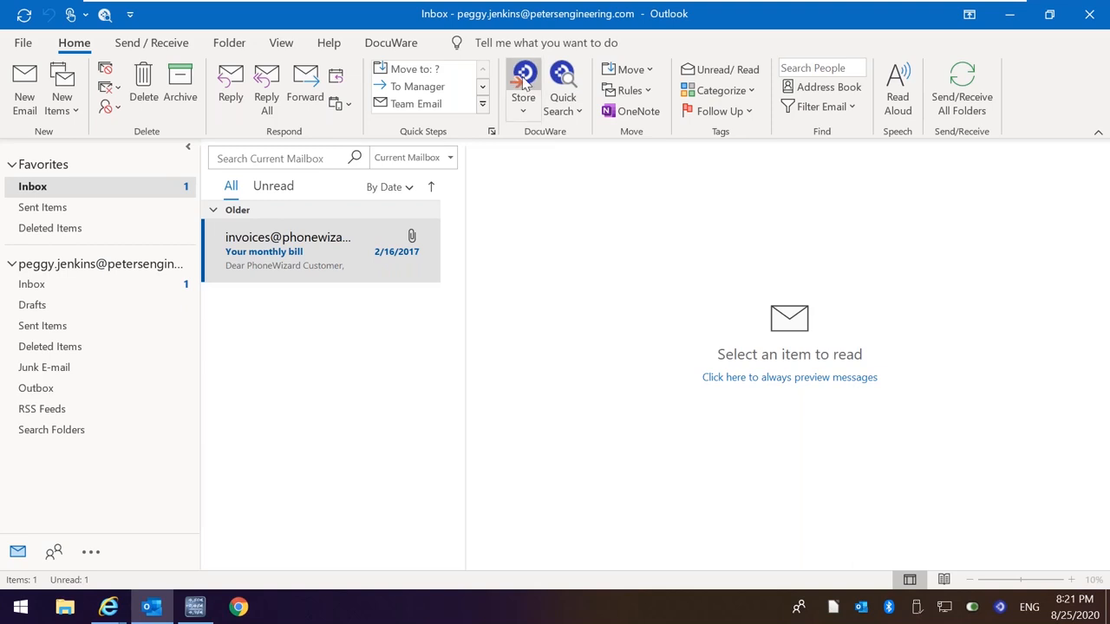
{"action": "left_click", "coordinate": [523, 83]}
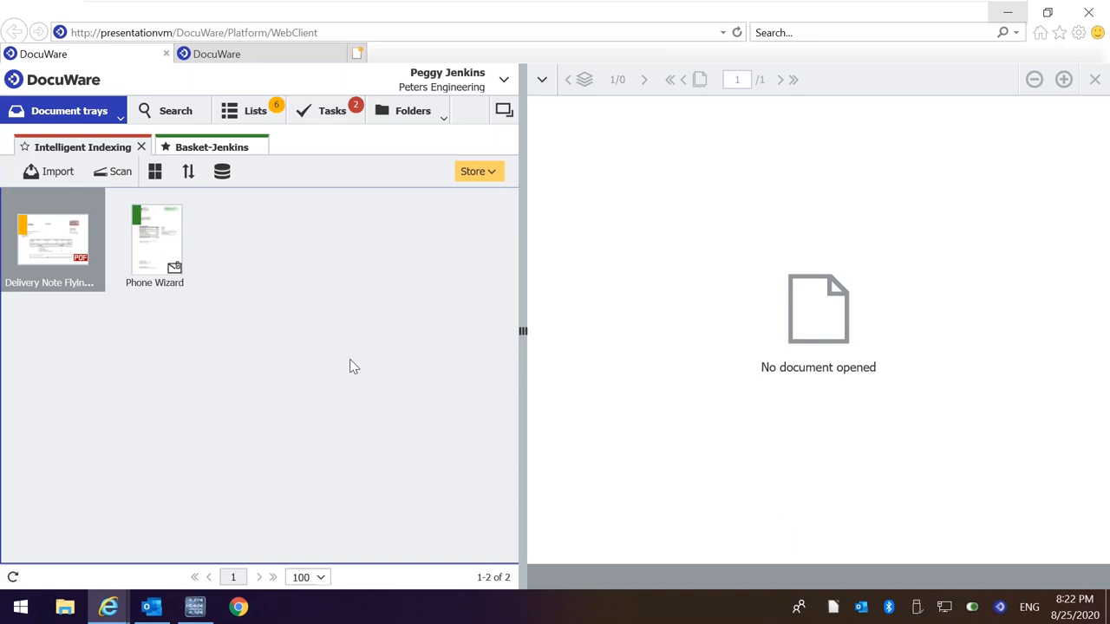
{"action": "mouse_move", "coordinate": [248, 336]}
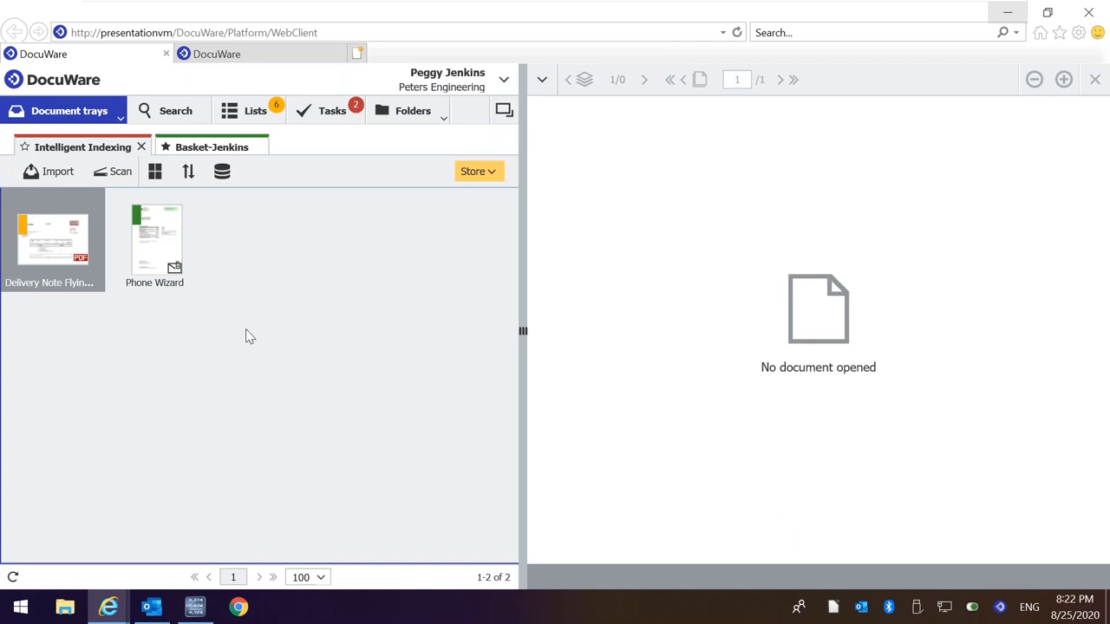
{"action": "mouse_move", "coordinate": [392, 120]}
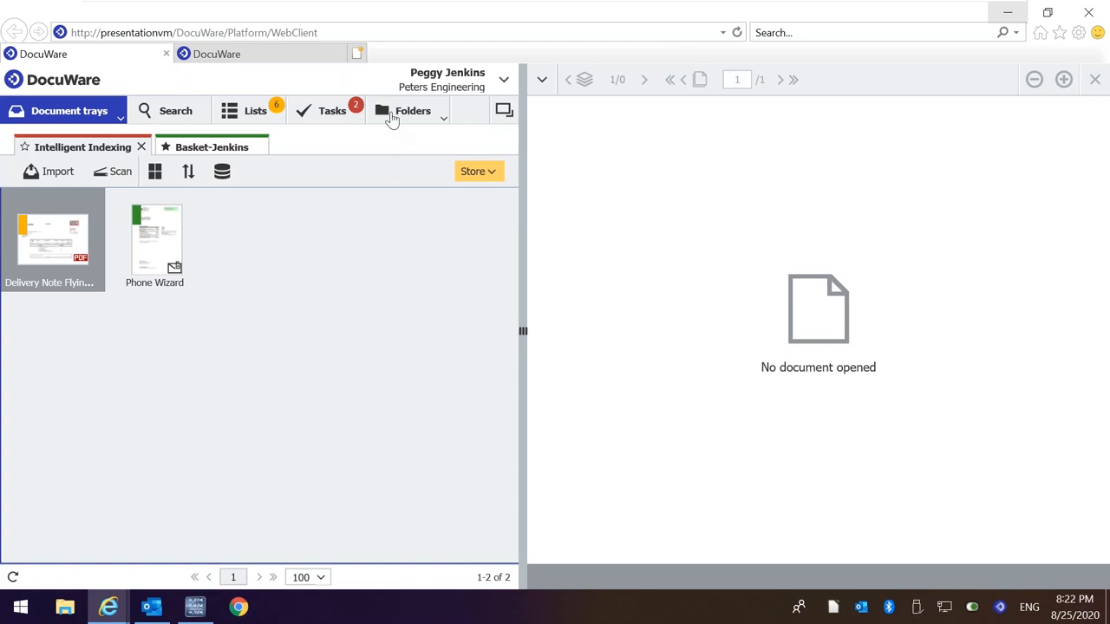
{"action": "mouse_move", "coordinate": [364, 129]}
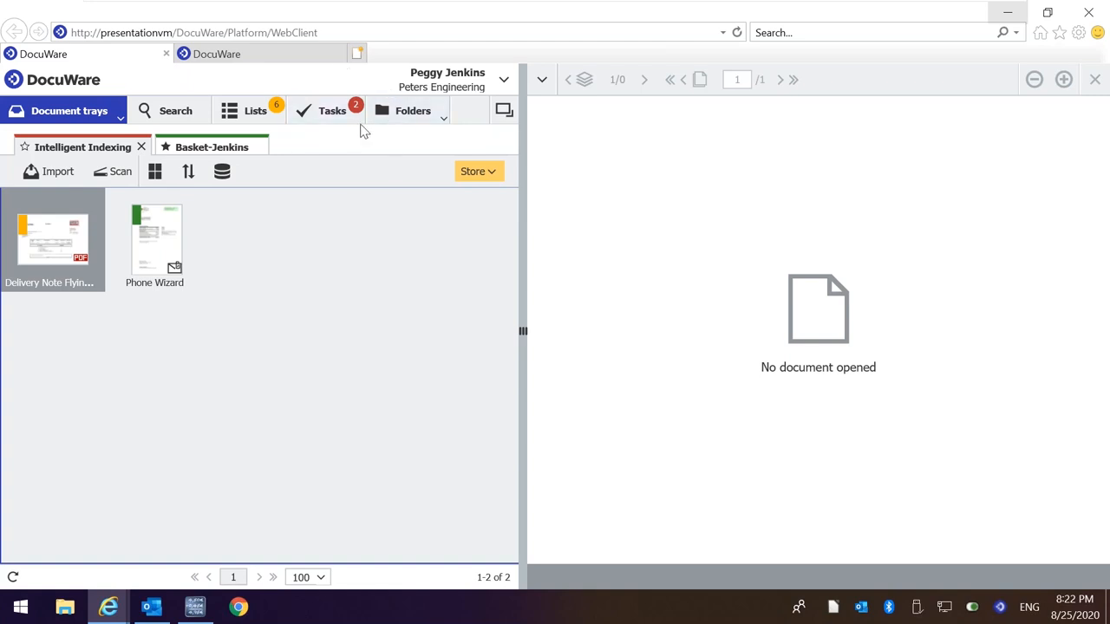
{"action": "mouse_move", "coordinate": [299, 135]}
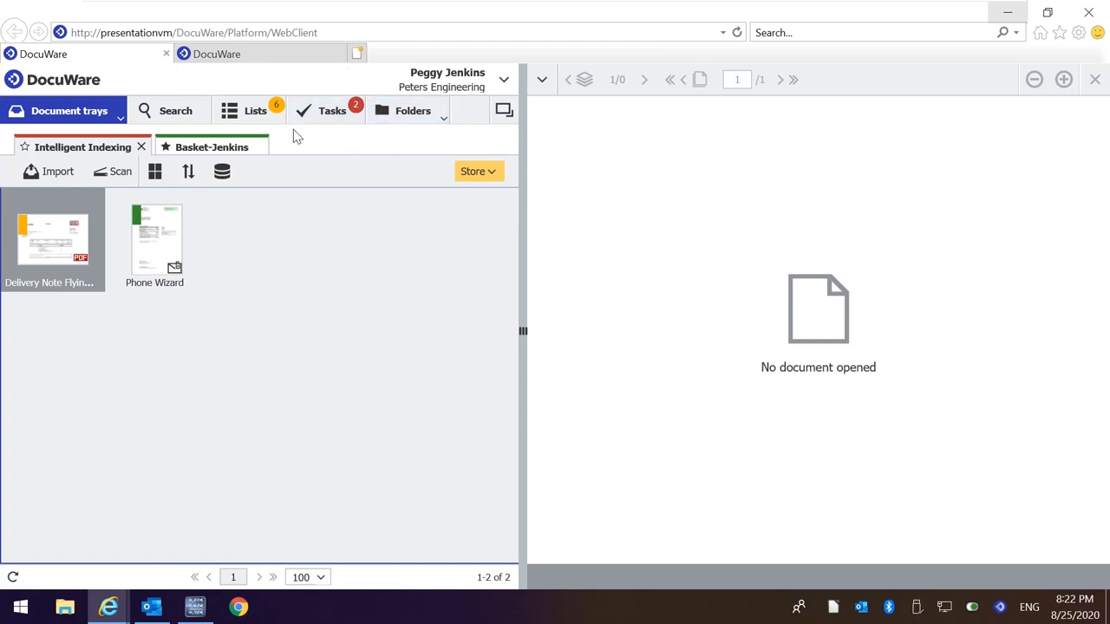
{"action": "mouse_move", "coordinate": [333, 111]}
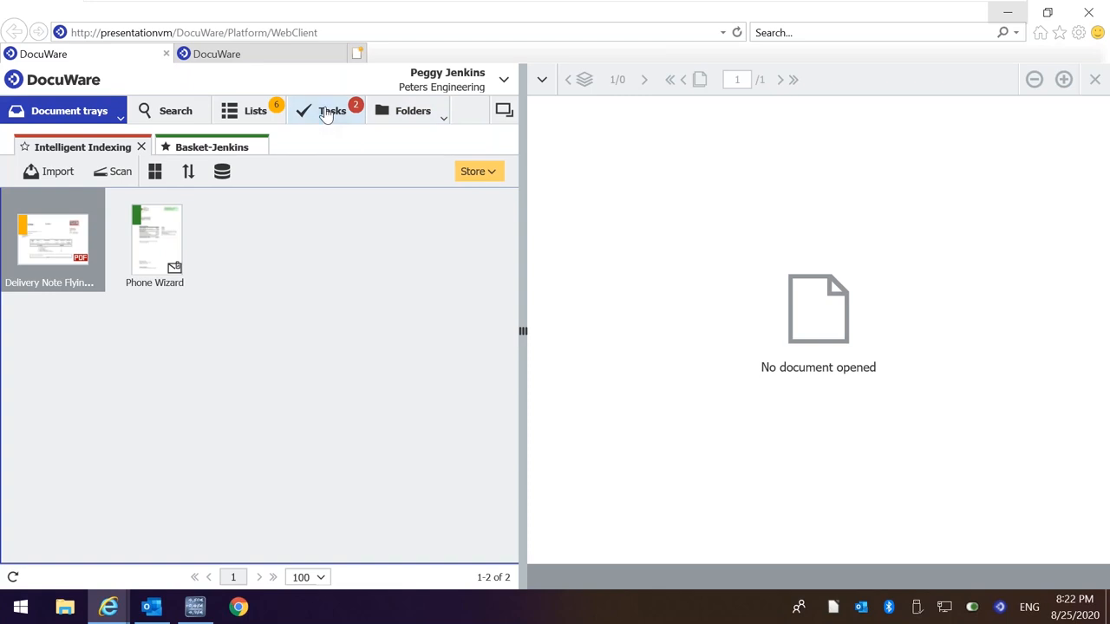
Show the workflow task list with the Assign Cost Center and Pay invoice tasks.
{"action": "left_click", "coordinate": [326, 111]}
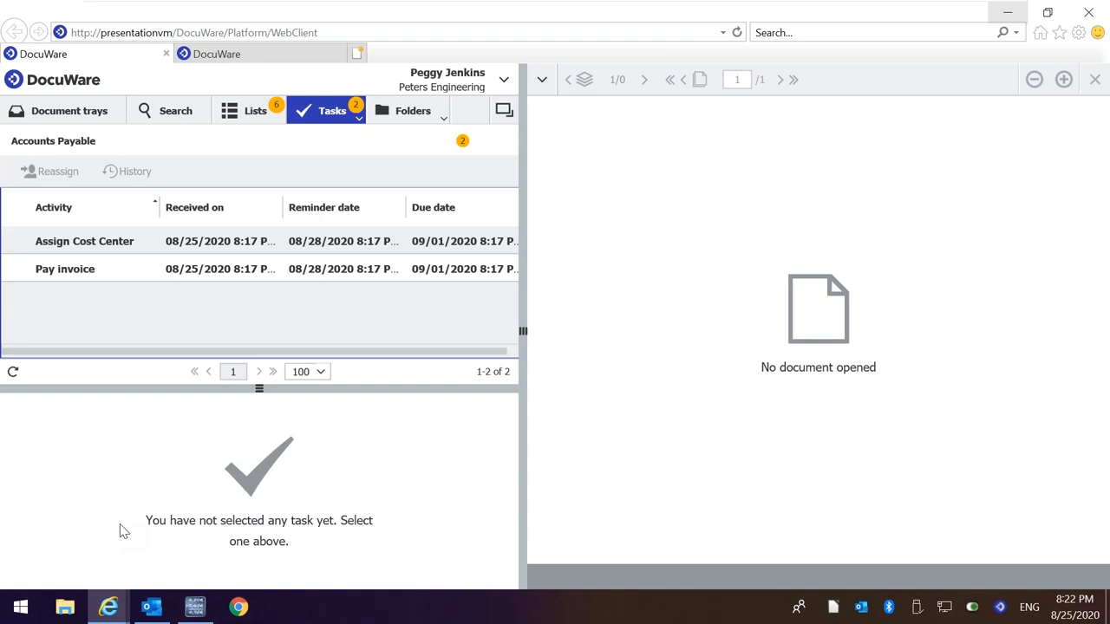
Open the Rapid Transport Pay invoice task, choose Book and zoom out to check the whole invoice.
{"action": "left_click", "coordinate": [66, 268]}
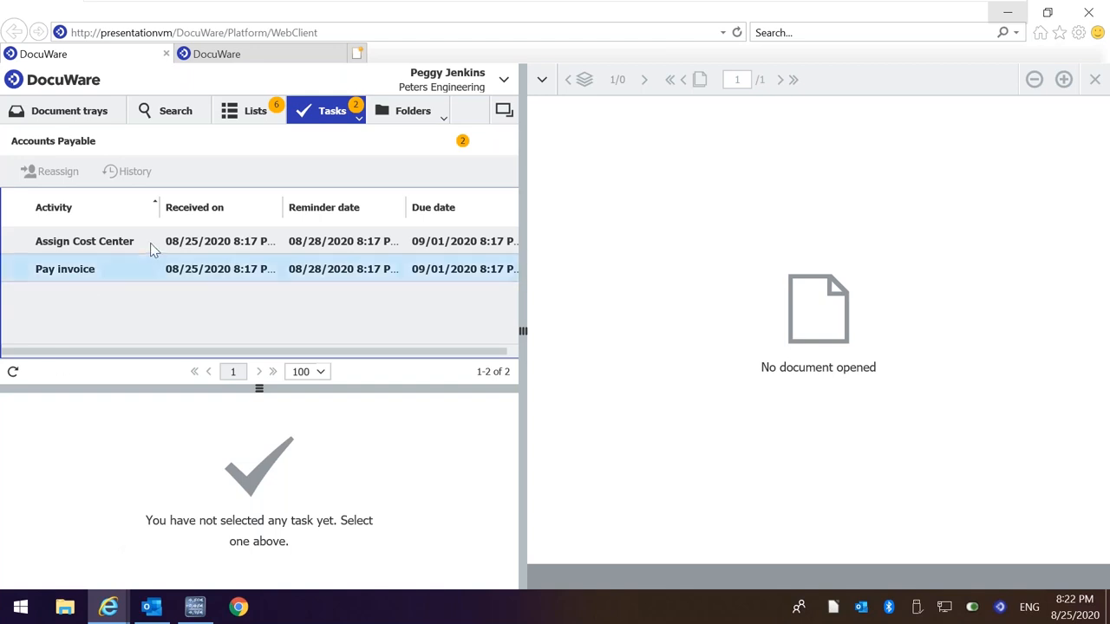
{"action": "left_click", "coordinate": [83, 241]}
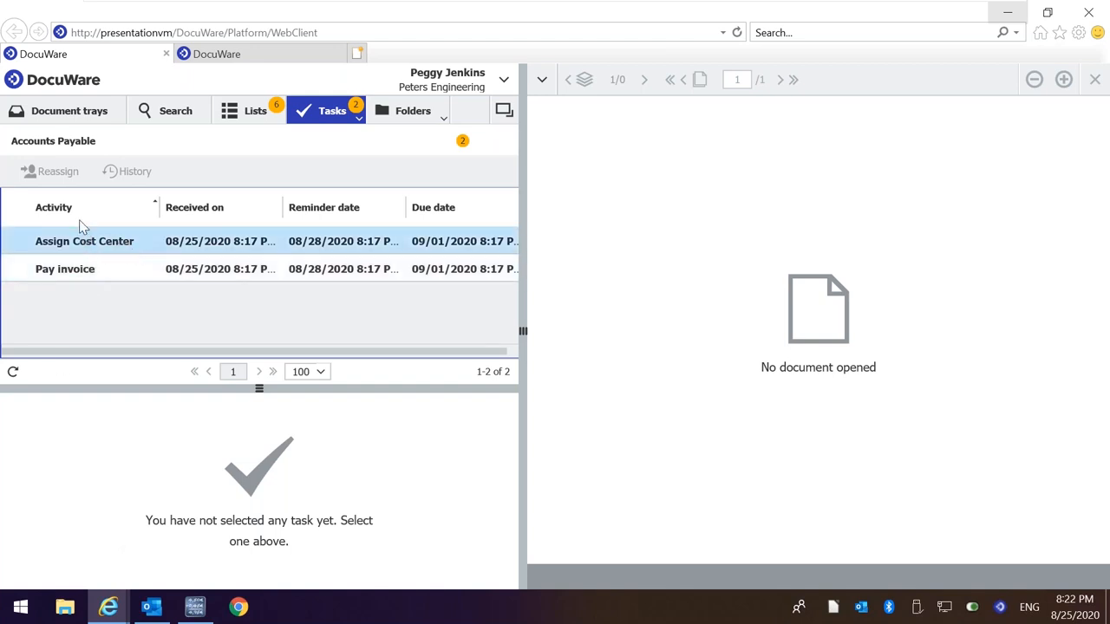
{"action": "left_click", "coordinate": [66, 269]}
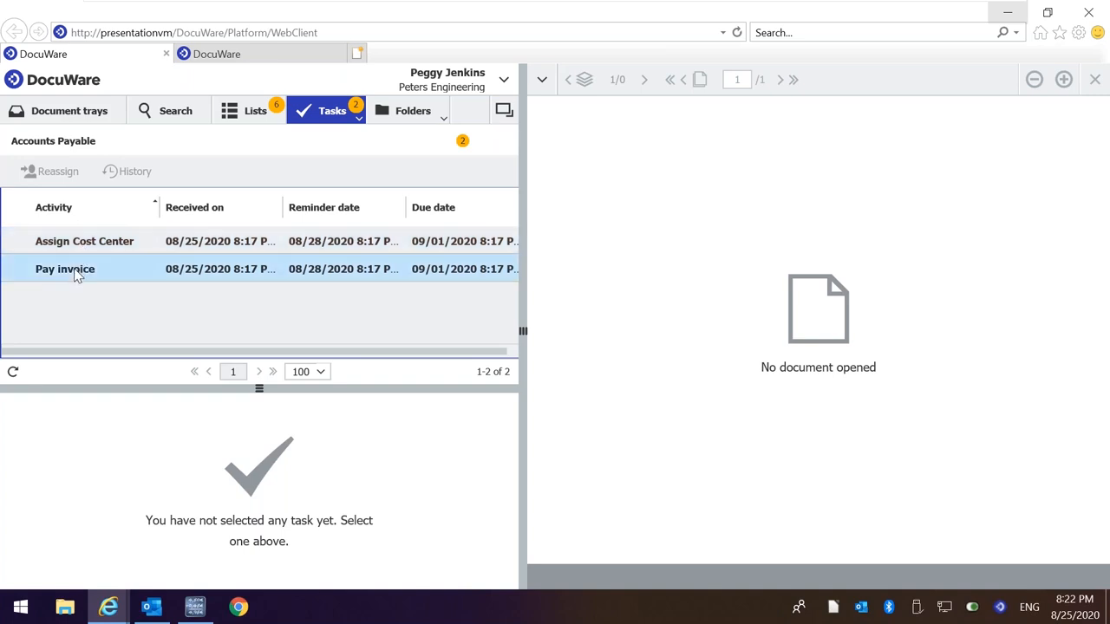
{"action": "mouse_move", "coordinate": [120, 277]}
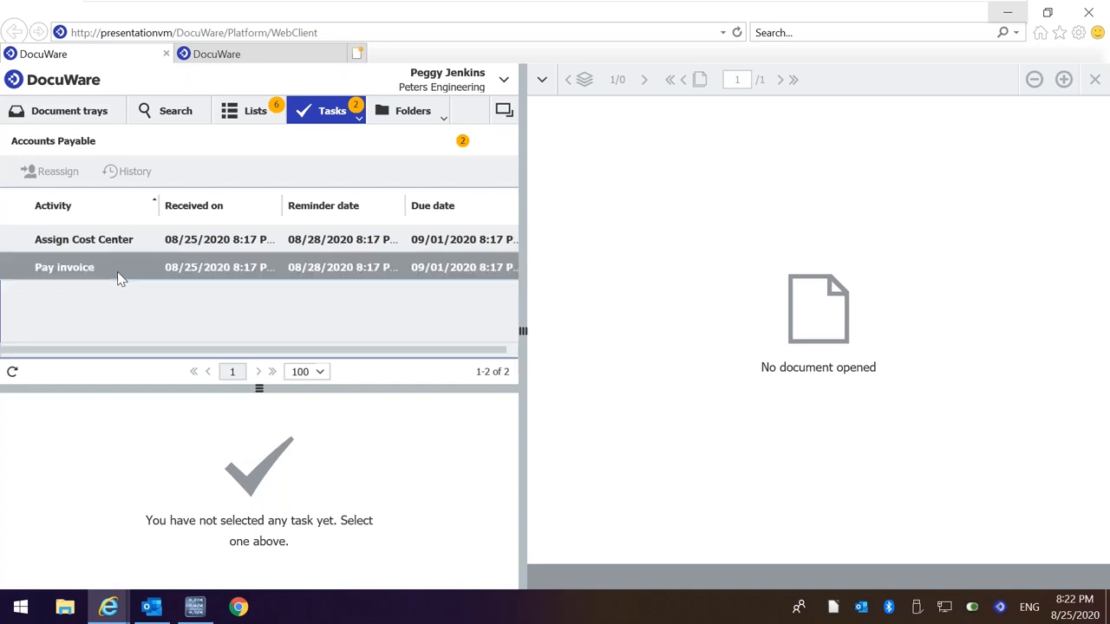
{"action": "left_click", "coordinate": [64, 267]}
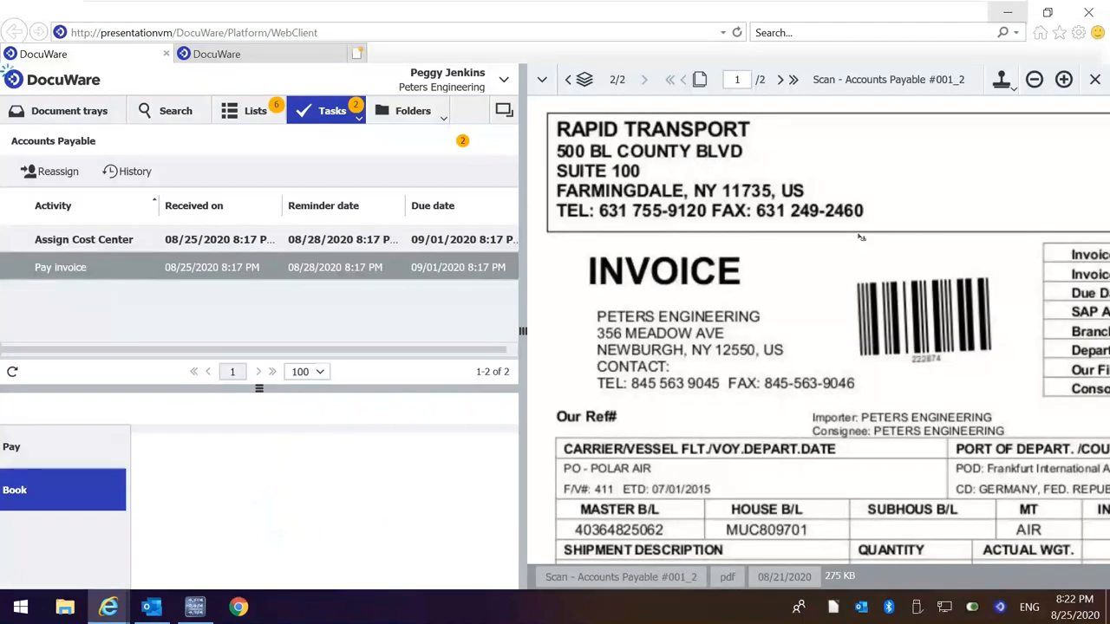
{"action": "left_click", "coordinate": [1034, 80]}
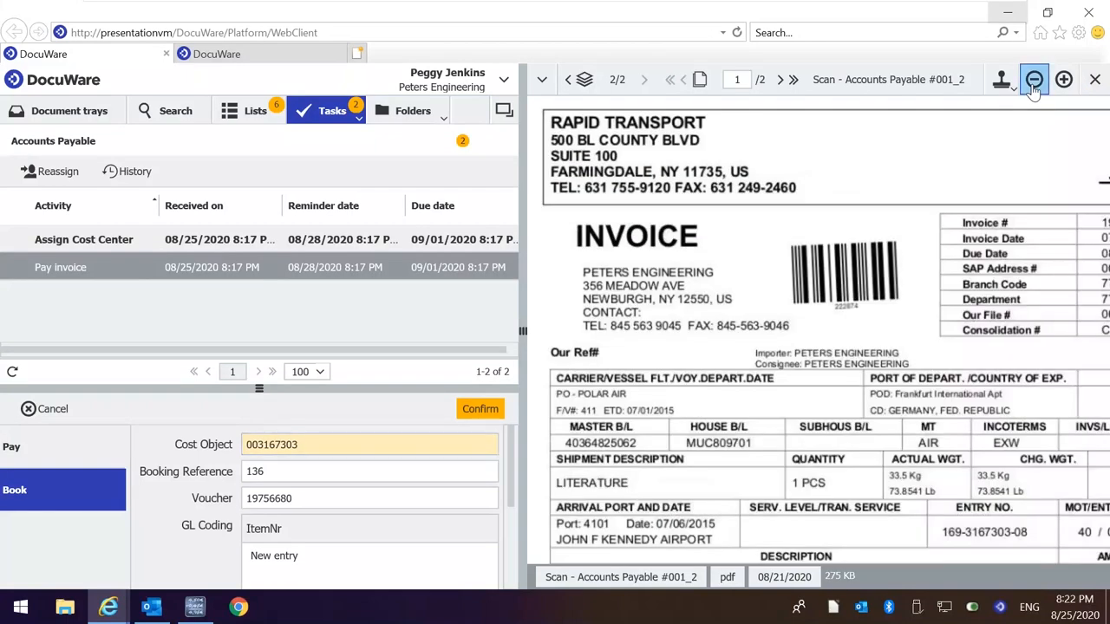
{"action": "left_click", "coordinate": [1034, 80]}
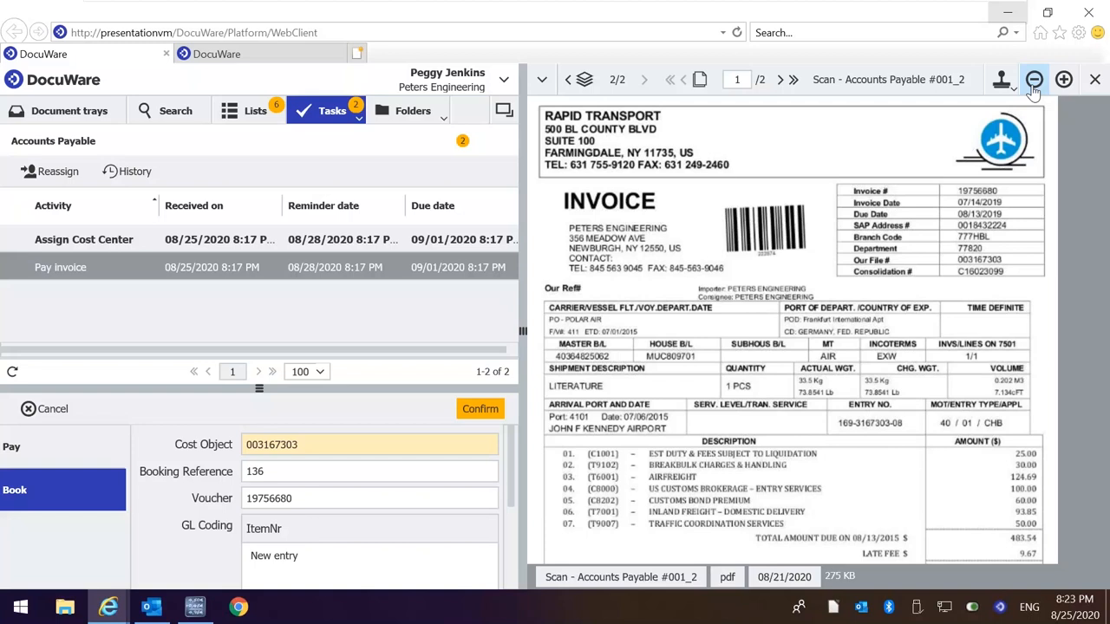
{"action": "mouse_move", "coordinate": [1002, 80]}
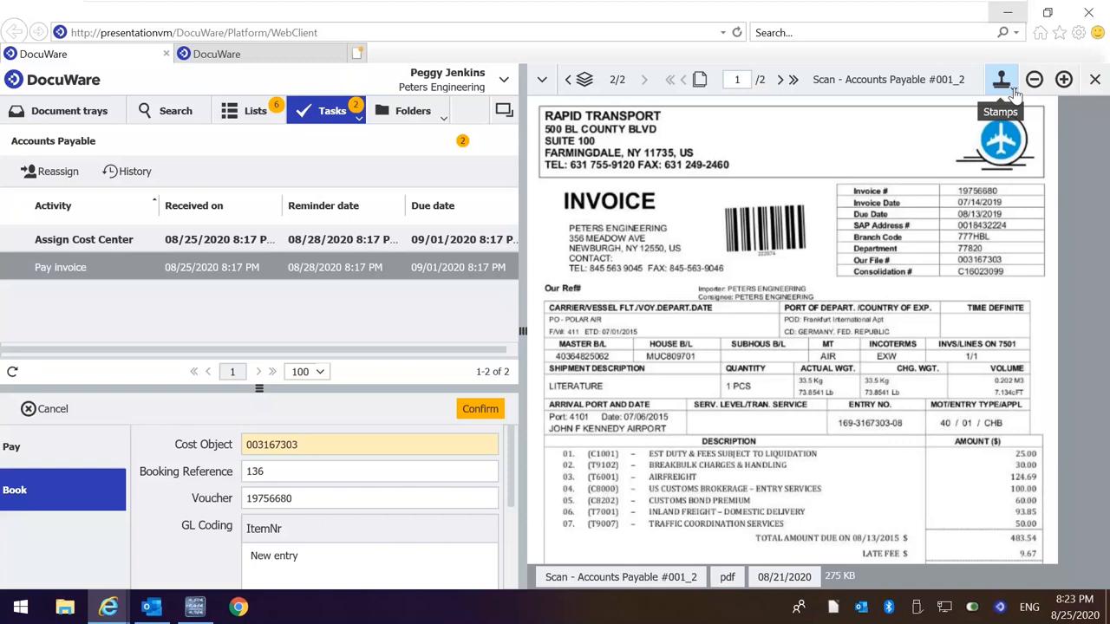
{"action": "mouse_move", "coordinate": [316, 315]}
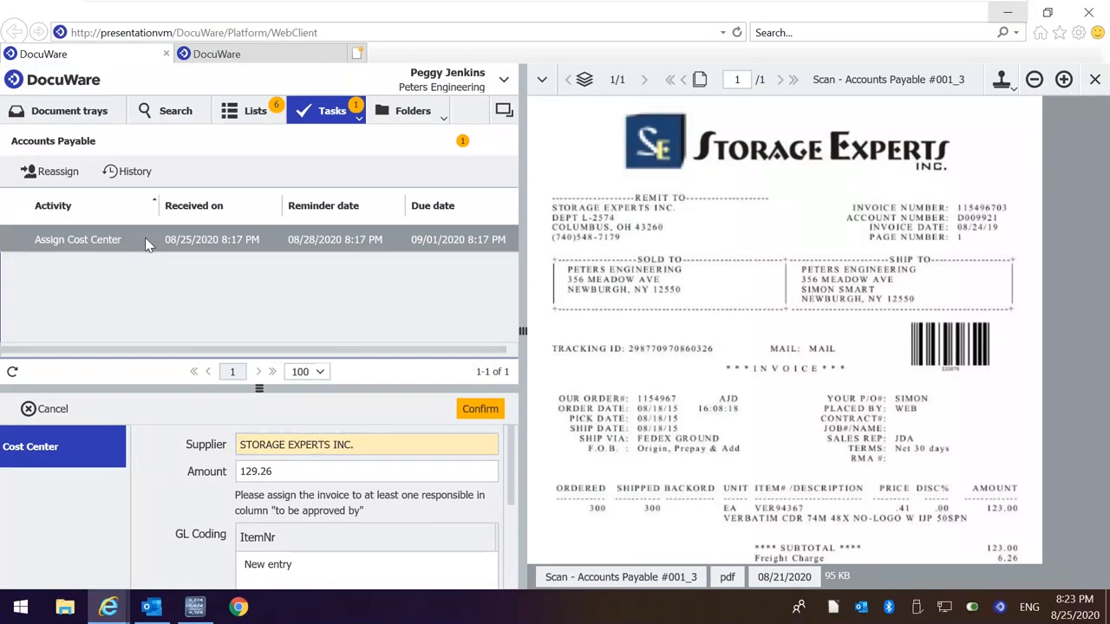
Assign 21000 - Manufacturing as approver on the Storage Experts invoice and confirm the task.
{"action": "left_click", "coordinate": [364, 444]}
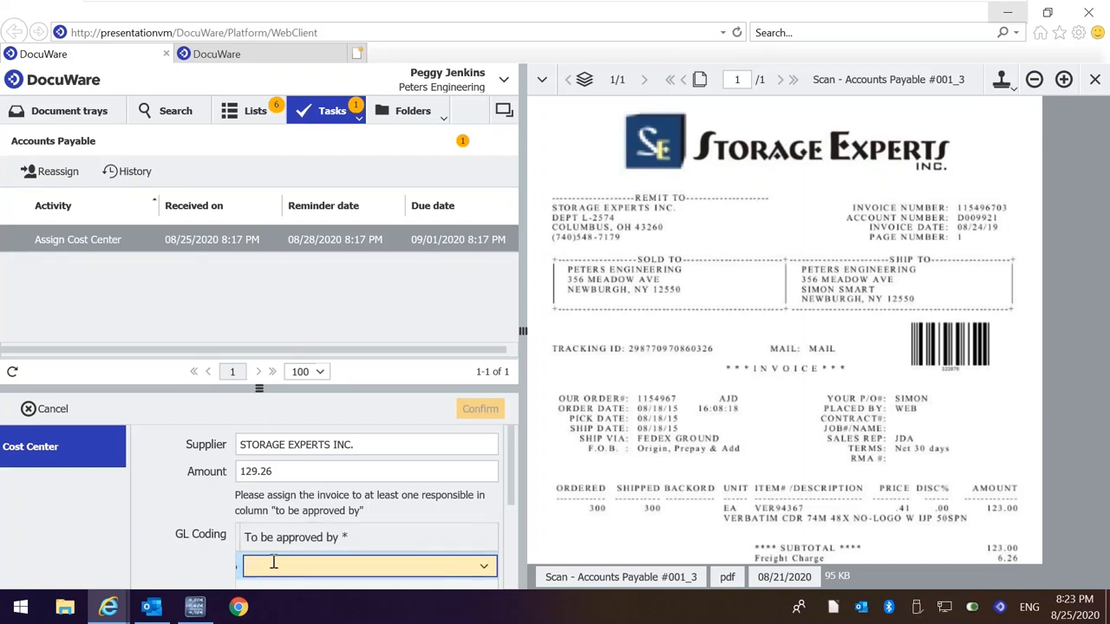
{"action": "left_click", "coordinate": [483, 566]}
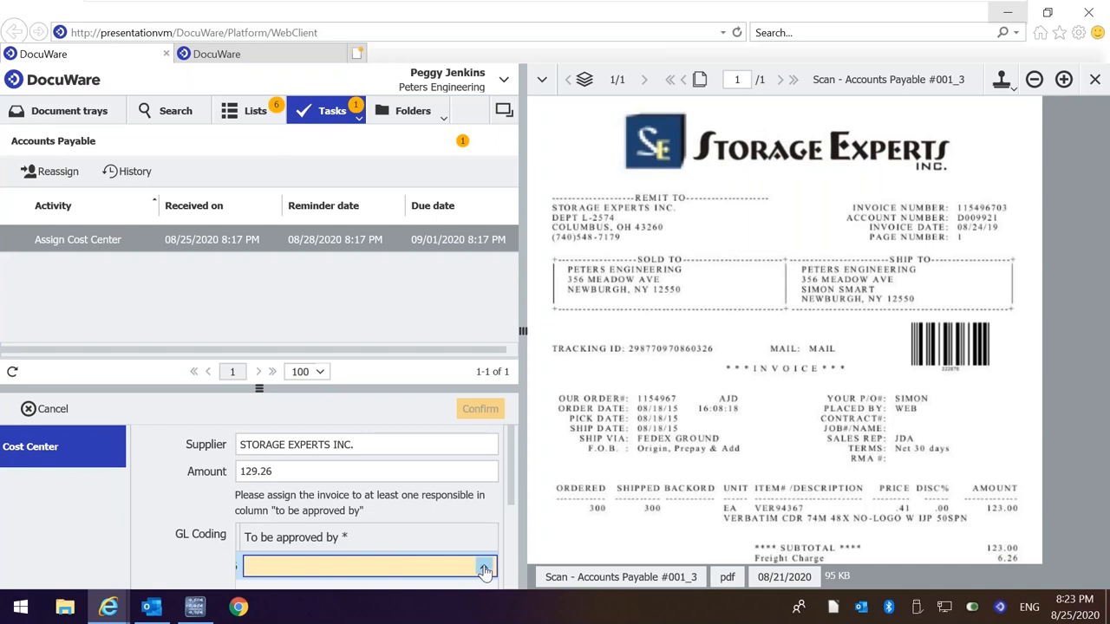
{"action": "left_click", "coordinate": [364, 565]}
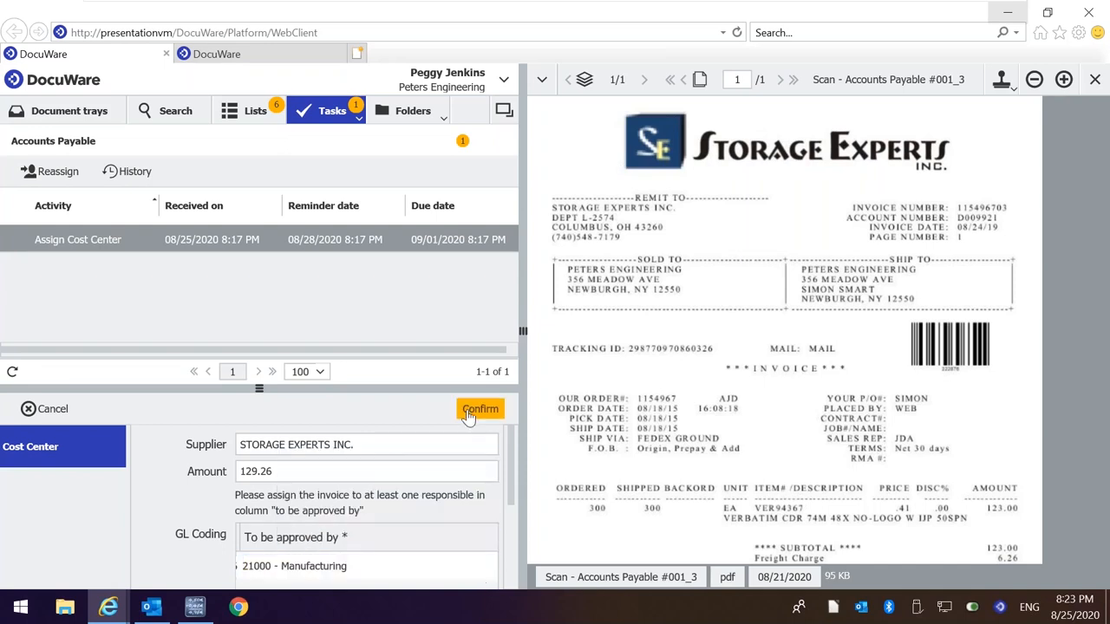
{"action": "left_click", "coordinate": [481, 409]}
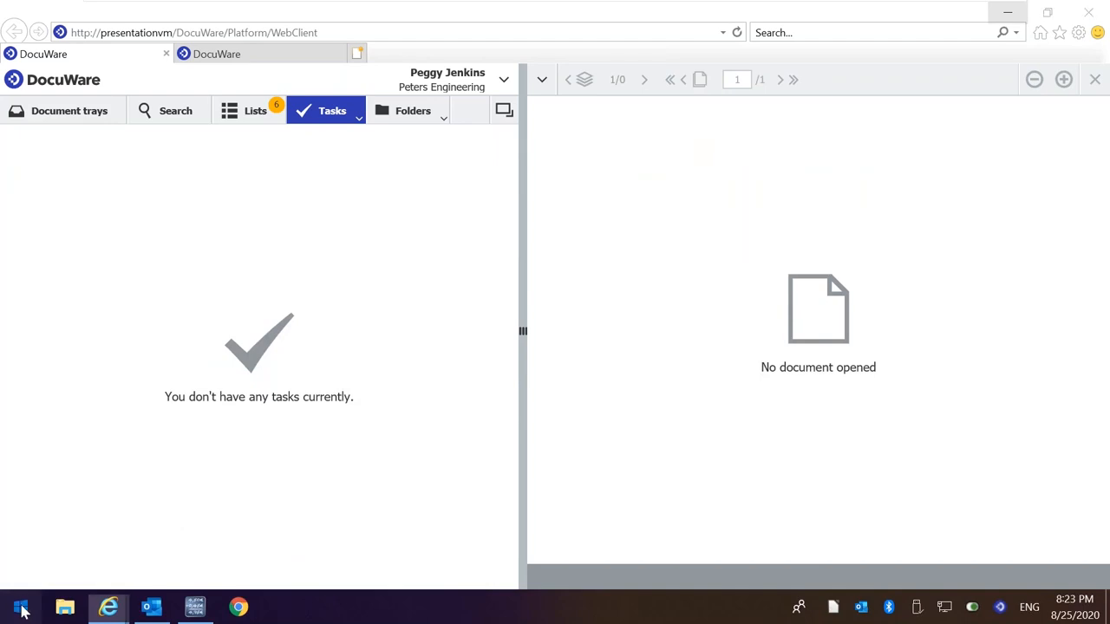
{"action": "left_click", "coordinate": [19, 607]}
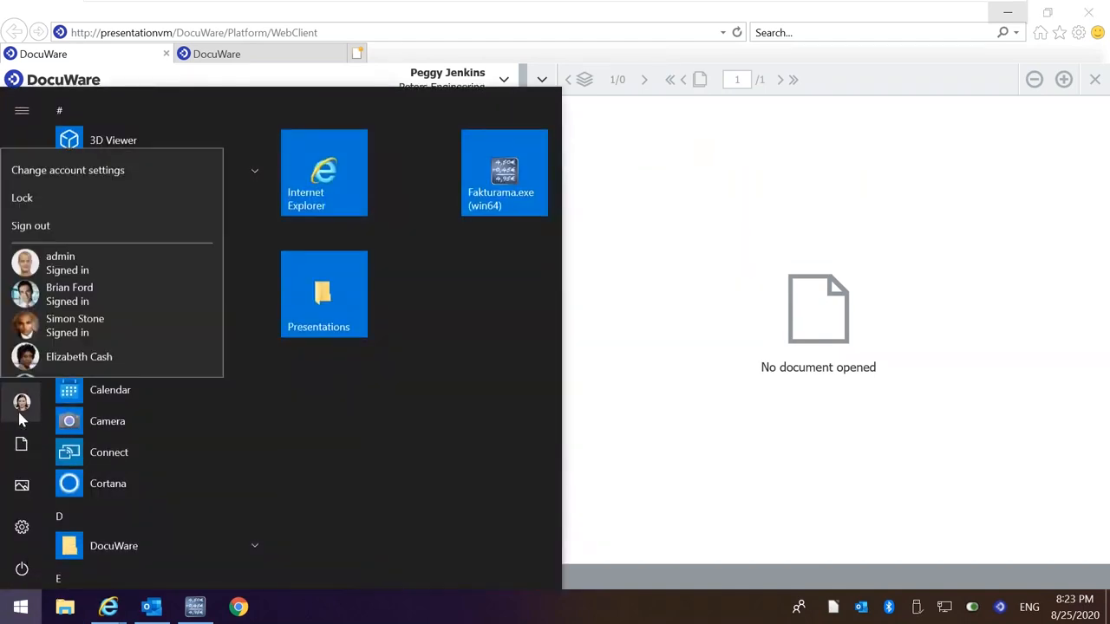
{"action": "left_click", "coordinate": [69, 293]}
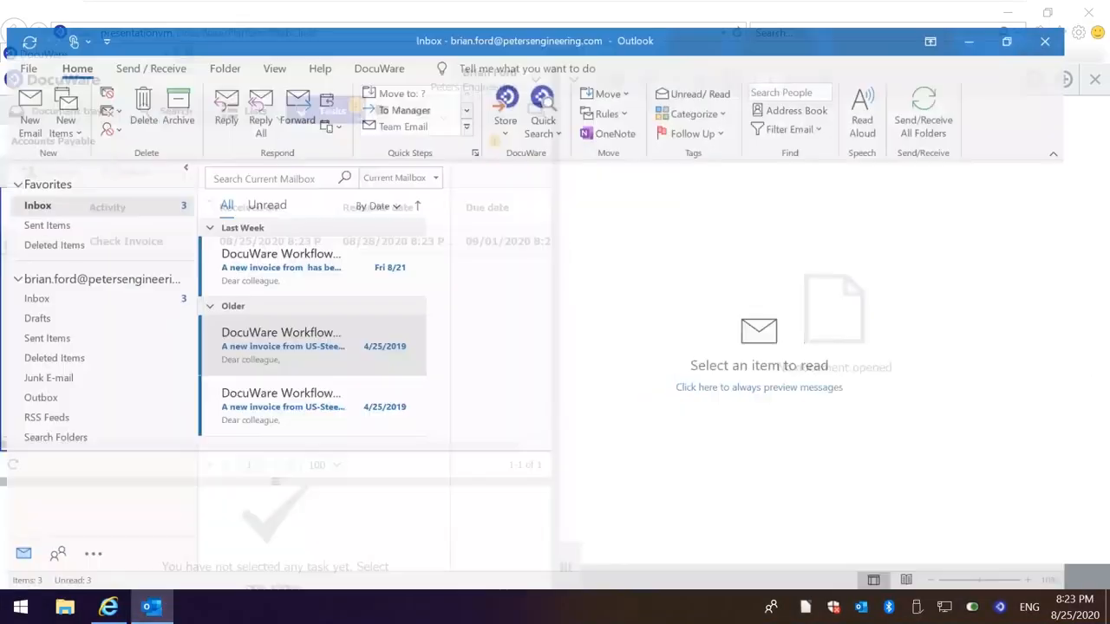
Fetch new mail, read the STORAGE EXPERTS INC. 129.26 invoice notice and follow its tasks link.
{"action": "left_click", "coordinate": [961, 87]}
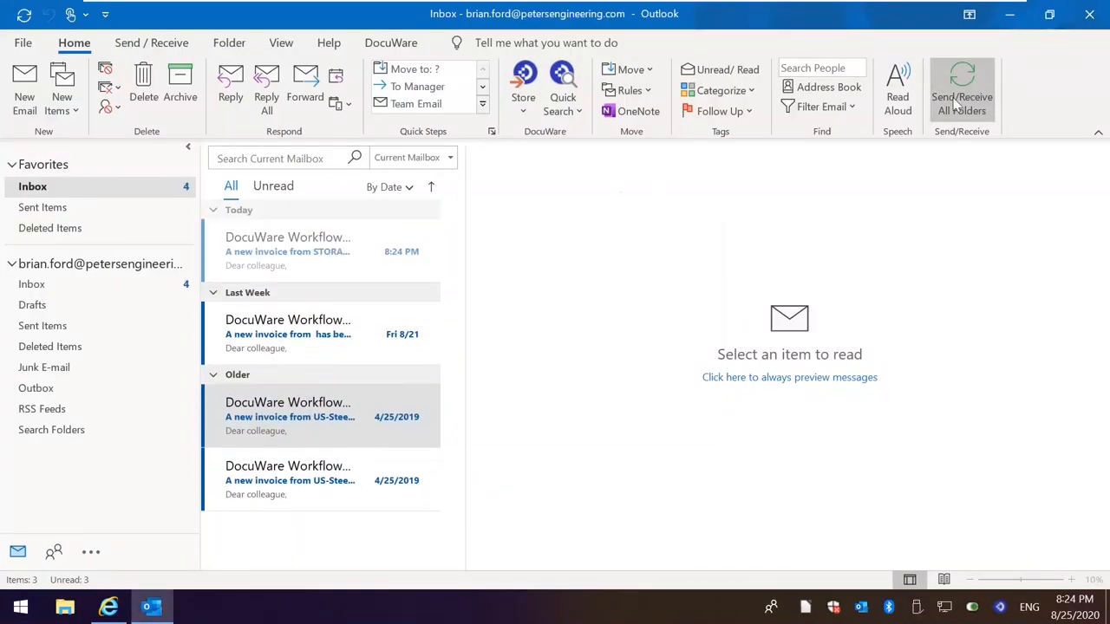
{"action": "left_click", "coordinate": [288, 250]}
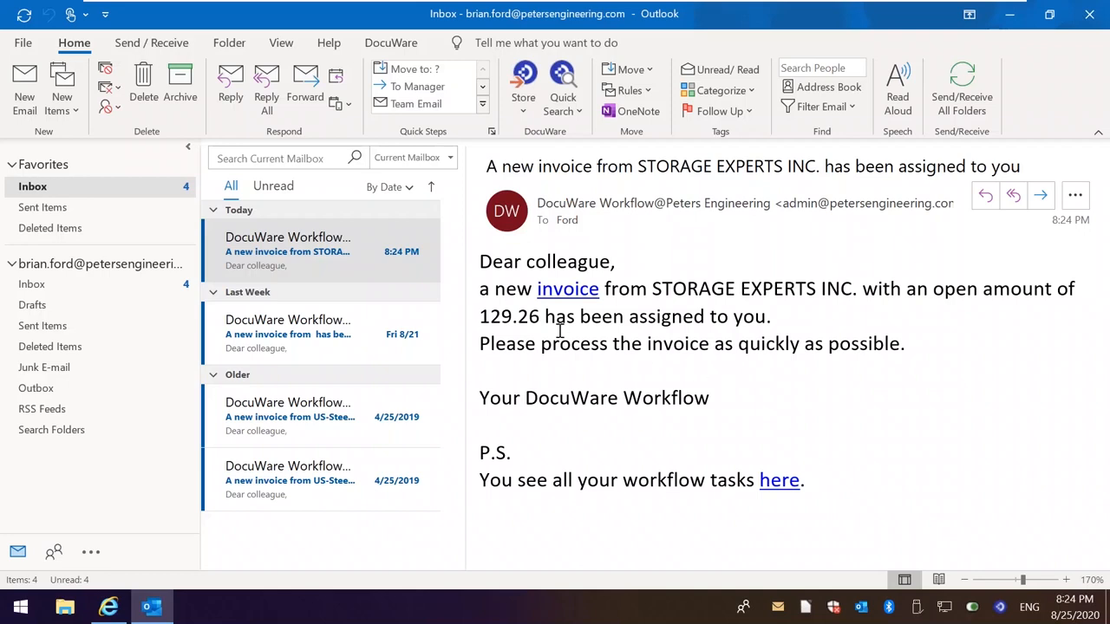
{"action": "mouse_move", "coordinate": [567, 288]}
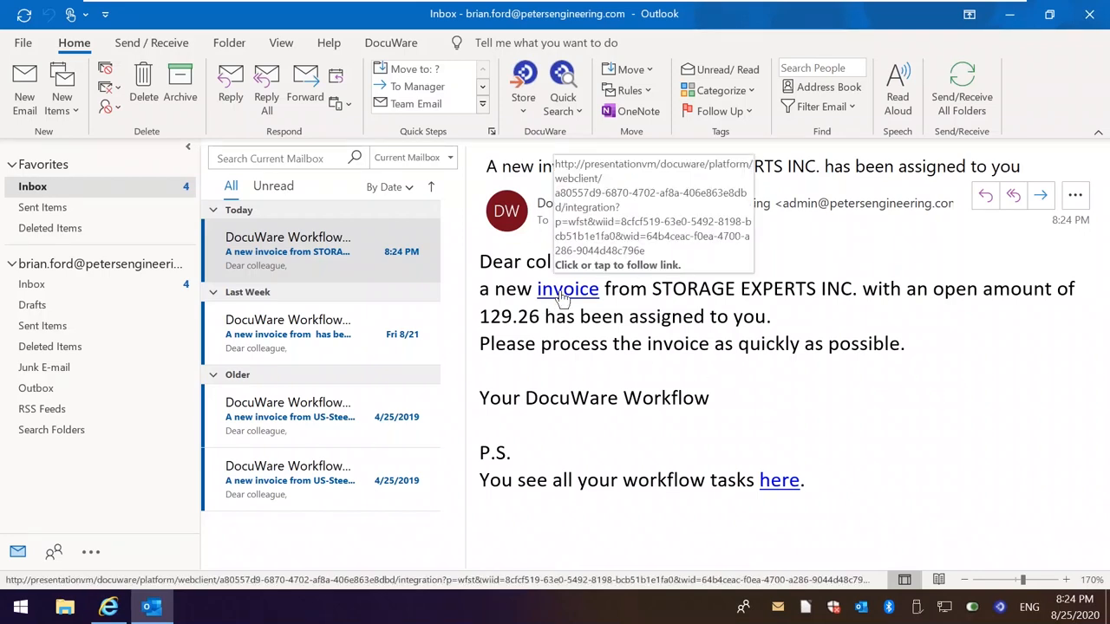
{"action": "mouse_move", "coordinate": [777, 478]}
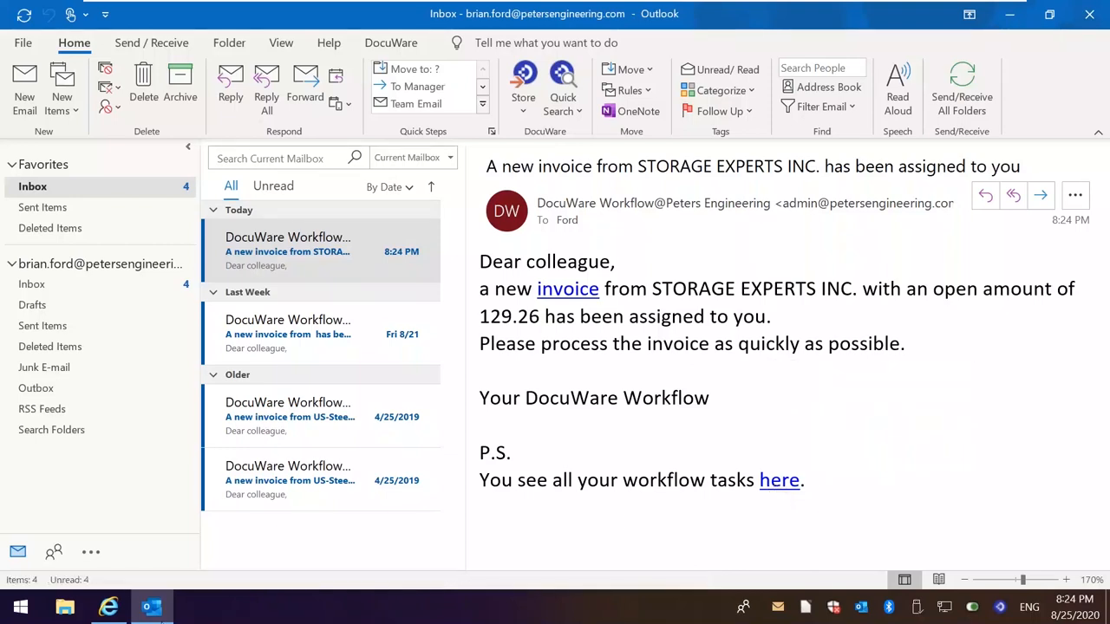
{"action": "mouse_move", "coordinate": [777, 483]}
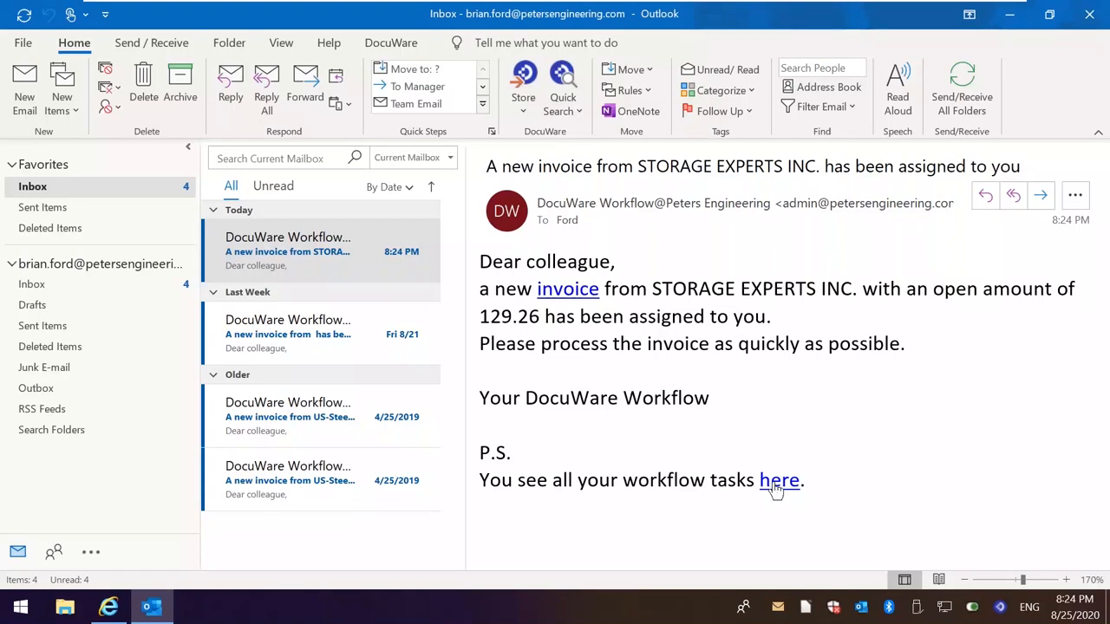
{"action": "left_click", "coordinate": [779, 479]}
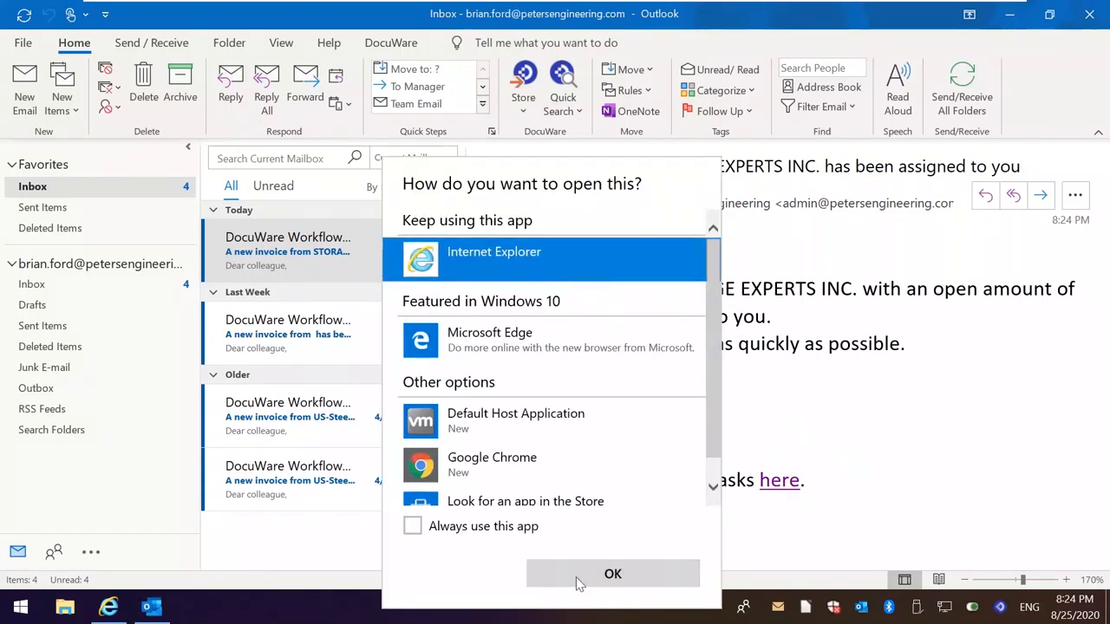
Load the link in Internet Explorer and approve the Storage Experts Check Invoice task.
{"action": "left_click", "coordinate": [612, 572]}
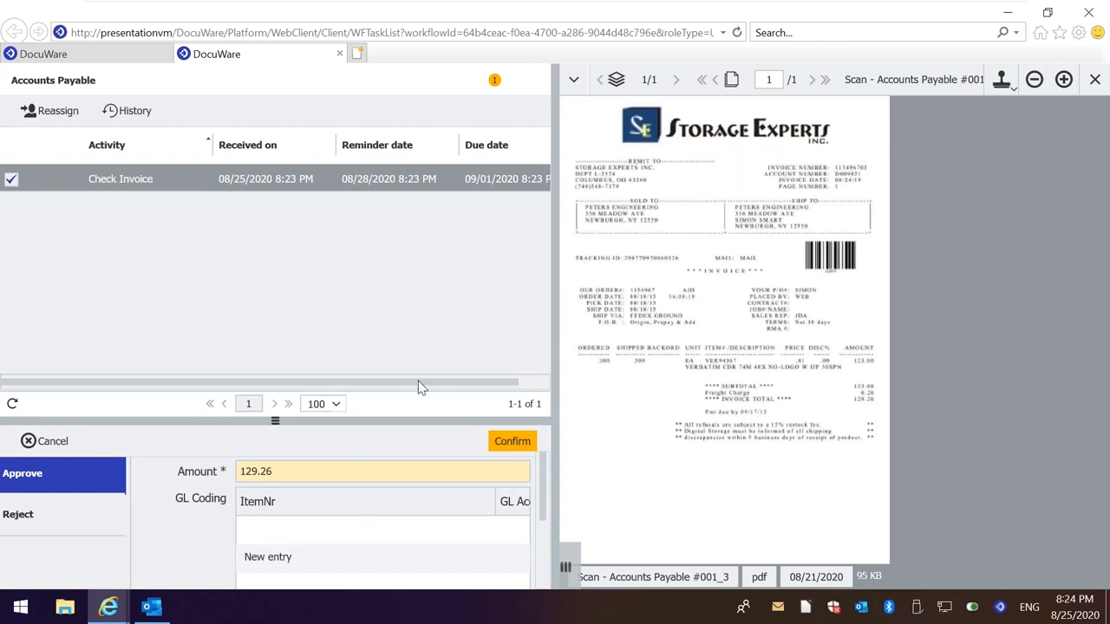
{"action": "left_click", "coordinate": [512, 440]}
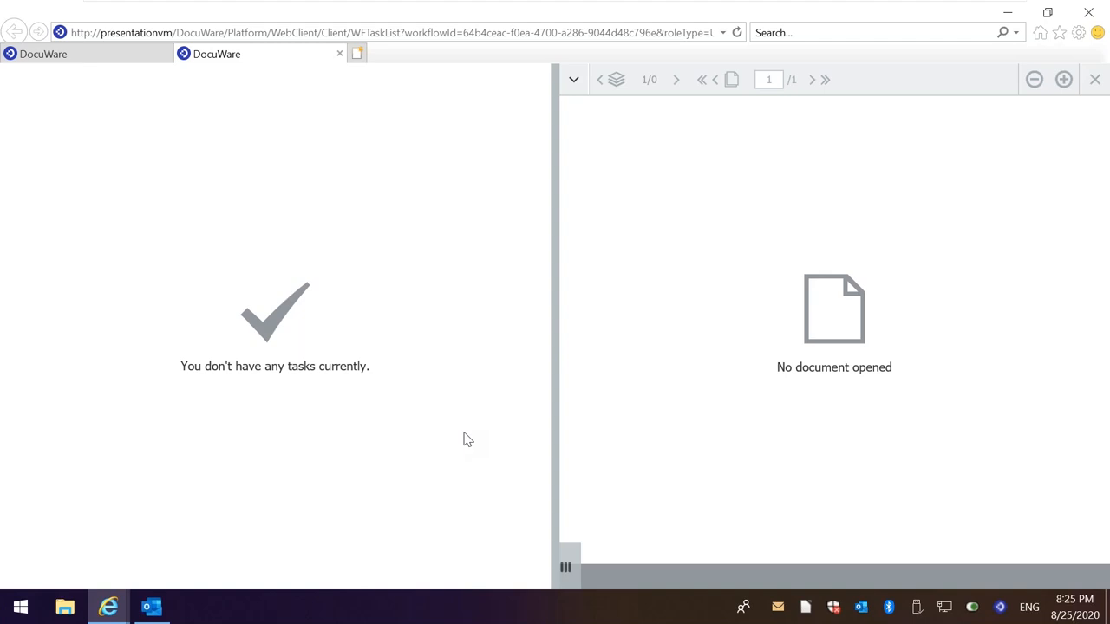
{"action": "mouse_move", "coordinate": [316, 388]}
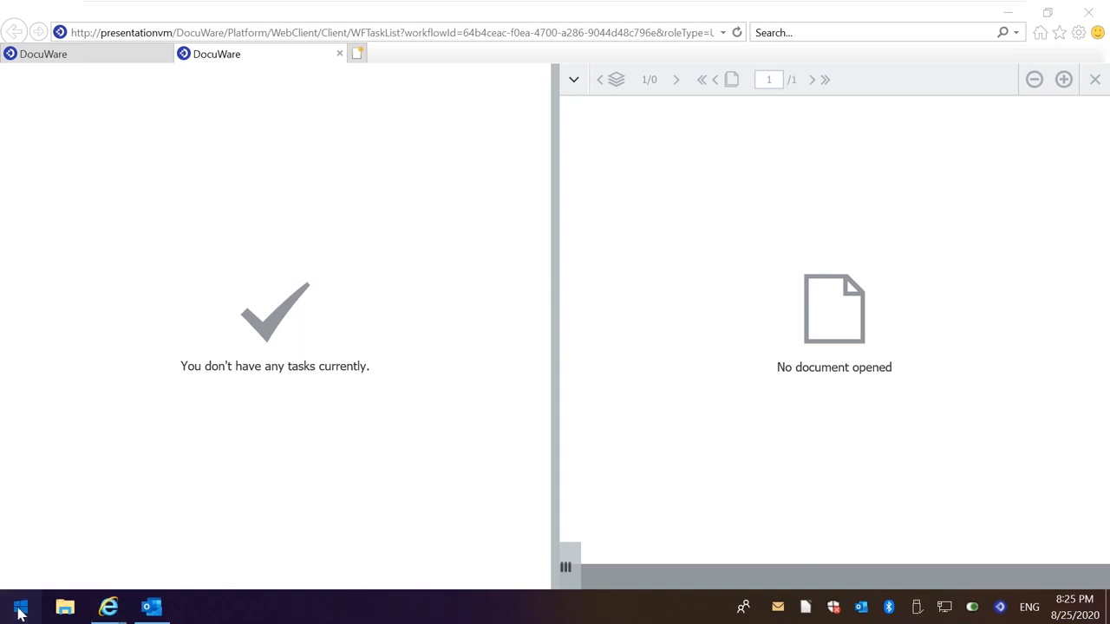
Bring the PowerPoint deck back to the DocuWare Cloud demo slide via Start.
{"action": "left_click", "coordinate": [21, 607]}
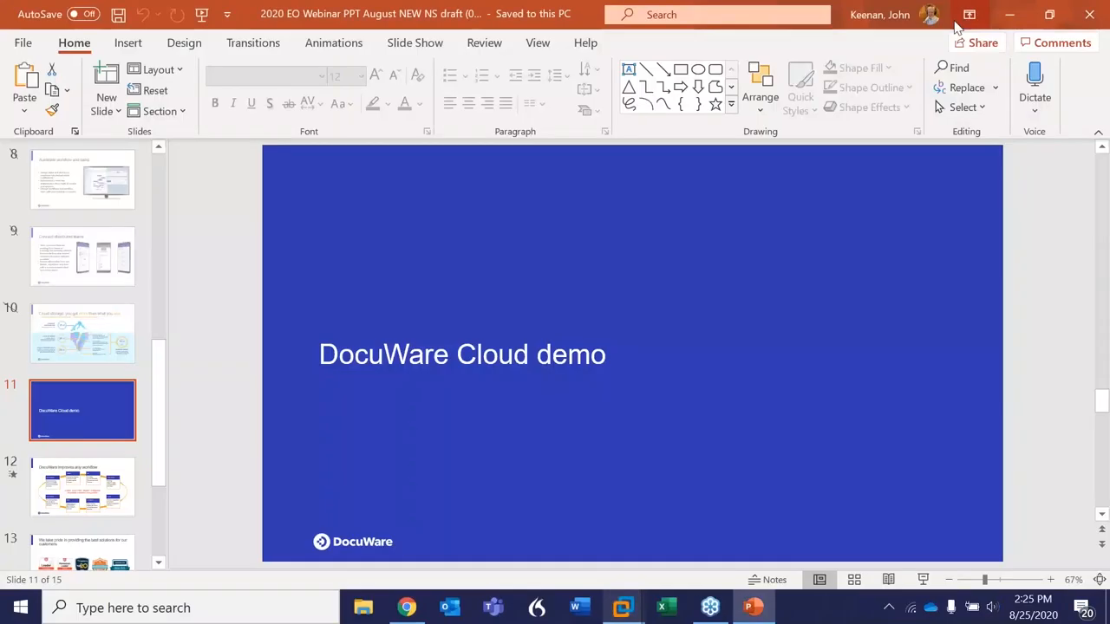
{"action": "mouse_move", "coordinate": [87, 422]}
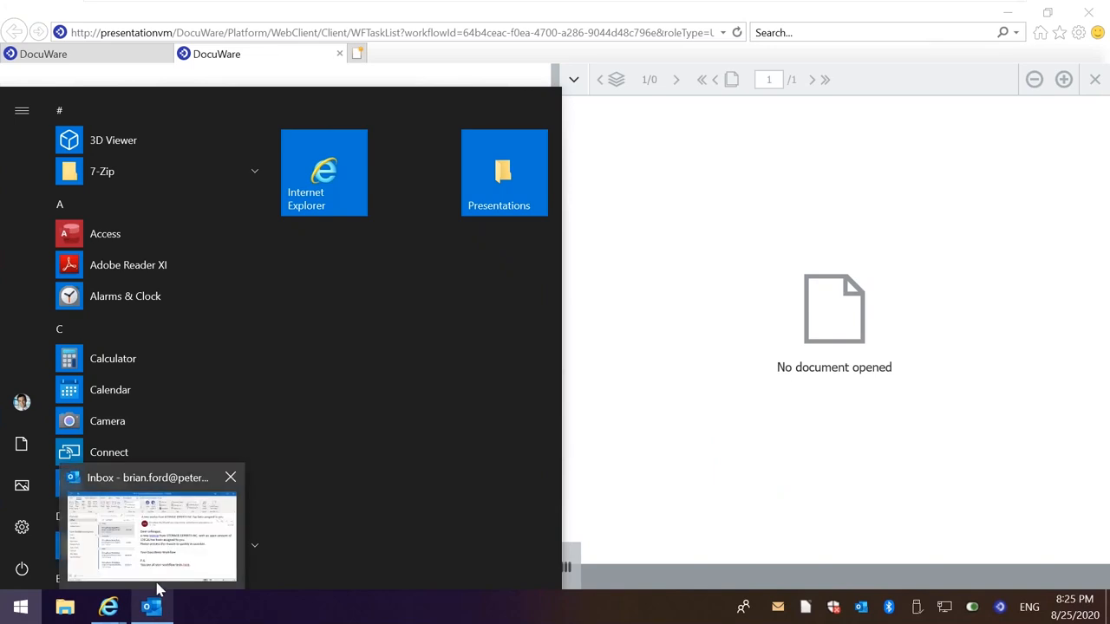
Return to the Outlook invoice notice and show DocuWare's mail-storing choices.
{"action": "left_click", "coordinate": [153, 534]}
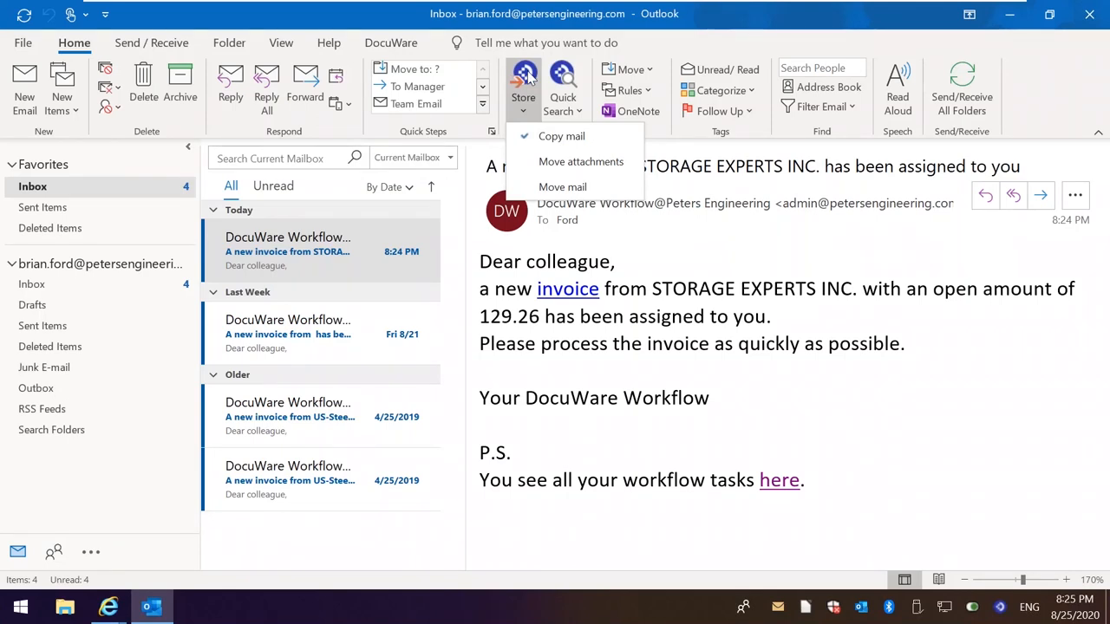
{"action": "mouse_move", "coordinate": [581, 161]}
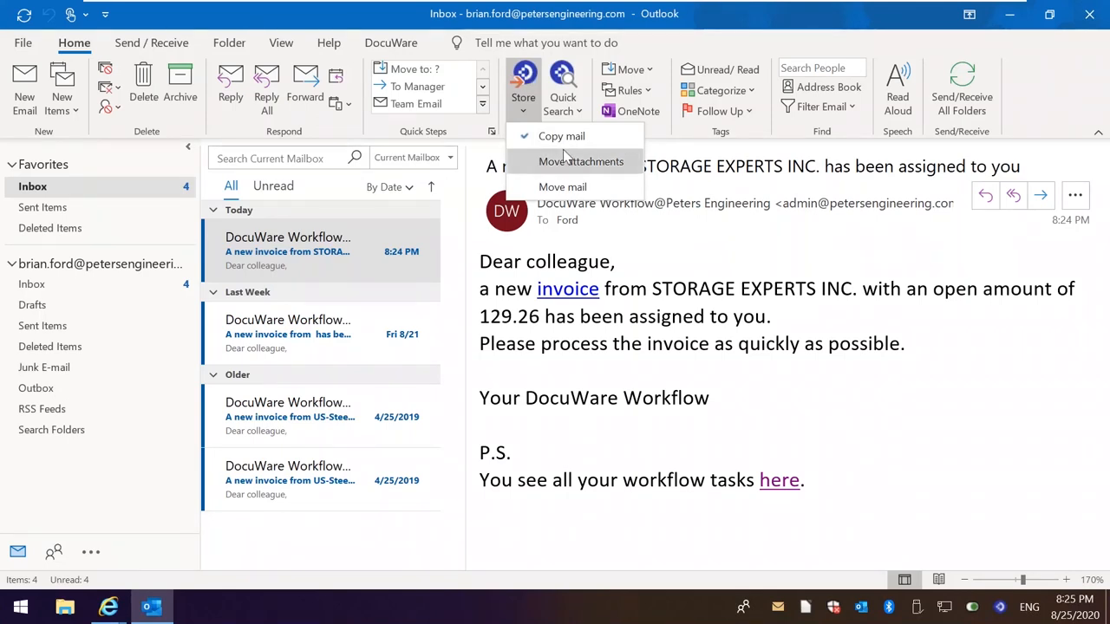
{"action": "mouse_move", "coordinate": [369, 516]}
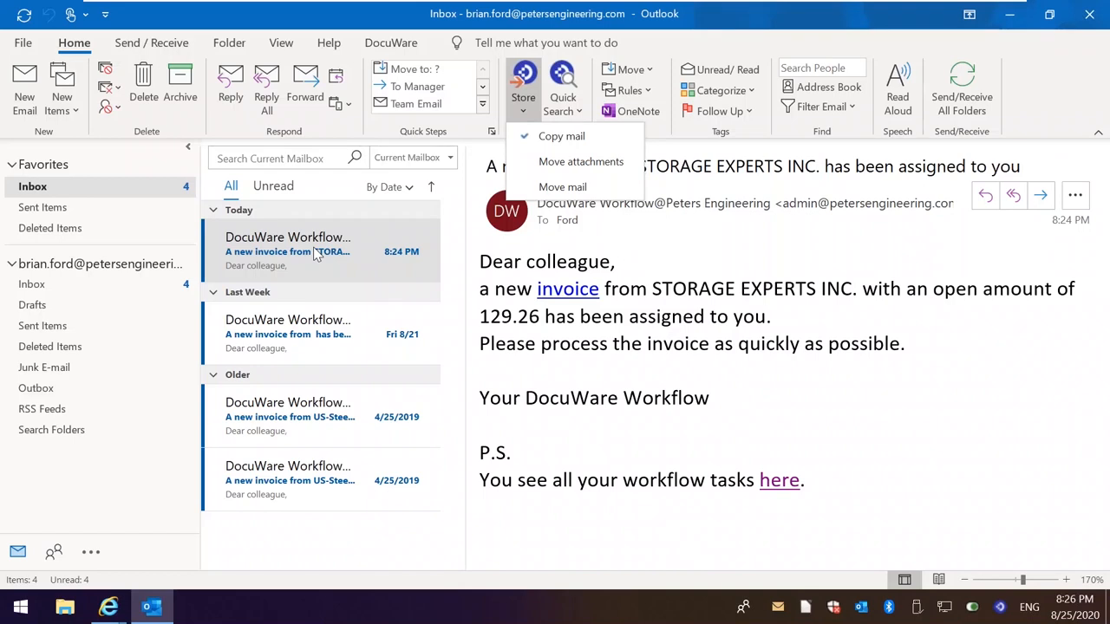
{"action": "mouse_move", "coordinate": [593, 7]}
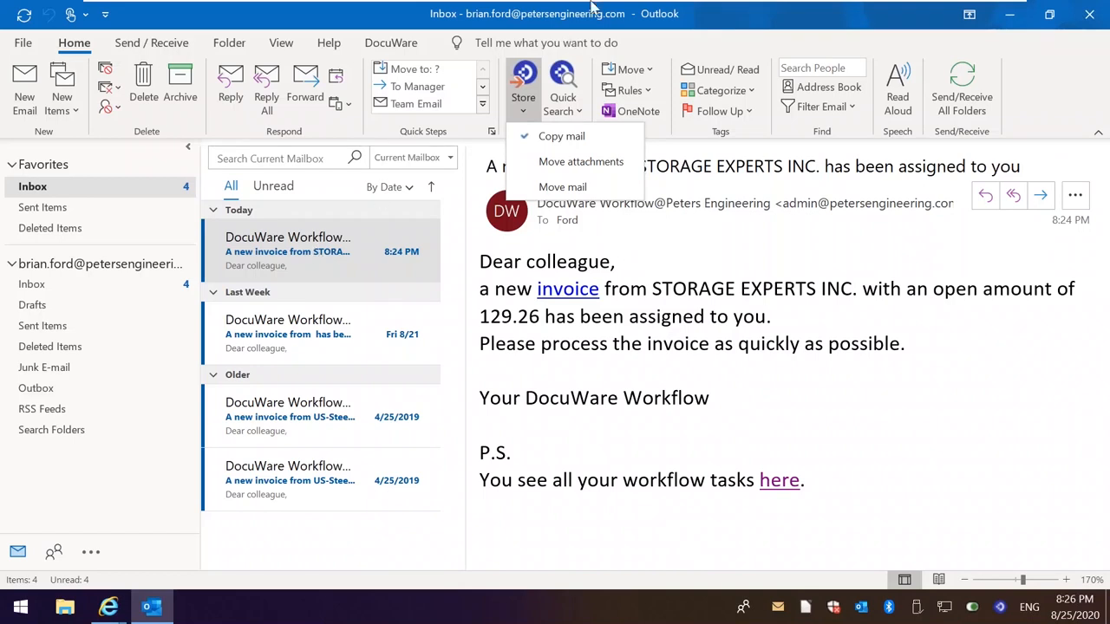